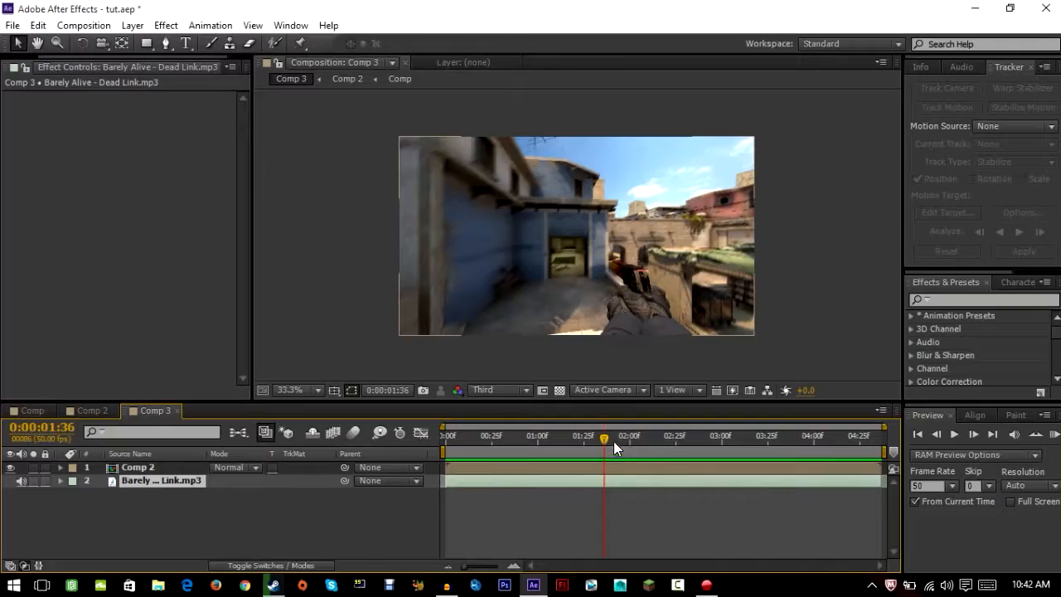
Add a new adjustment layer above the gameplay clip near the start of Comp 3
{"action": "left_click", "coordinate": [466, 434]}
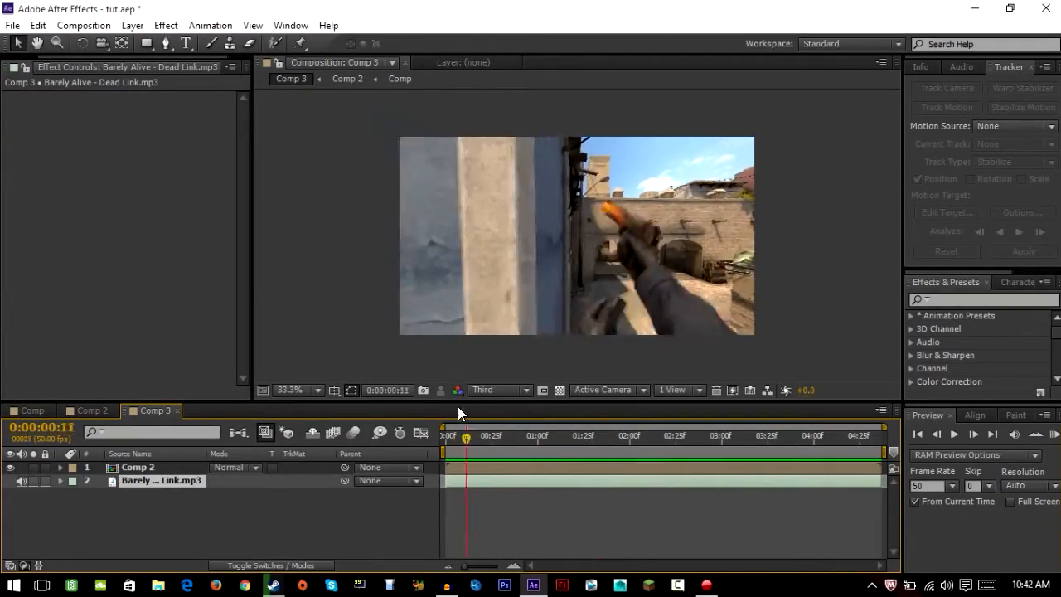
{"action": "left_click", "coordinate": [591, 434]}
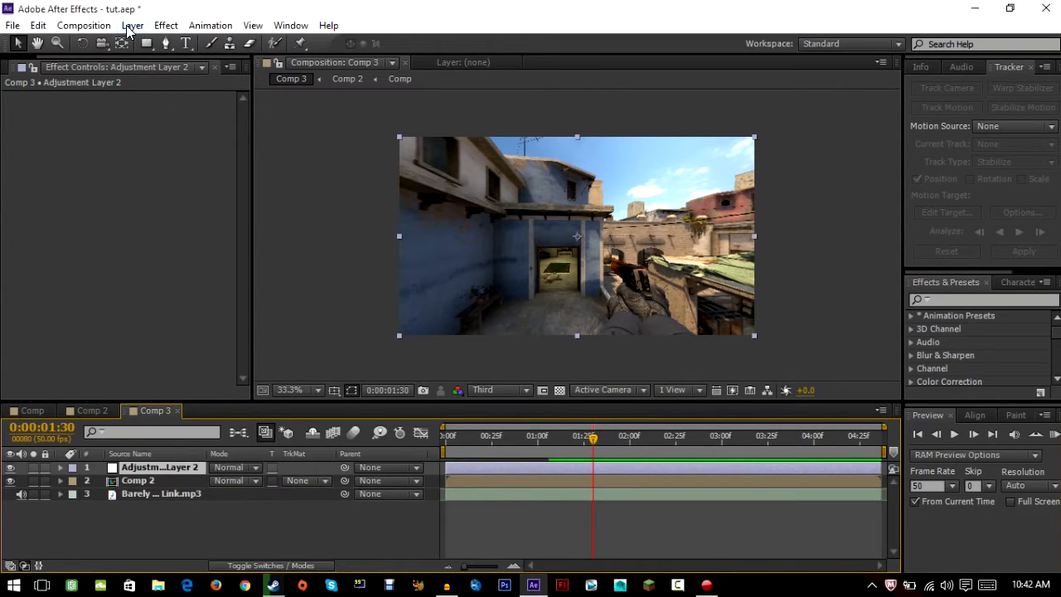
Find 'twitch' in Effects & Presets and apply Video Copilot Twitch to Adjustment Layer 2
{"action": "left_click", "coordinate": [132, 25]}
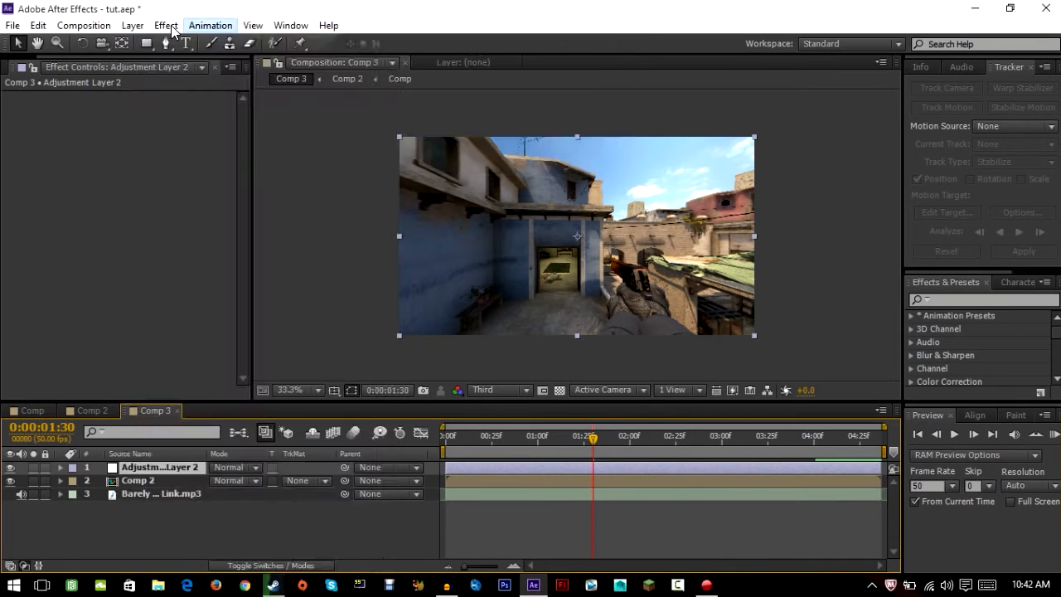
{"action": "mouse_move", "coordinate": [987, 306]}
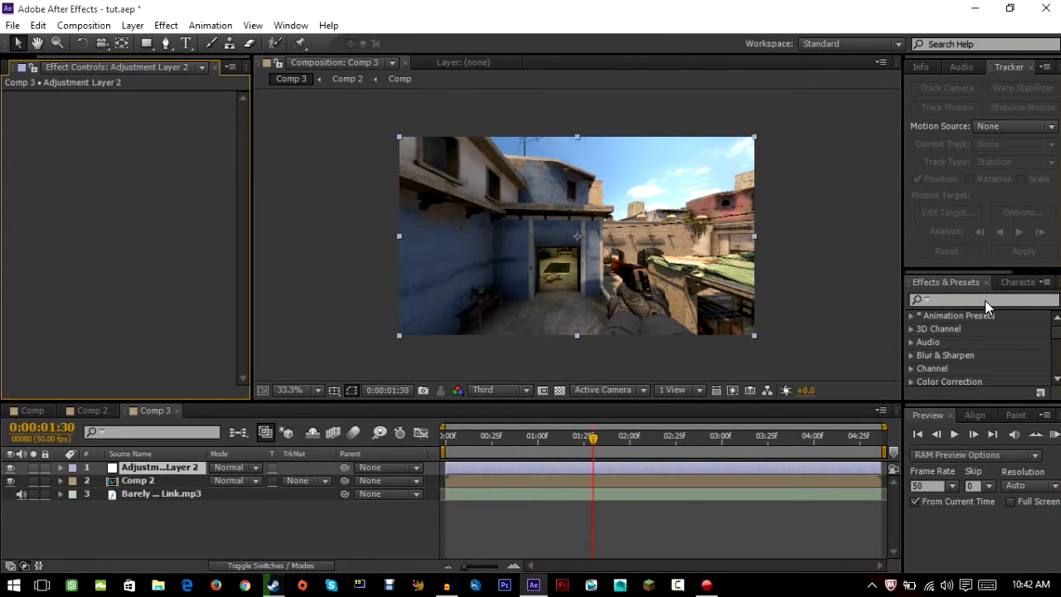
{"action": "type", "text": "twitch"}
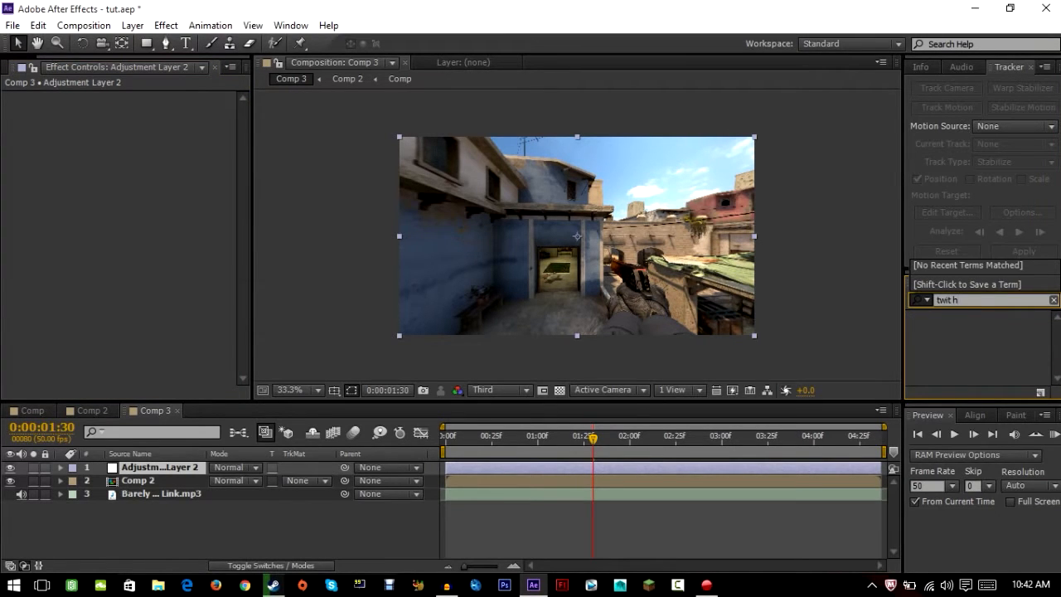
{"action": "type", "text": "twitch"}
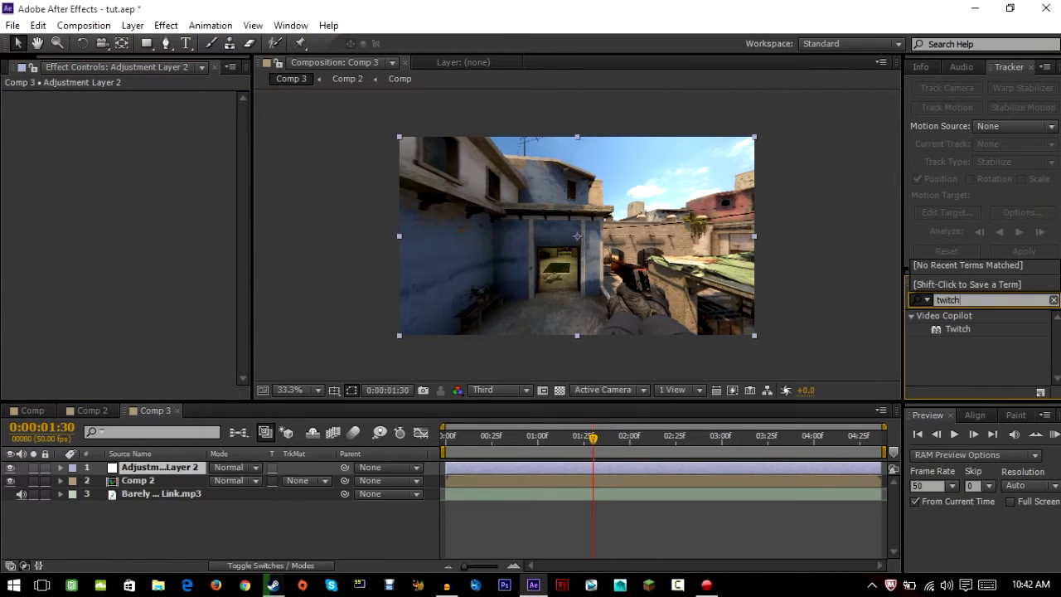
{"action": "left_click", "coordinate": [1018, 282]}
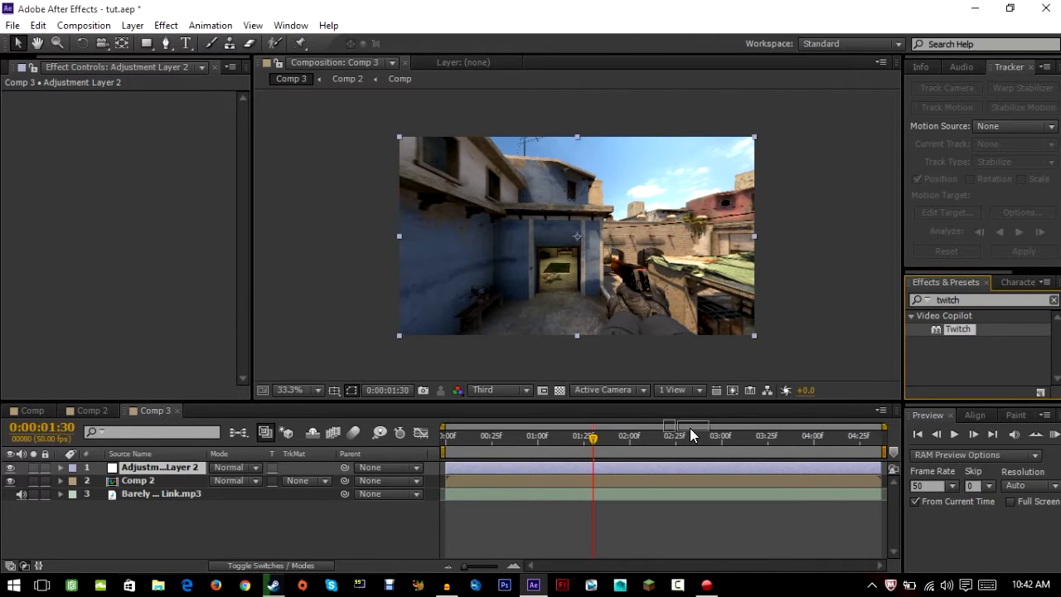
{"action": "double_click", "coordinate": [958, 328]}
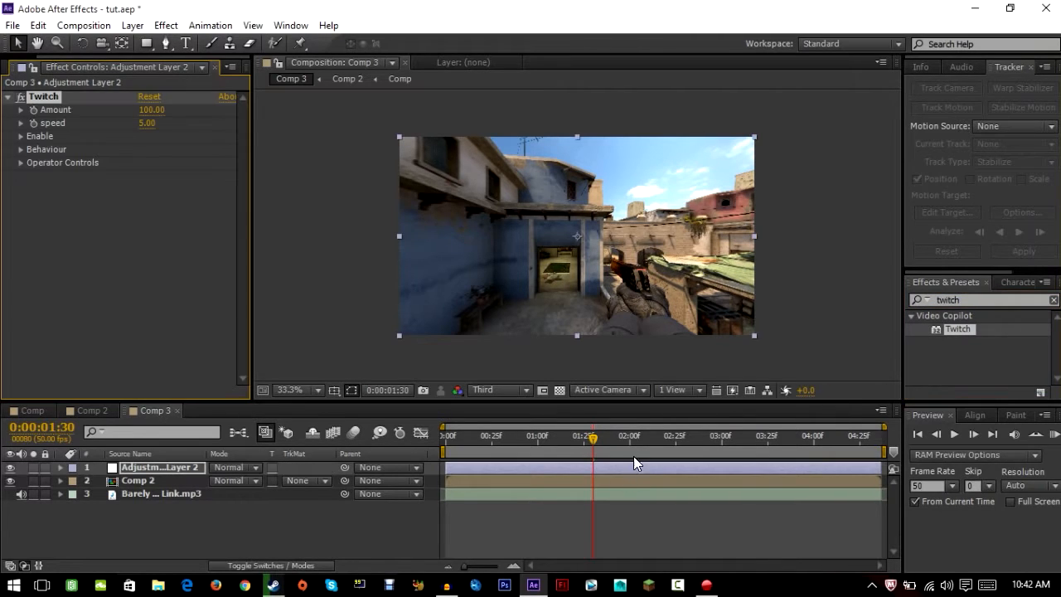
{"action": "mouse_move", "coordinate": [3, 166]}
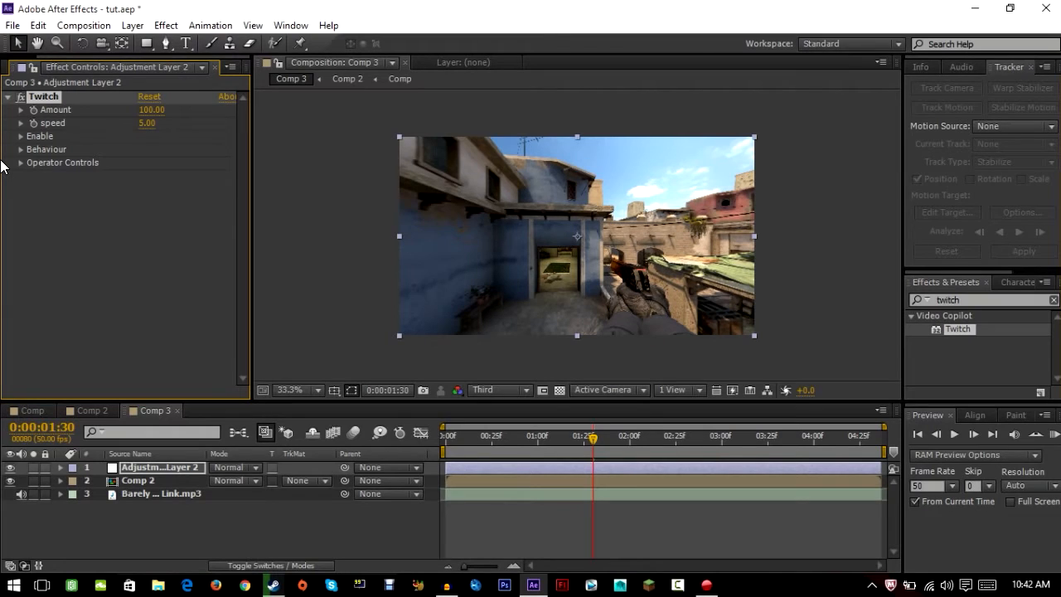
Enable only the Light, Scale and Slide twitches and scrub to preview the shake
{"action": "left_click", "coordinate": [20, 136]}
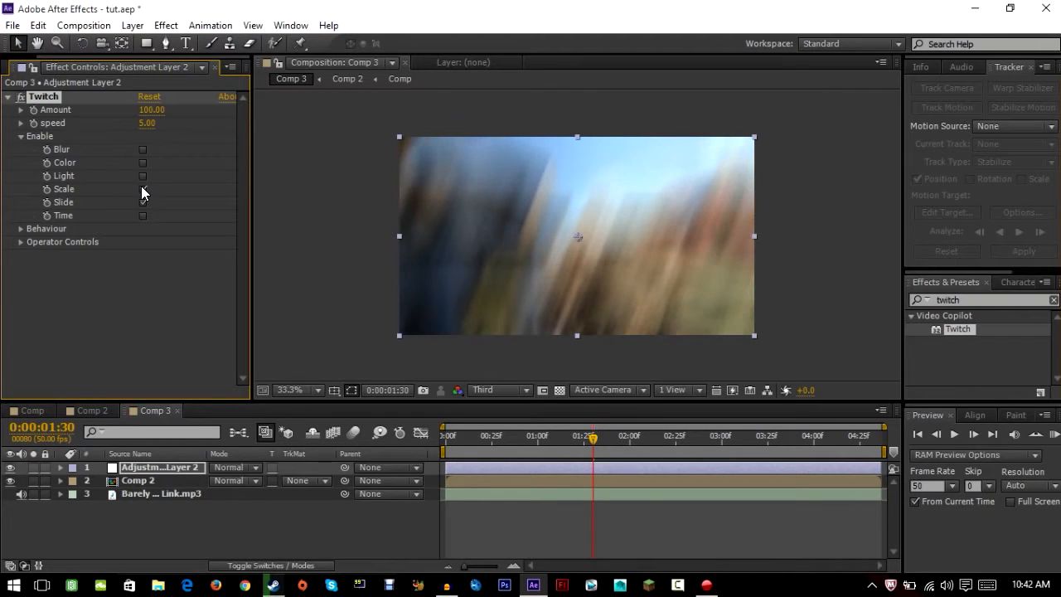
{"action": "left_click", "coordinate": [143, 176]}
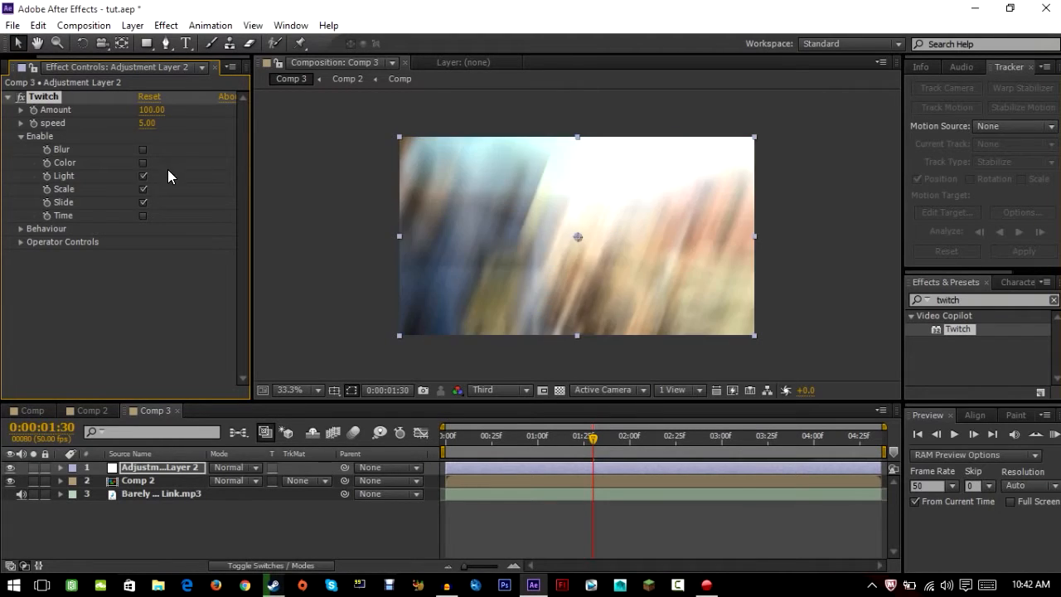
{"action": "mouse_move", "coordinate": [636, 328]}
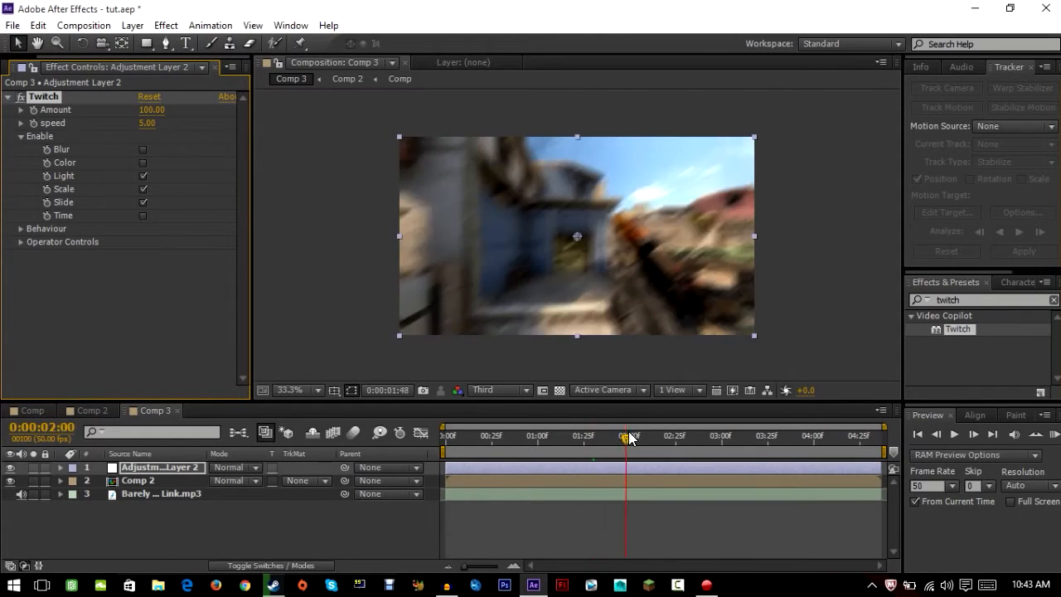
{"action": "left_click_drag", "start_coordinate": [626, 436], "coordinate": [587, 436]}
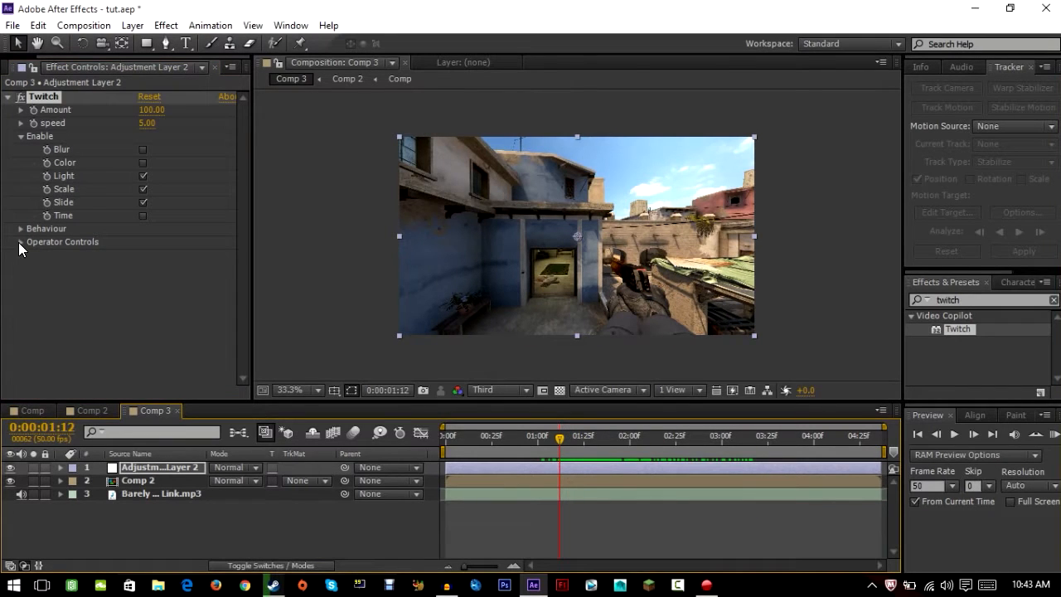
Lower Twitch's Slide Amount to 20 under Operator Controls, preview, and select the music layer
{"action": "left_click", "coordinate": [20, 242]}
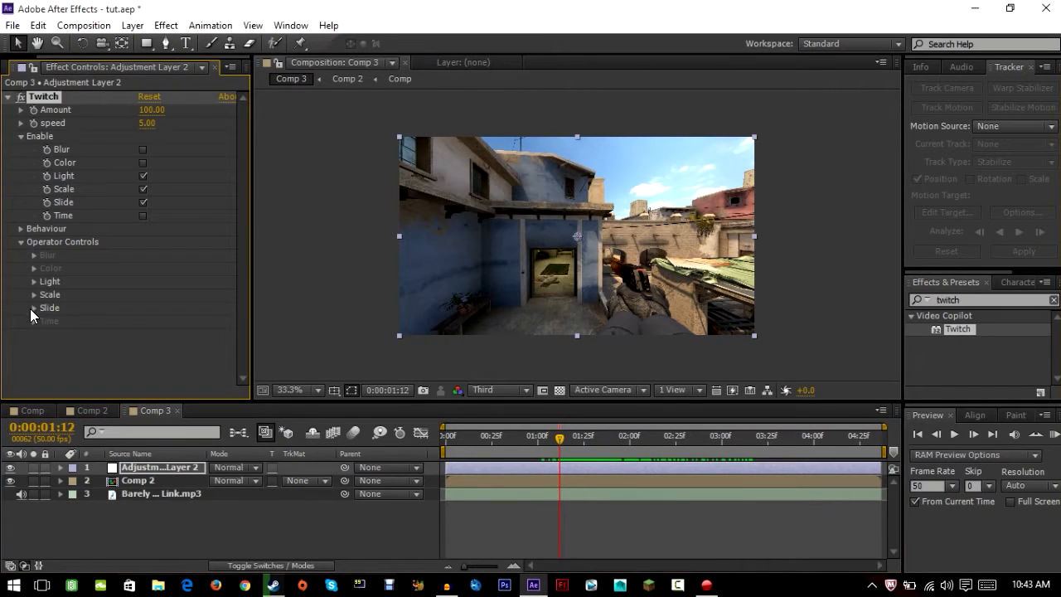
{"action": "left_click", "coordinate": [33, 307]}
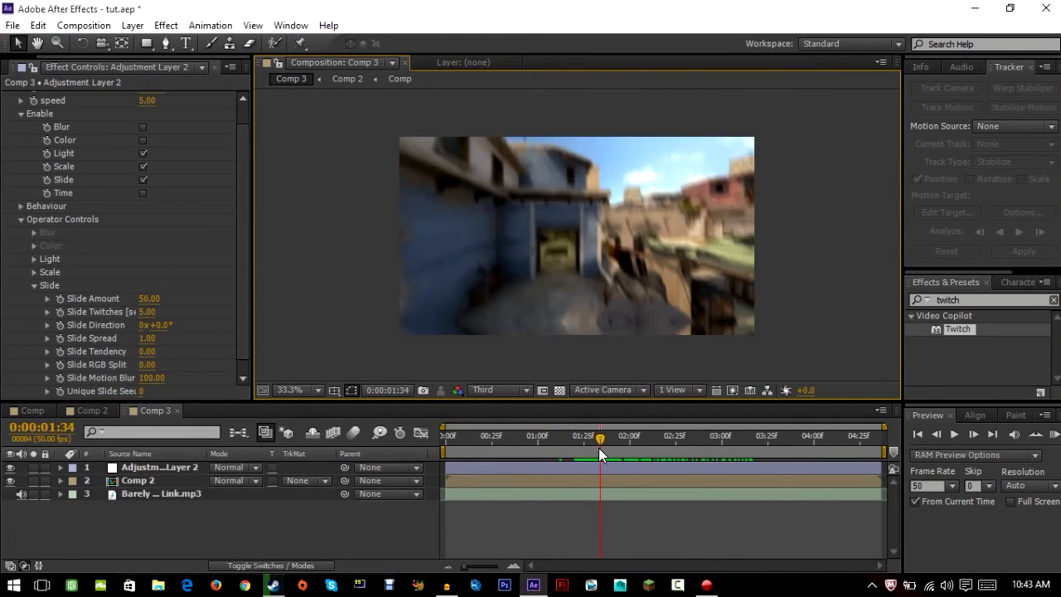
{"action": "left_click_drag", "start_coordinate": [600, 440], "coordinate": [627, 439]}
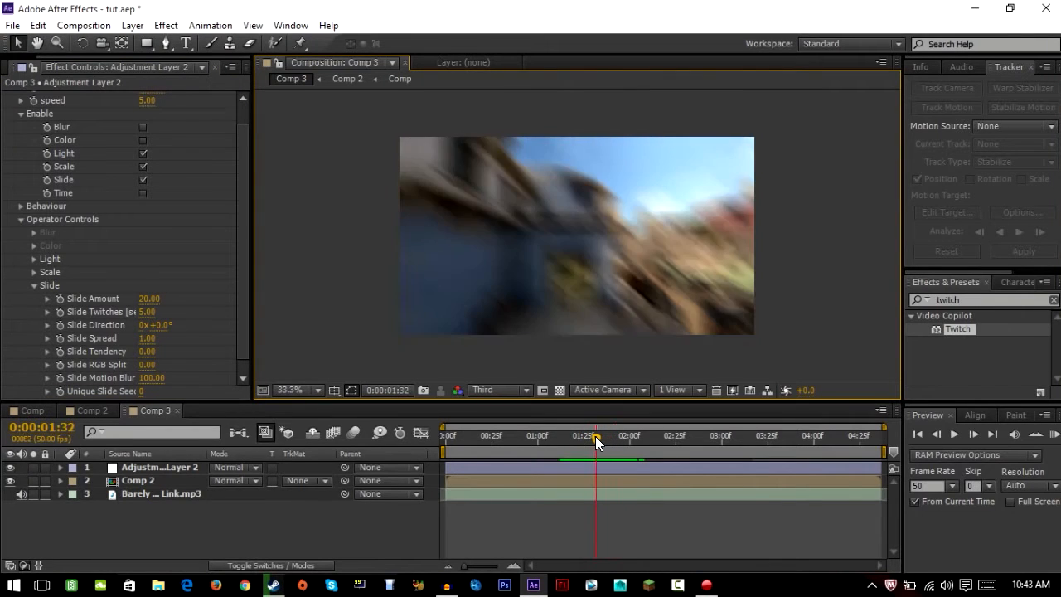
{"action": "left_click_drag", "start_coordinate": [597, 435], "coordinate": [627, 434]}
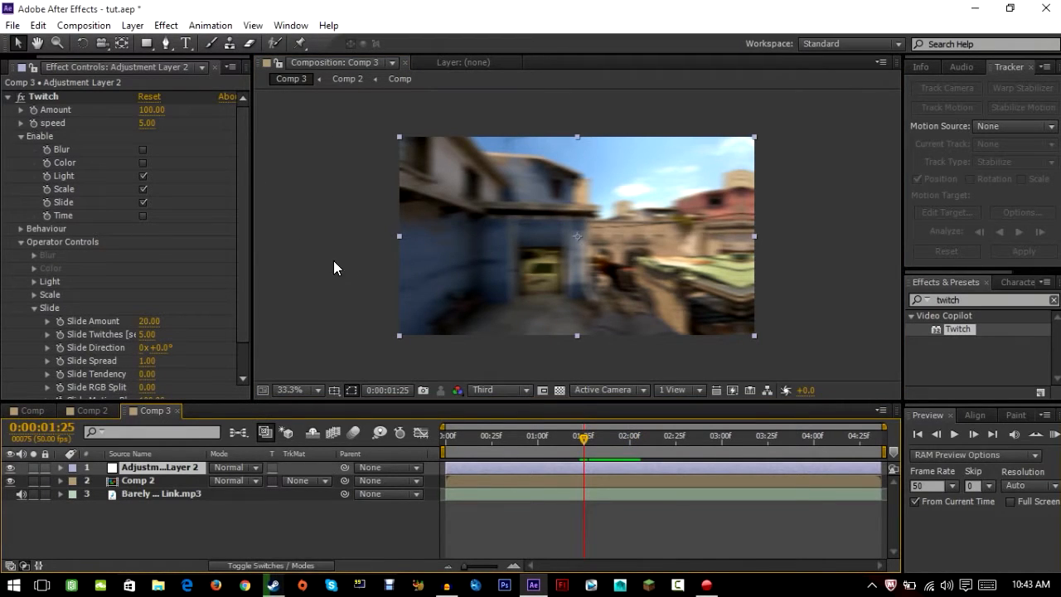
{"action": "mouse_move", "coordinate": [649, 411]}
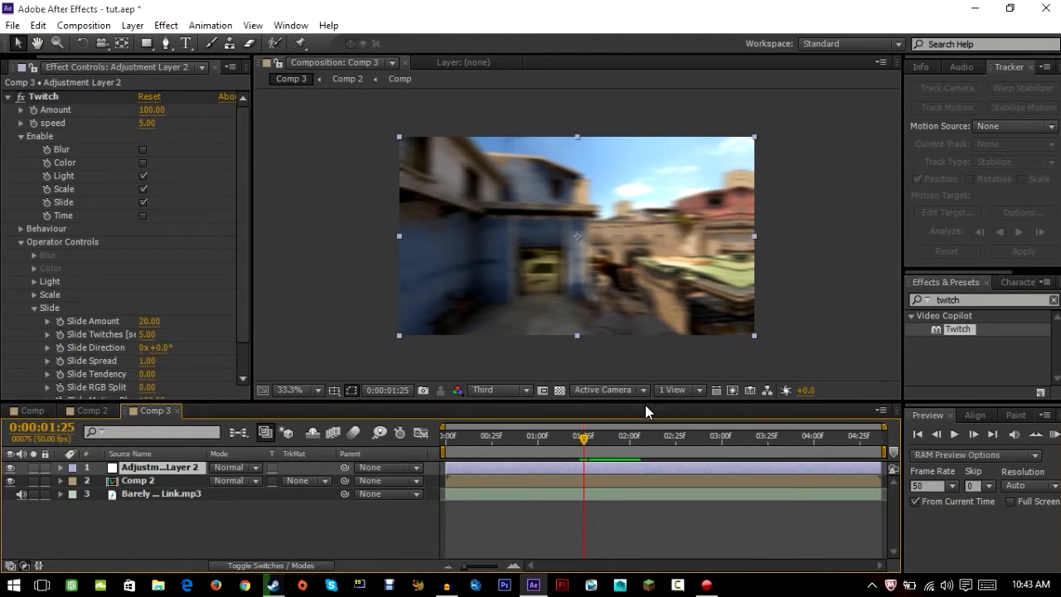
{"action": "left_click", "coordinate": [161, 494]}
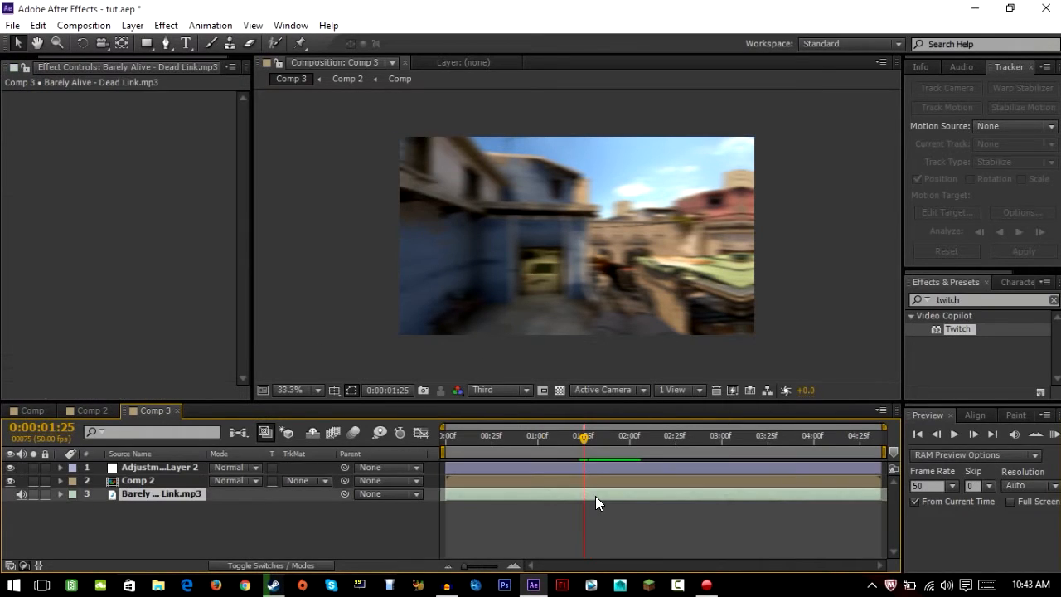
Show the music waveform and reveal Twitch Amount at 100 on the adjustment layer for keyframing
{"action": "left_click", "coordinate": [60, 494]}
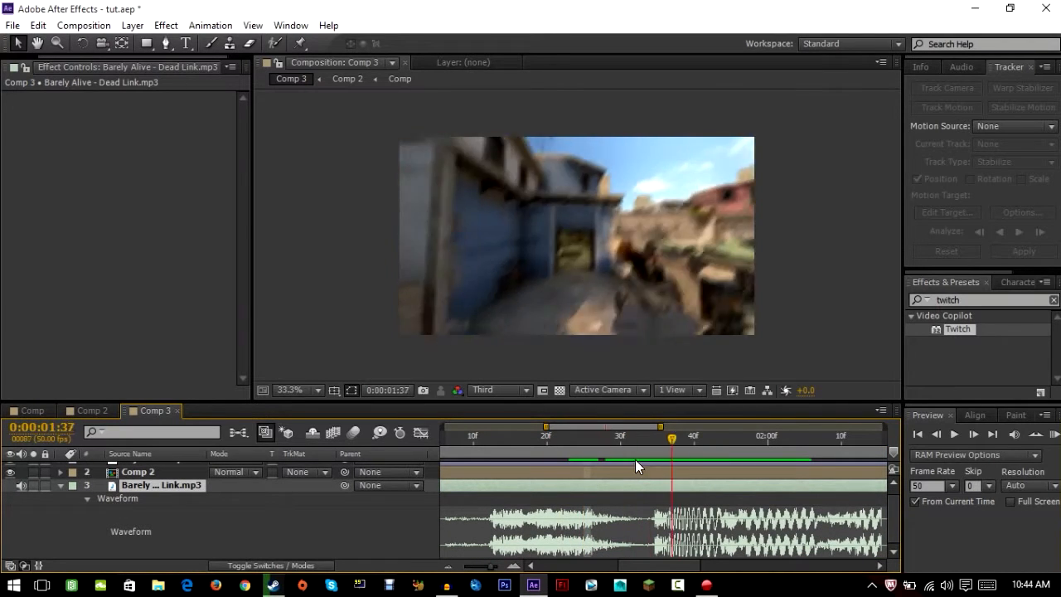
{"action": "left_click", "coordinate": [643, 437]}
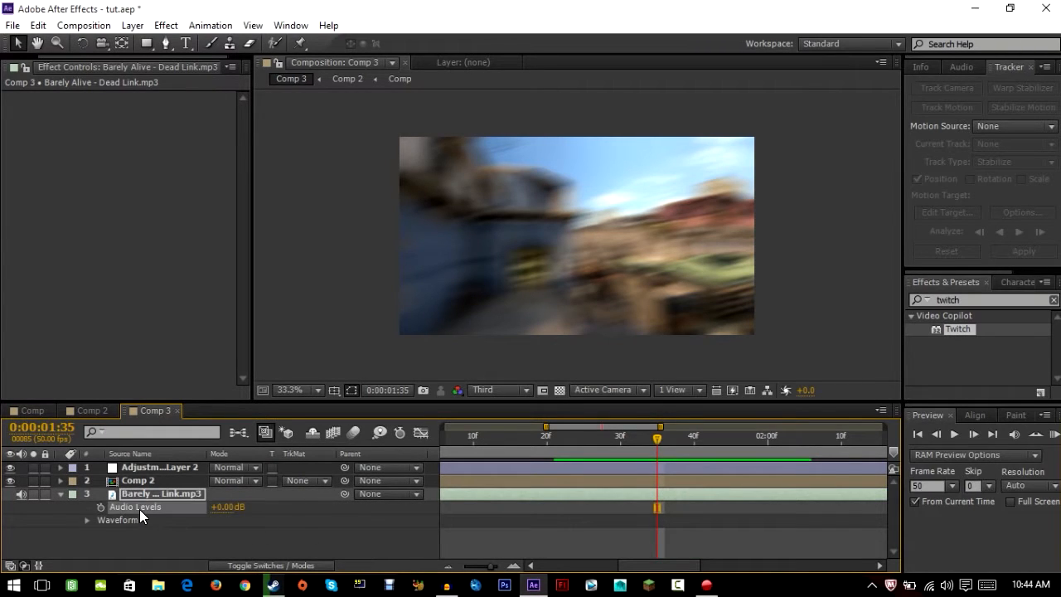
{"action": "left_click", "coordinate": [60, 495]}
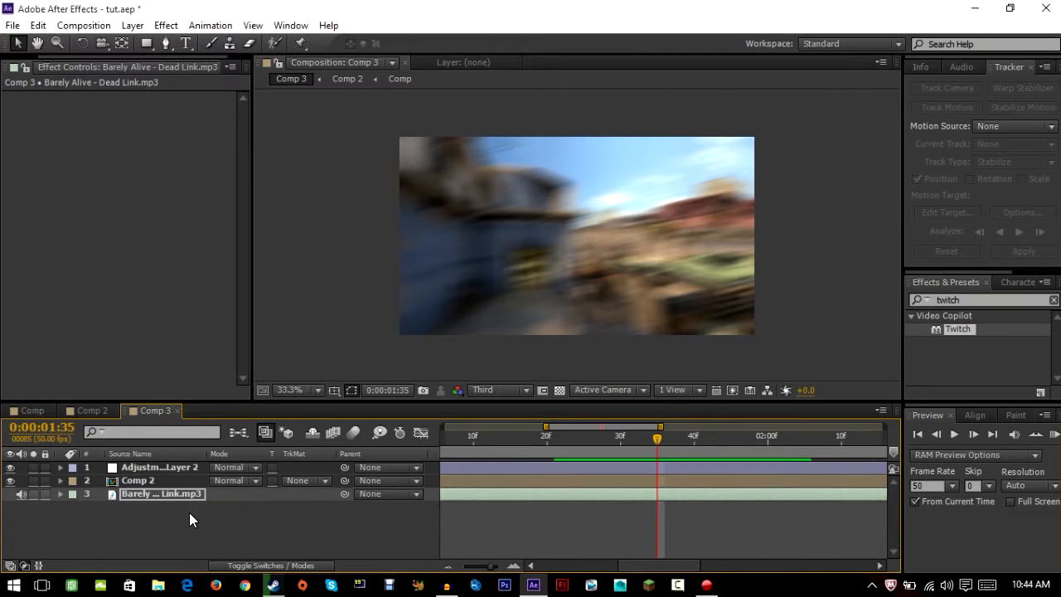
{"action": "left_click", "coordinate": [60, 495]}
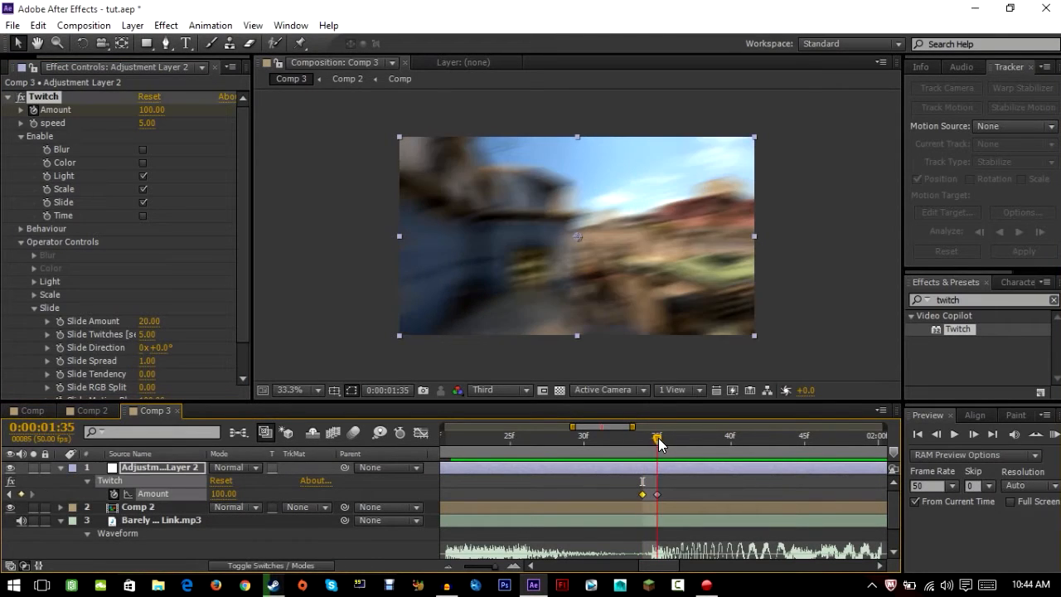
Keyframe Twitch Amount alternating 0 and 100 on the beats and RAM preview the result
{"action": "left_click_drag", "start_coordinate": [657, 437], "coordinate": [643, 438]}
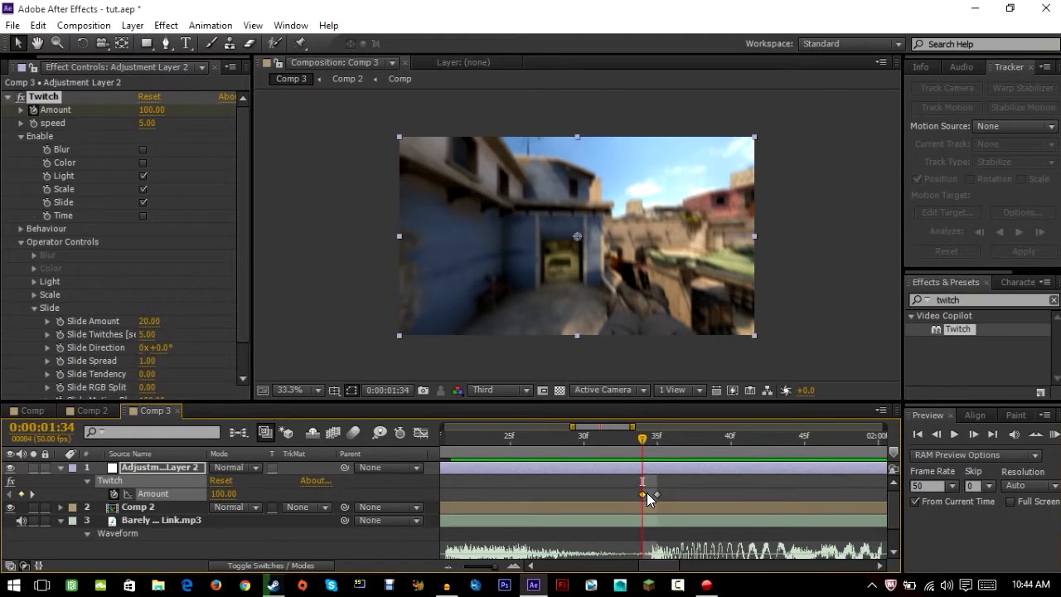
{"action": "double_click", "coordinate": [222, 494]}
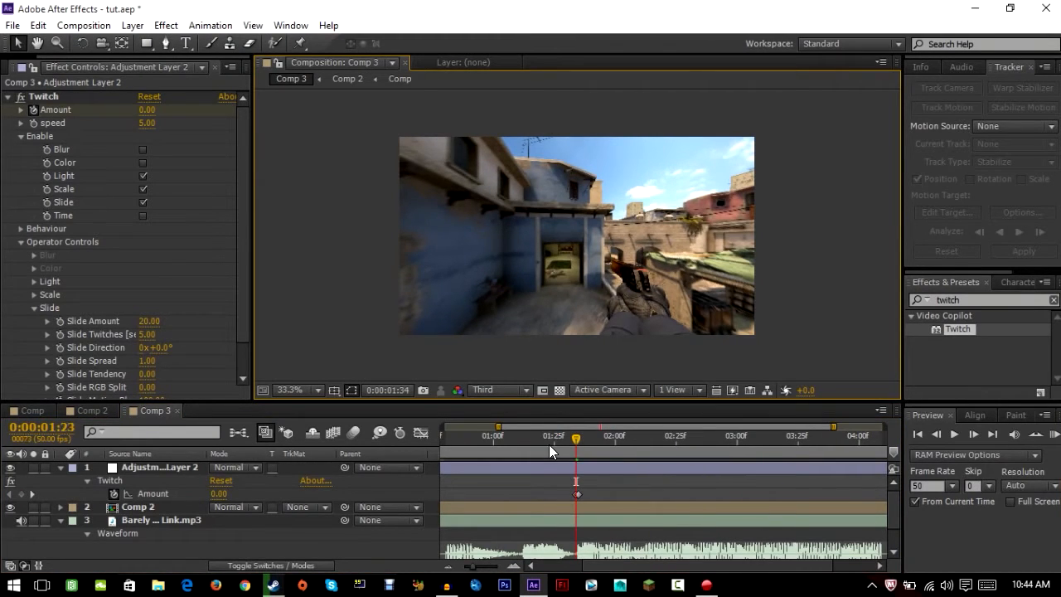
{"action": "left_click", "coordinate": [494, 434]}
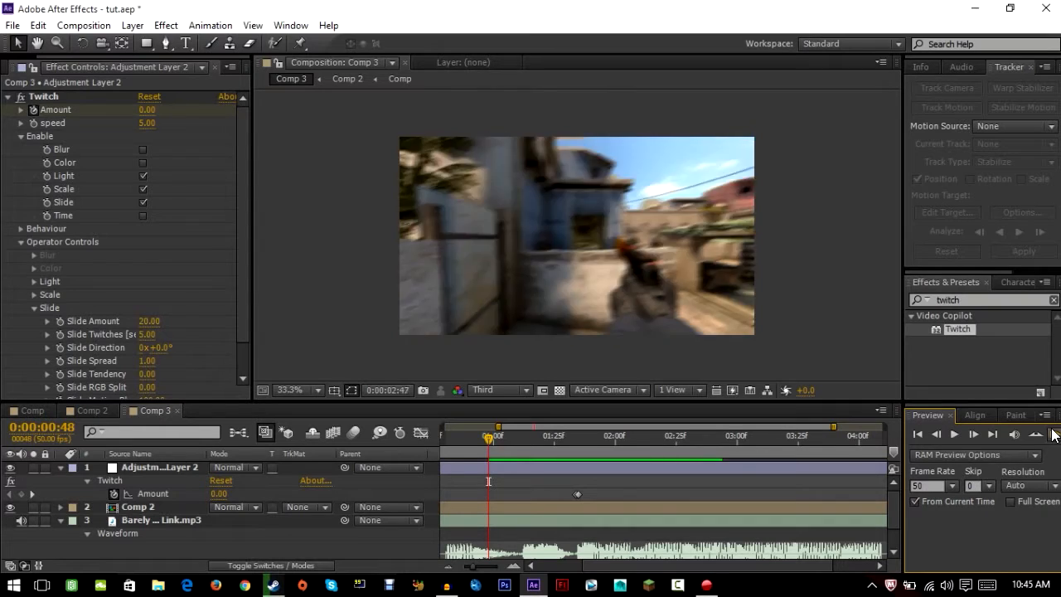
{"action": "left_click", "coordinate": [1035, 435]}
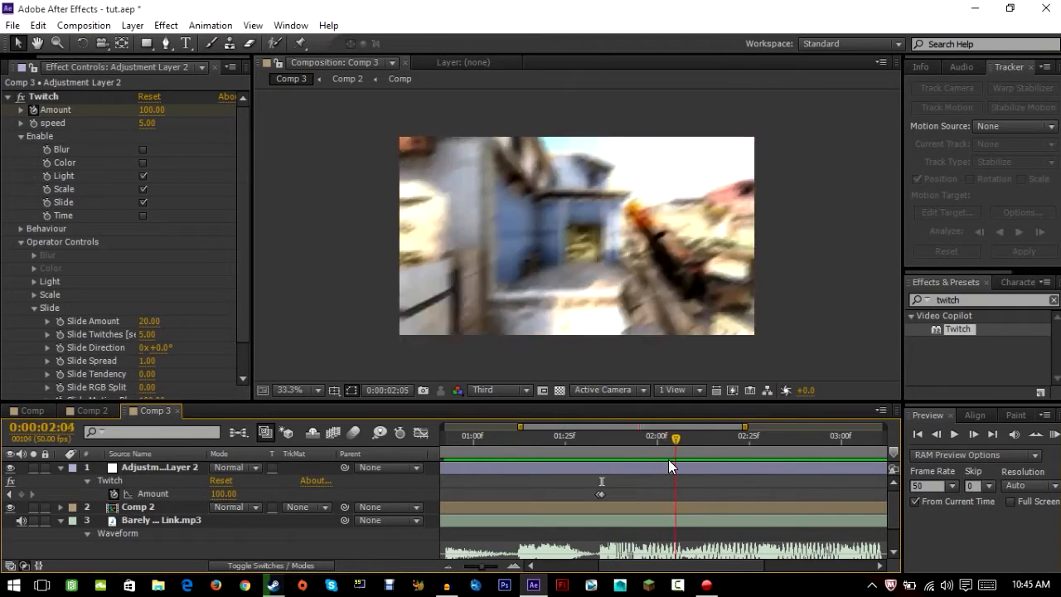
{"action": "left_click_drag", "start_coordinate": [674, 438], "coordinate": [600, 437]}
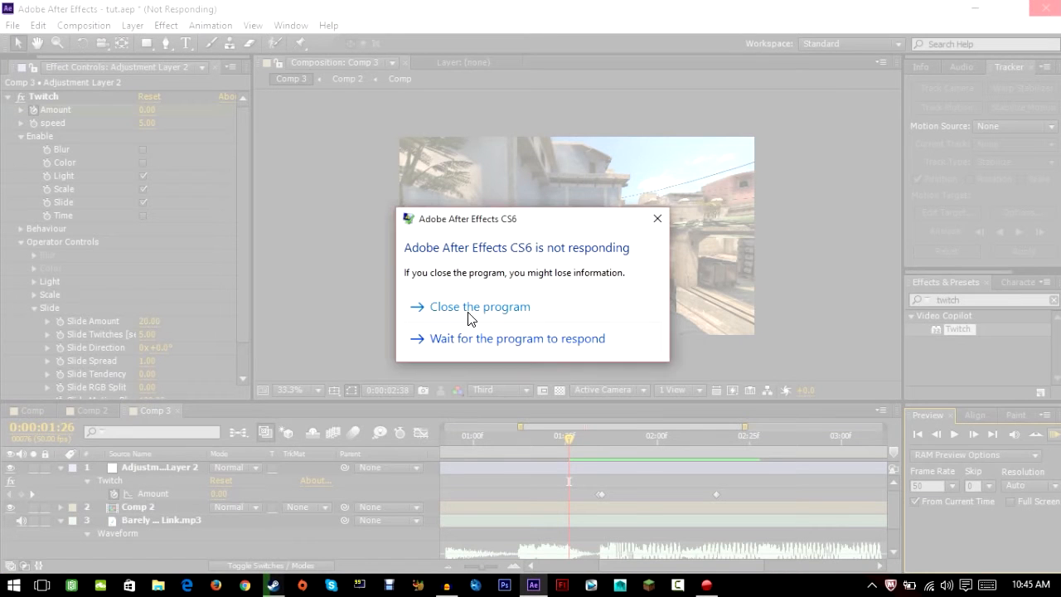
Close the unresponsive After Effects and reopen tut.aep on Comp 3
{"action": "left_click", "coordinate": [478, 305]}
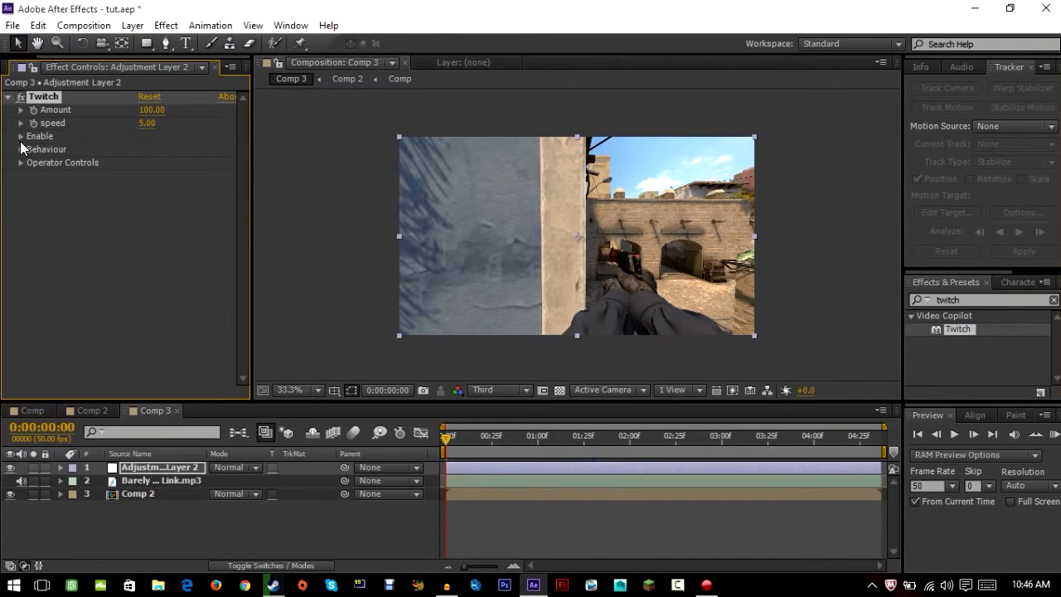
Re-enable Light, Scale and Slide twitches with Amount 0 and expose the Operator Controls
{"action": "left_click", "coordinate": [20, 136]}
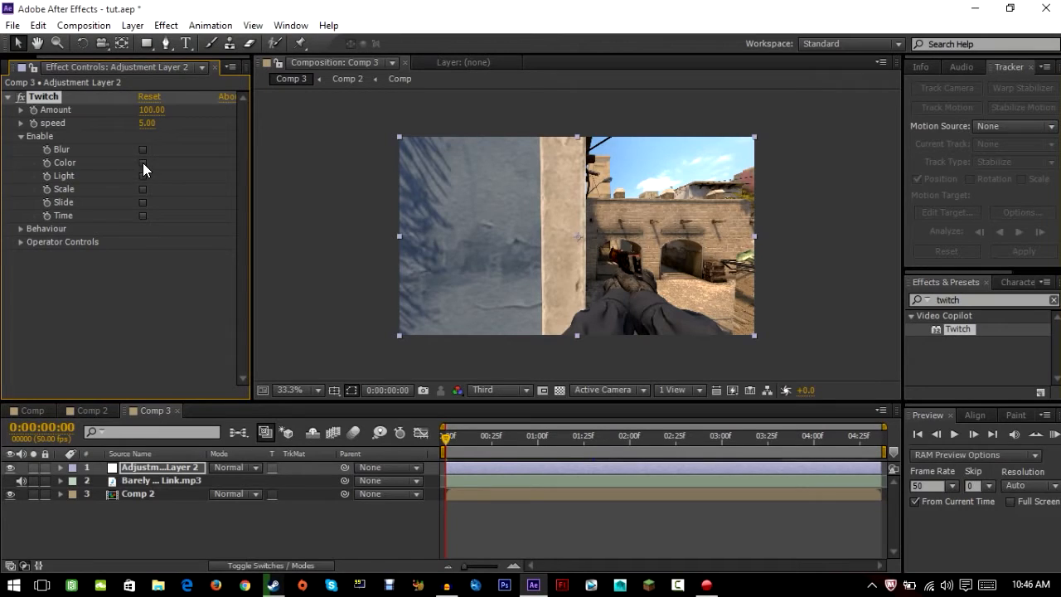
{"action": "left_click", "coordinate": [142, 176]}
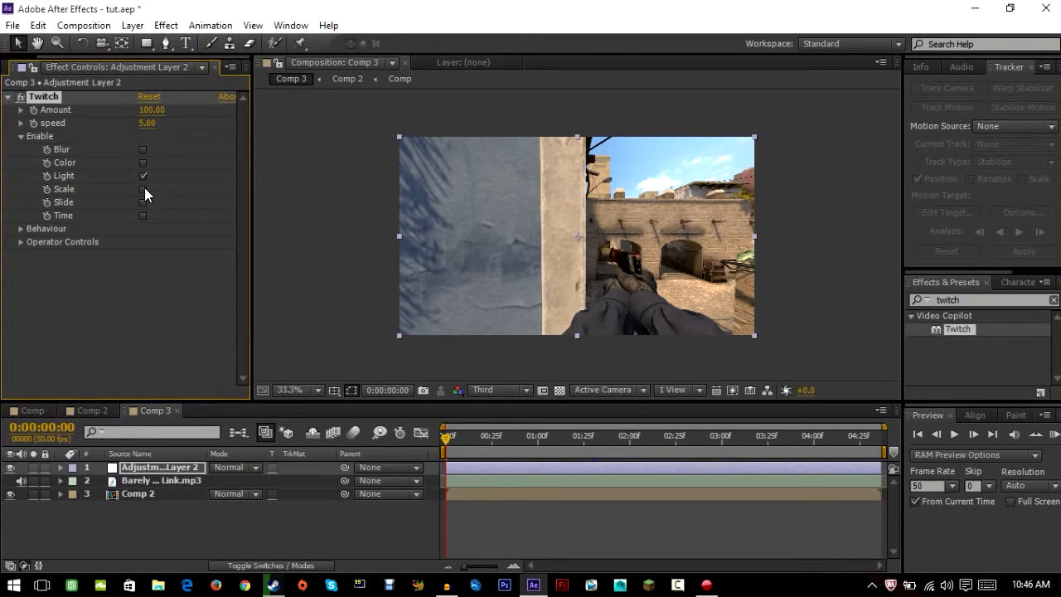
{"action": "left_click", "coordinate": [143, 189]}
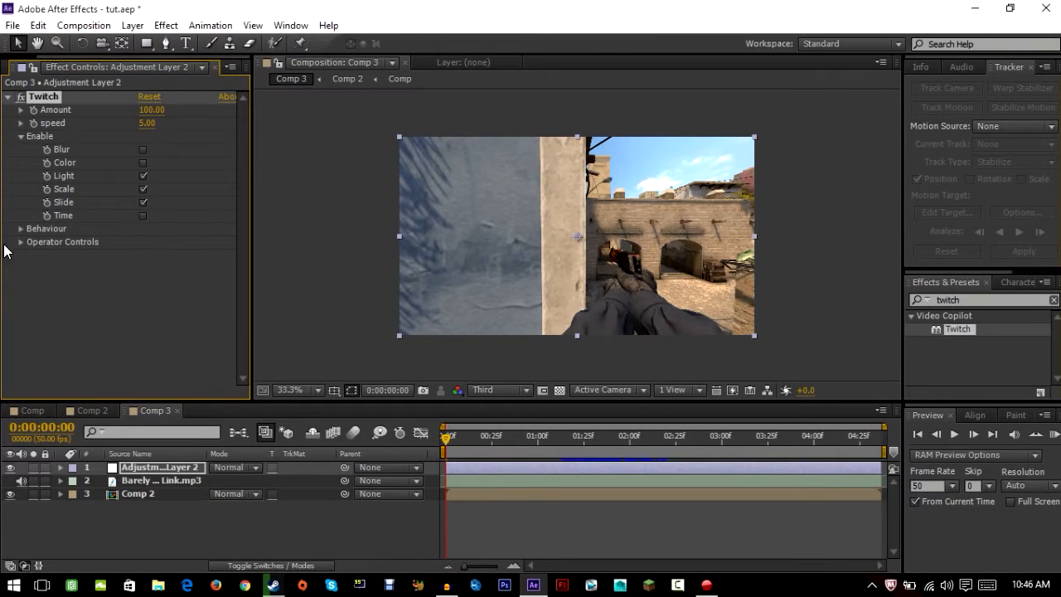
{"action": "left_click", "coordinate": [20, 242]}
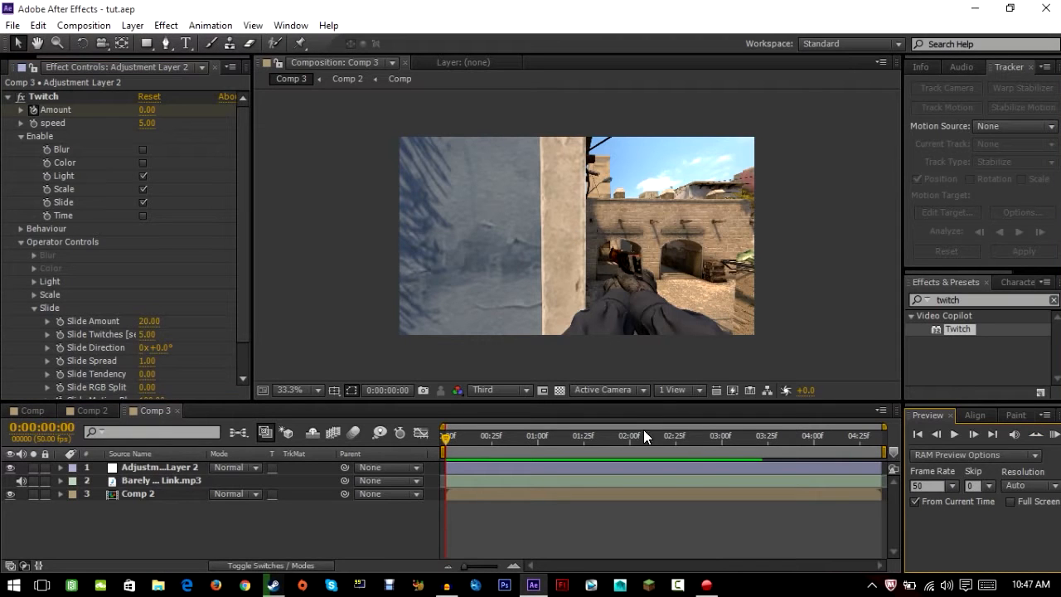
{"action": "left_click", "coordinate": [626, 435]}
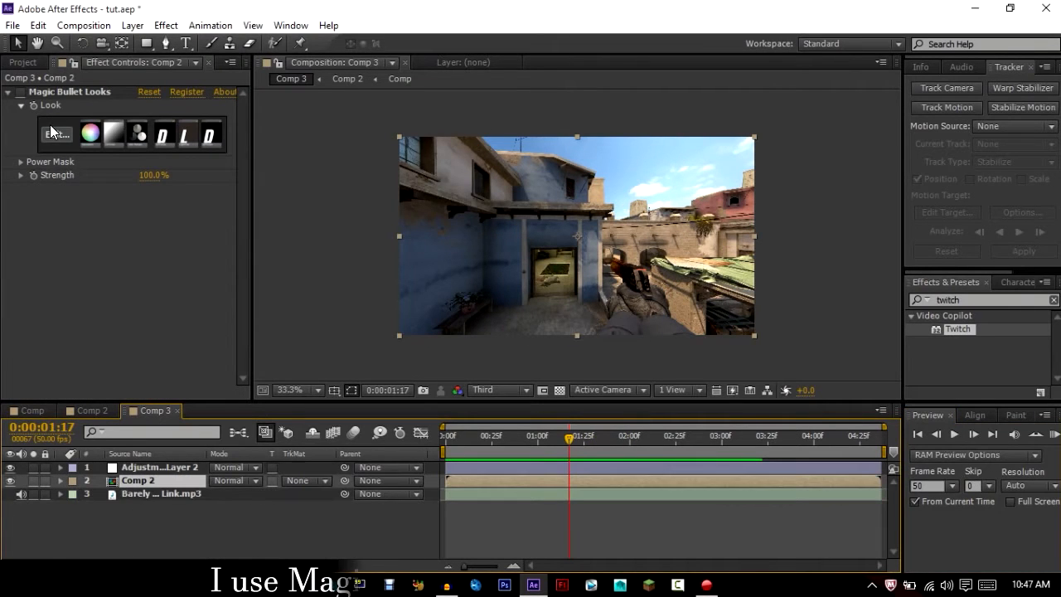
Add a Magic Bullet Looks 'cc' layer, rename the twitch layer, and keyframe Amount on each beat
{"action": "left_click", "coordinate": [621, 438]}
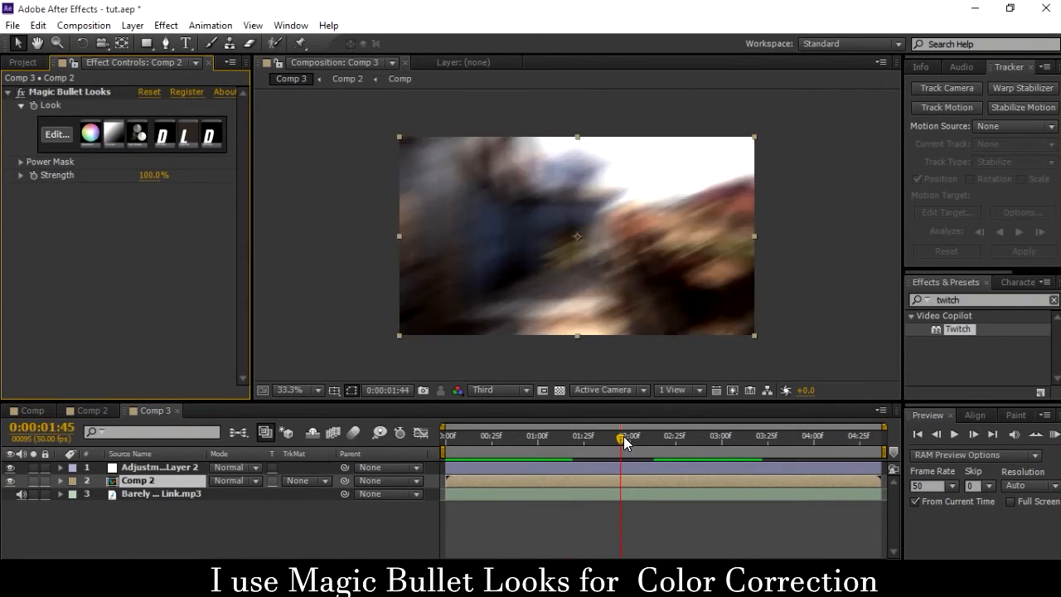
{"action": "left_click_drag", "start_coordinate": [620, 440], "coordinate": [578, 440]}
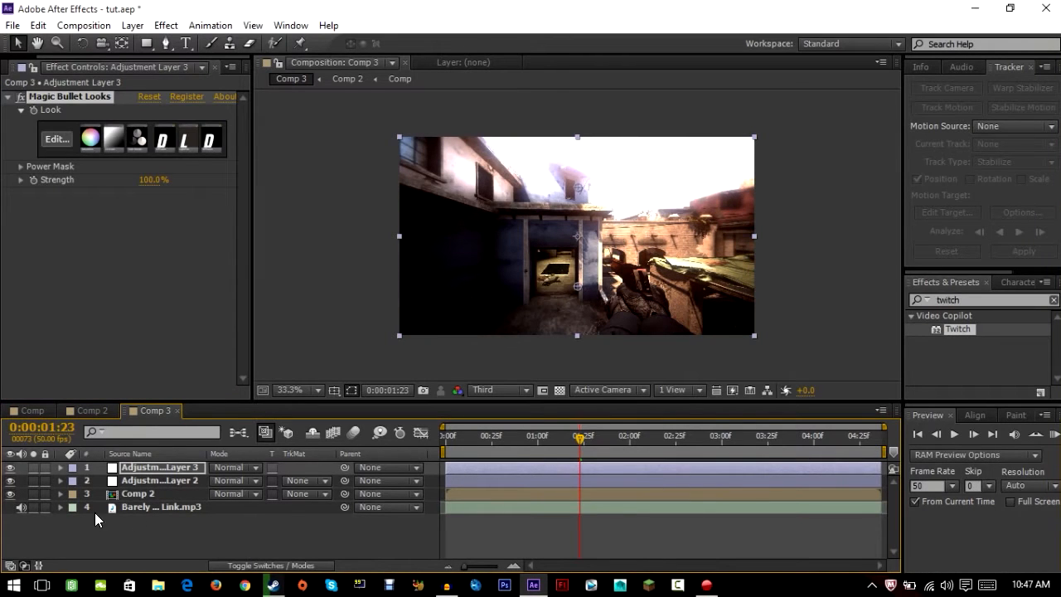
{"action": "left_click_drag", "start_coordinate": [579, 438], "coordinate": [555, 437]}
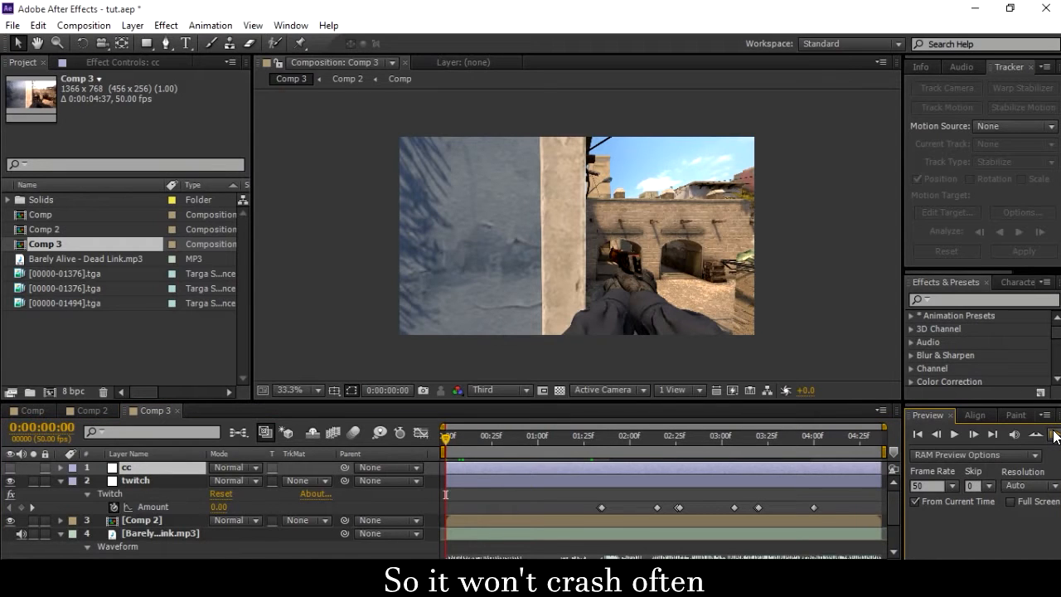
{"action": "left_click", "coordinate": [1054, 435]}
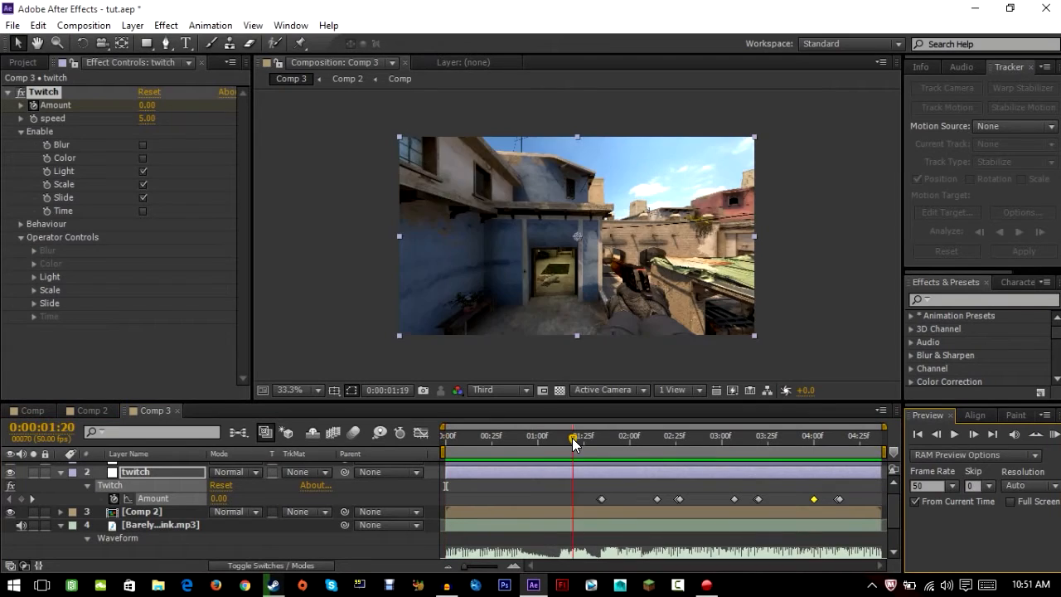
{"action": "left_click_drag", "start_coordinate": [572, 439], "coordinate": [605, 439]}
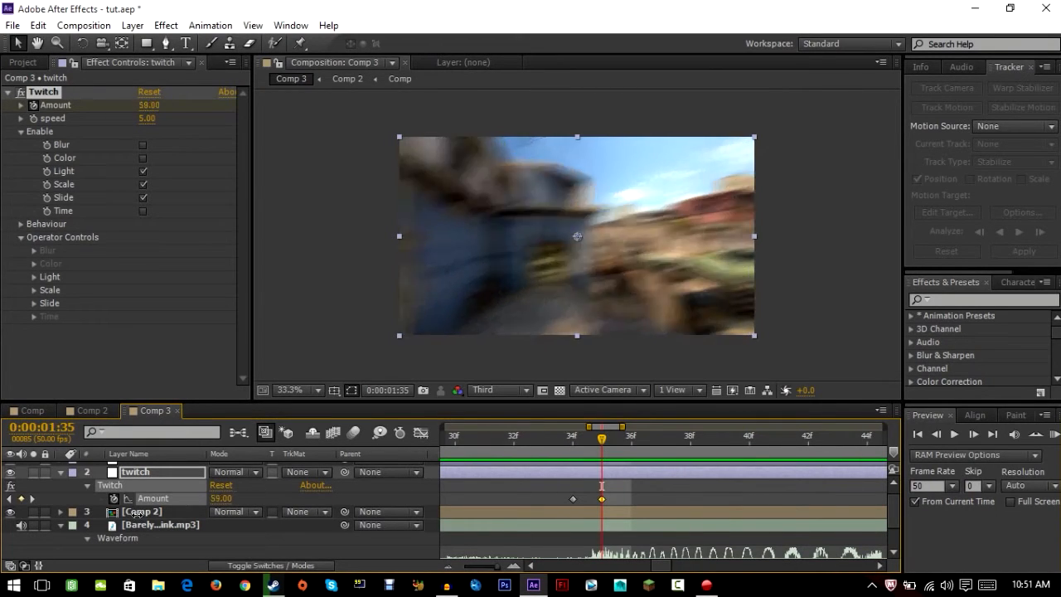
Apply Effect > Distort > Wave Warp to Adjustment Layer 4
{"action": "left_click", "coordinate": [166, 25]}
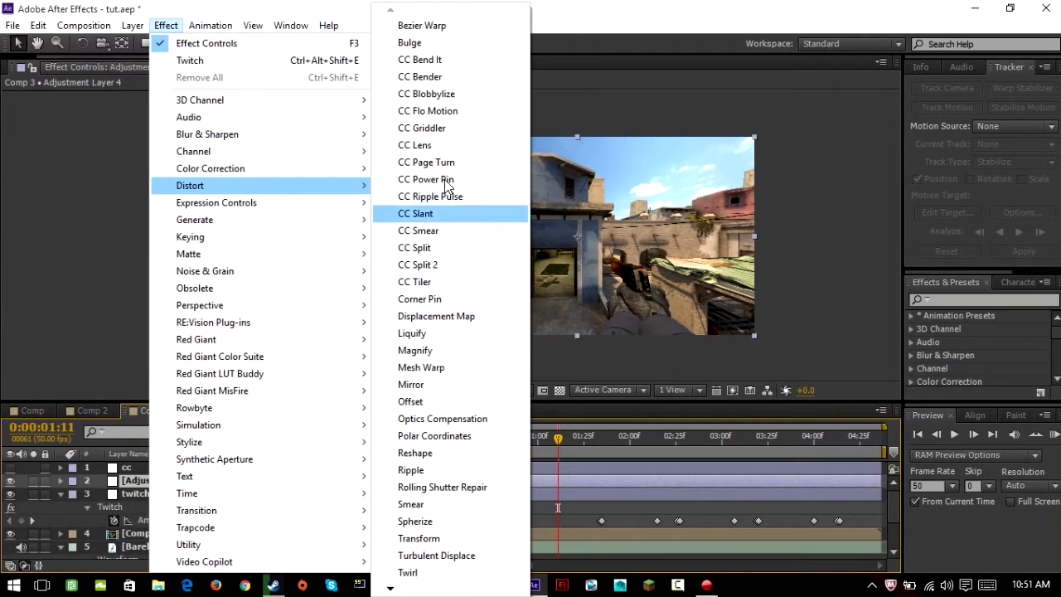
{"action": "mouse_move", "coordinate": [412, 588]}
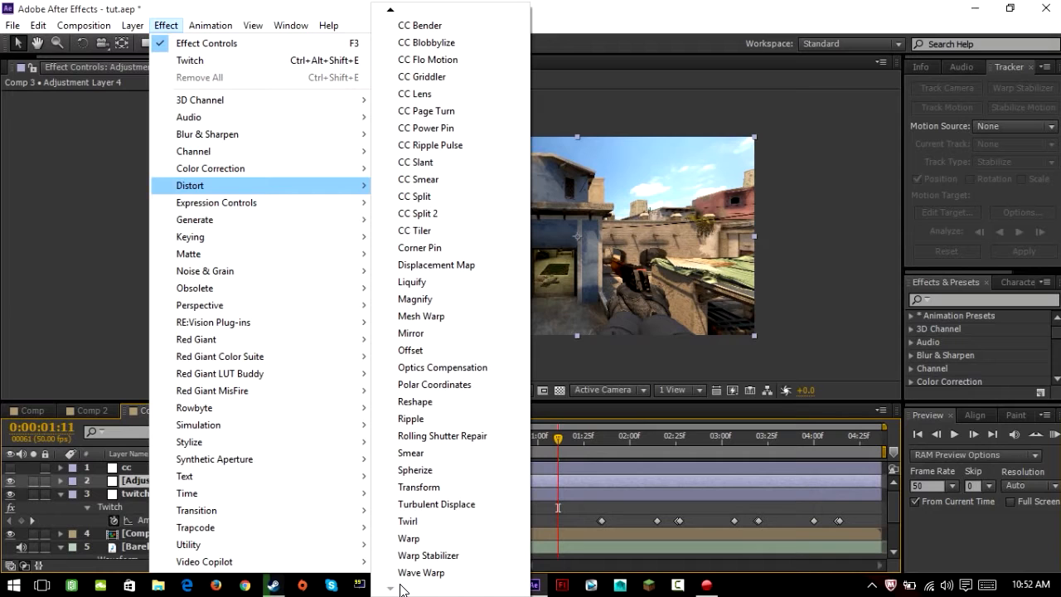
{"action": "mouse_move", "coordinate": [436, 504]}
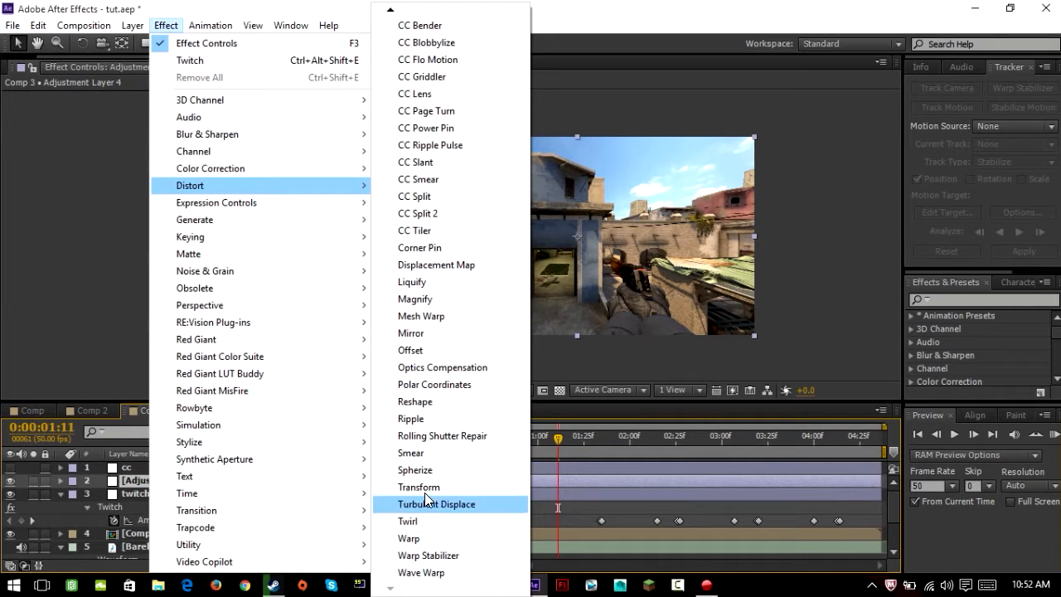
{"action": "left_click", "coordinate": [421, 572]}
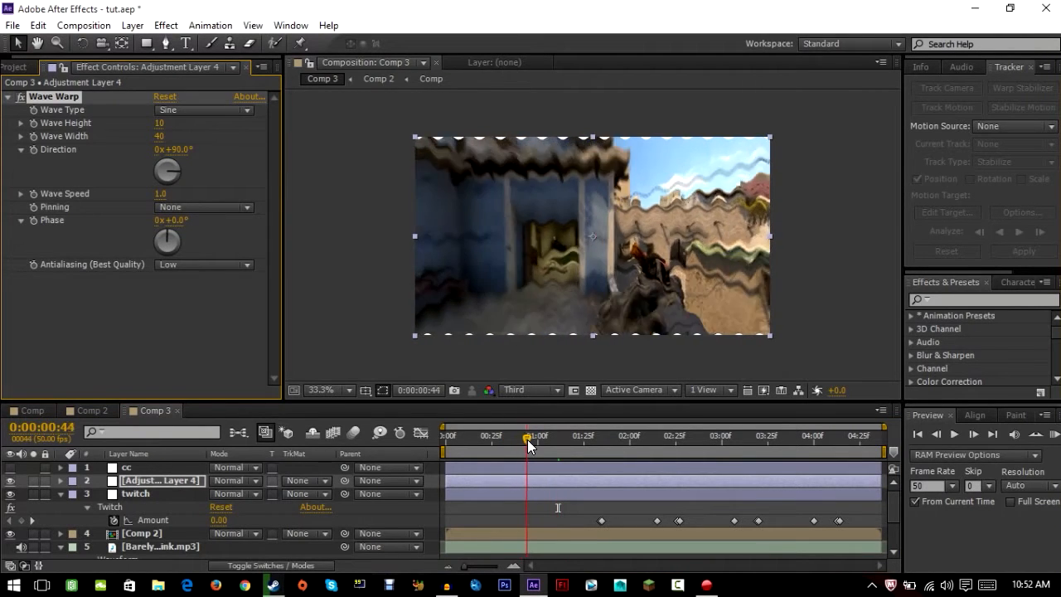
Set Wave Warp height 100, width 650 and Pinning to All Edges, then preview the distortion
{"action": "left_click", "coordinate": [537, 435]}
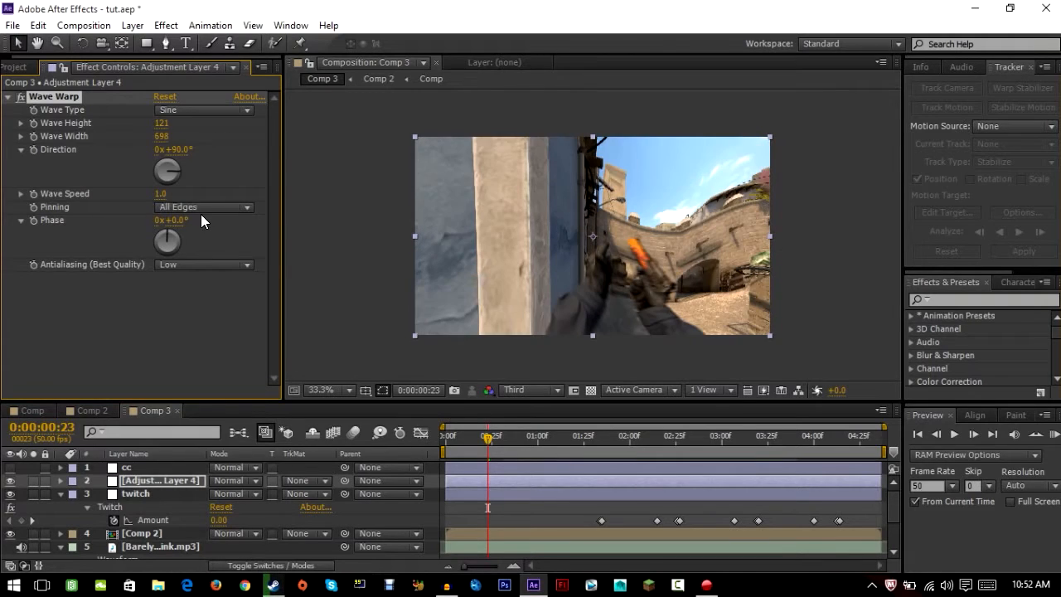
{"action": "left_click", "coordinate": [203, 206]}
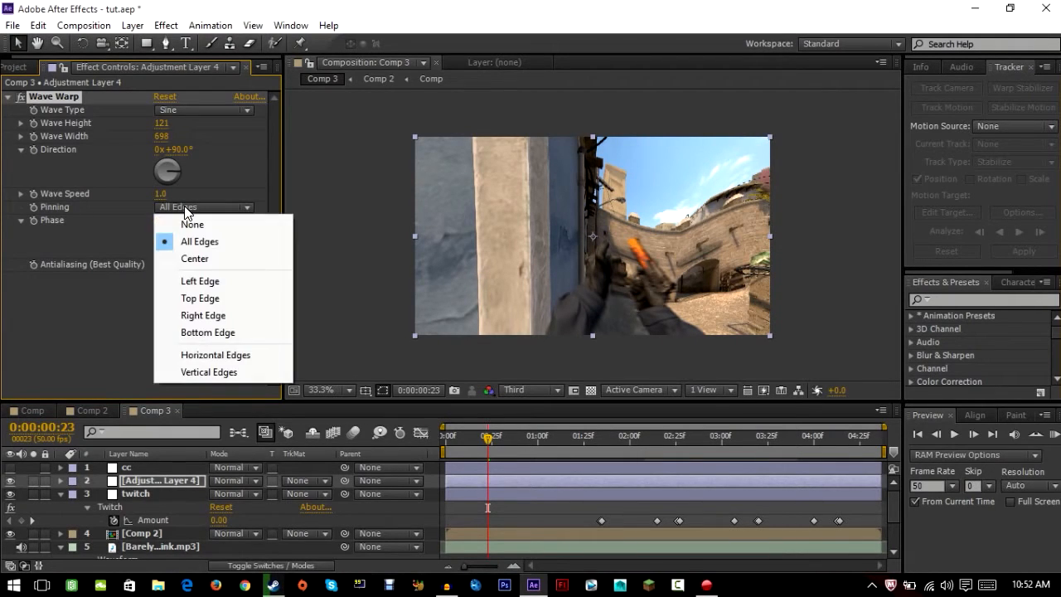
{"action": "left_click", "coordinate": [192, 223]}
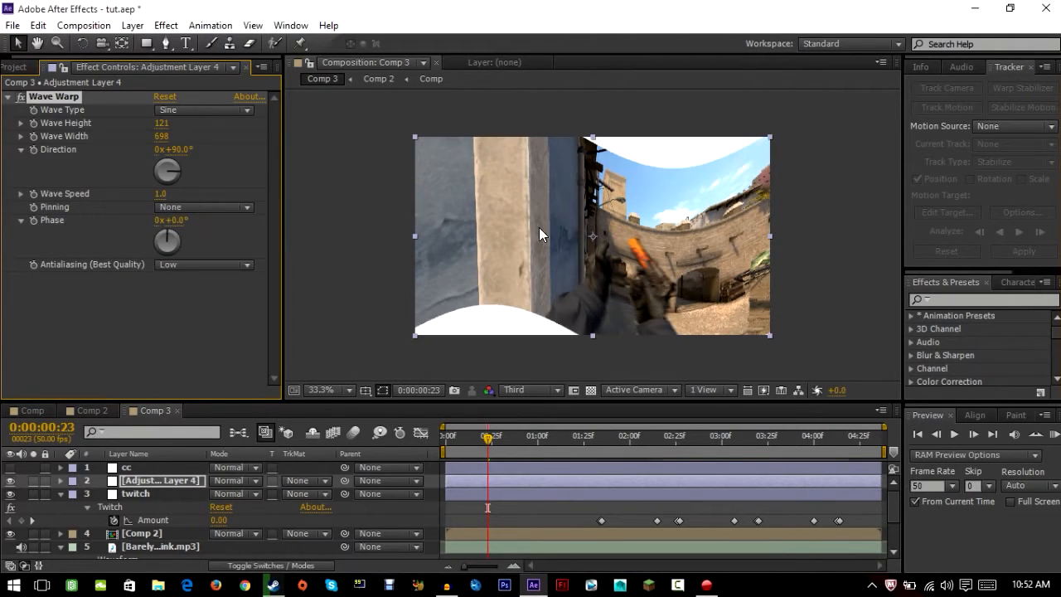
{"action": "left_click", "coordinate": [202, 206]}
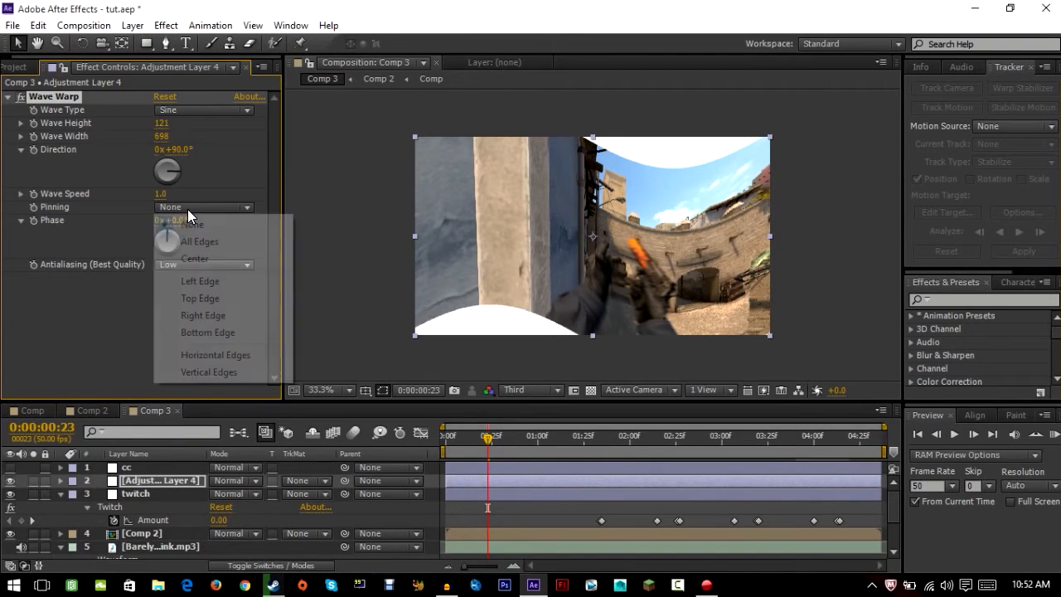
{"action": "left_click", "coordinate": [199, 242]}
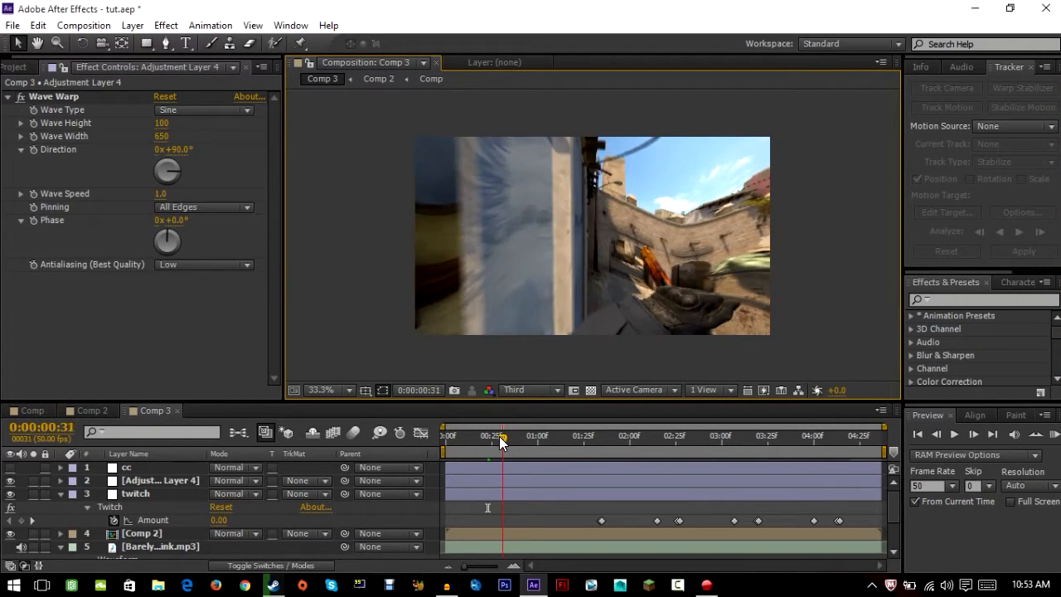
{"action": "left_click_drag", "start_coordinate": [501, 435], "coordinate": [514, 435]}
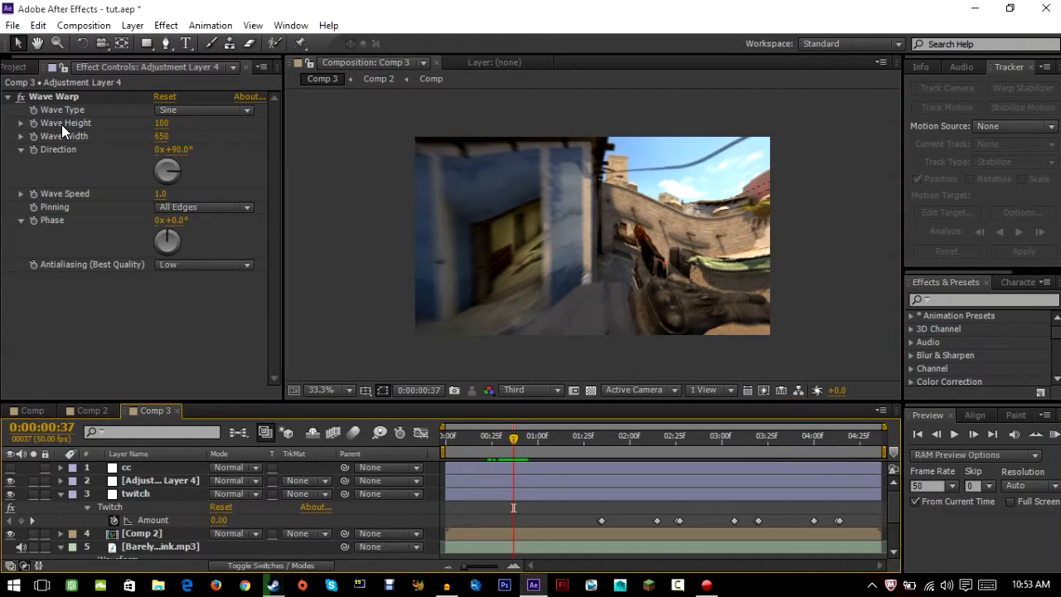
{"action": "mouse_move", "coordinate": [96, 149]}
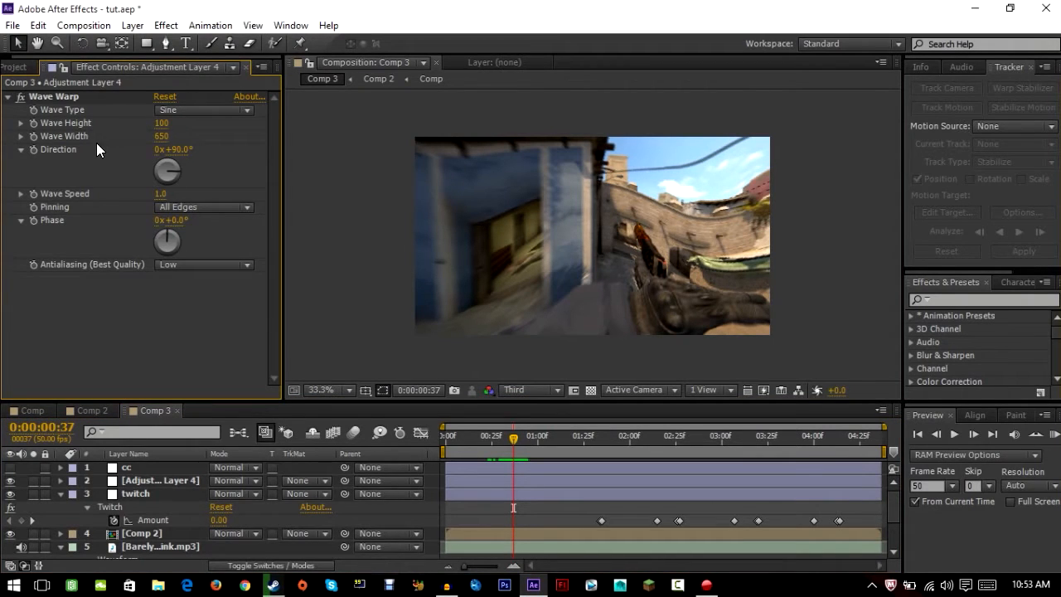
{"action": "mouse_move", "coordinate": [174, 149]}
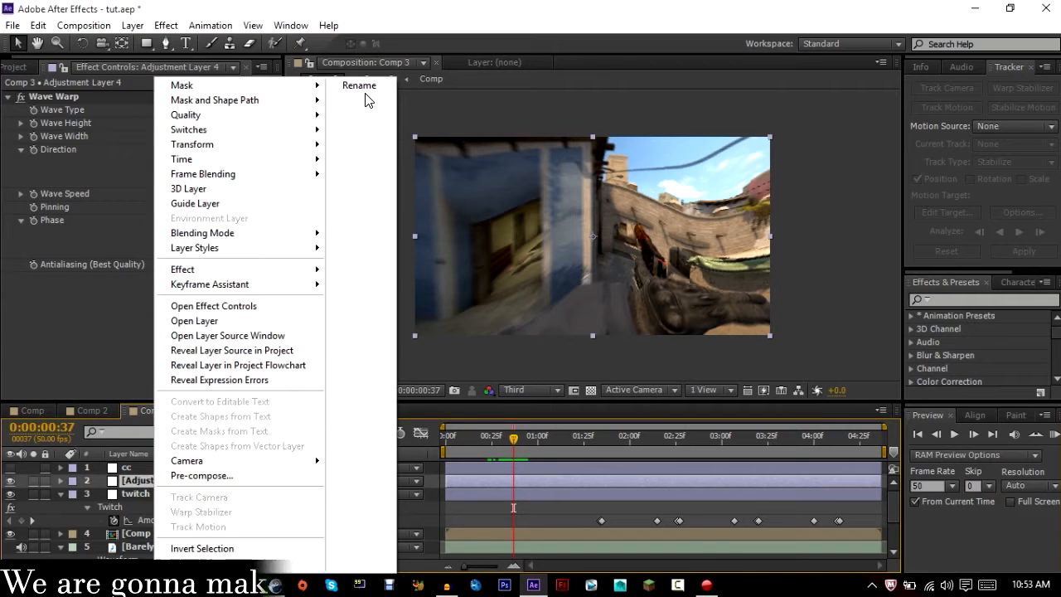
{"action": "mouse_move", "coordinate": [414, 130]}
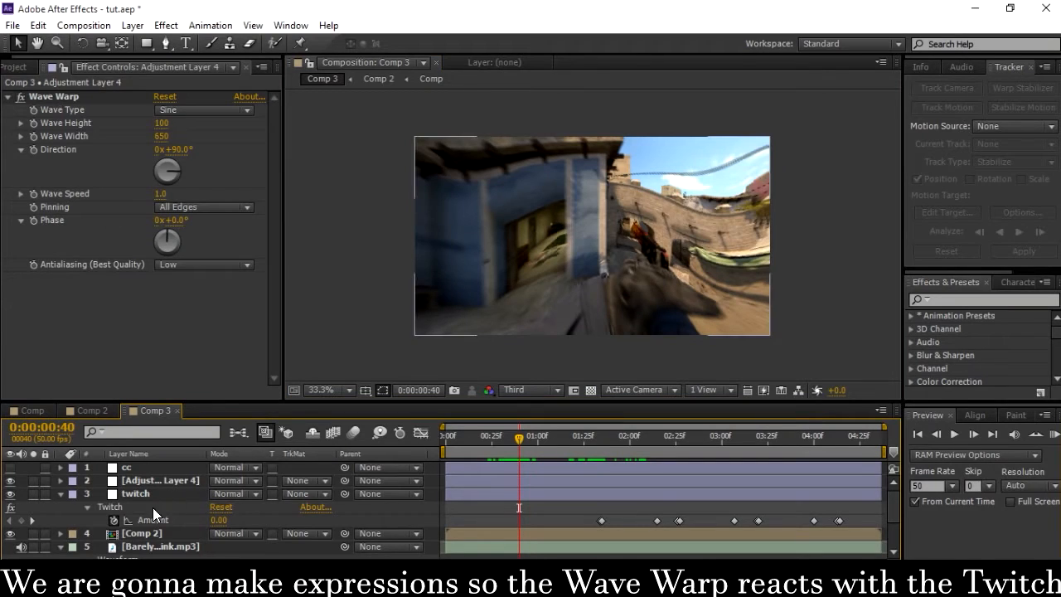
Link Wave Width to the twitch layer's Amount with linear(...,0,100,1000,650)
{"action": "left_click", "coordinate": [160, 481]}
{"action": "type", "text": "linea"}
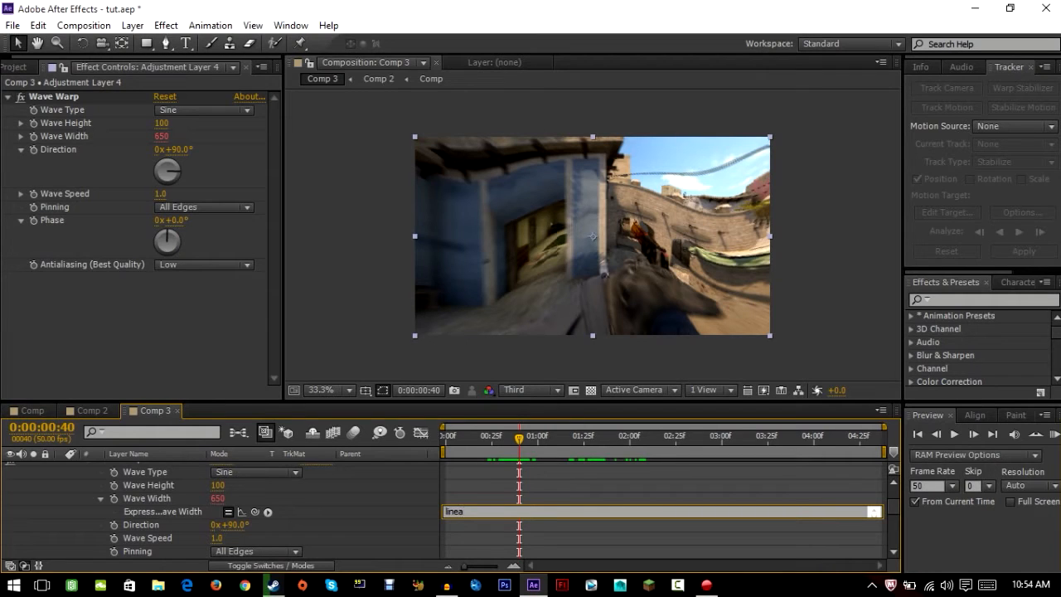
{"action": "type", "text": "r"}
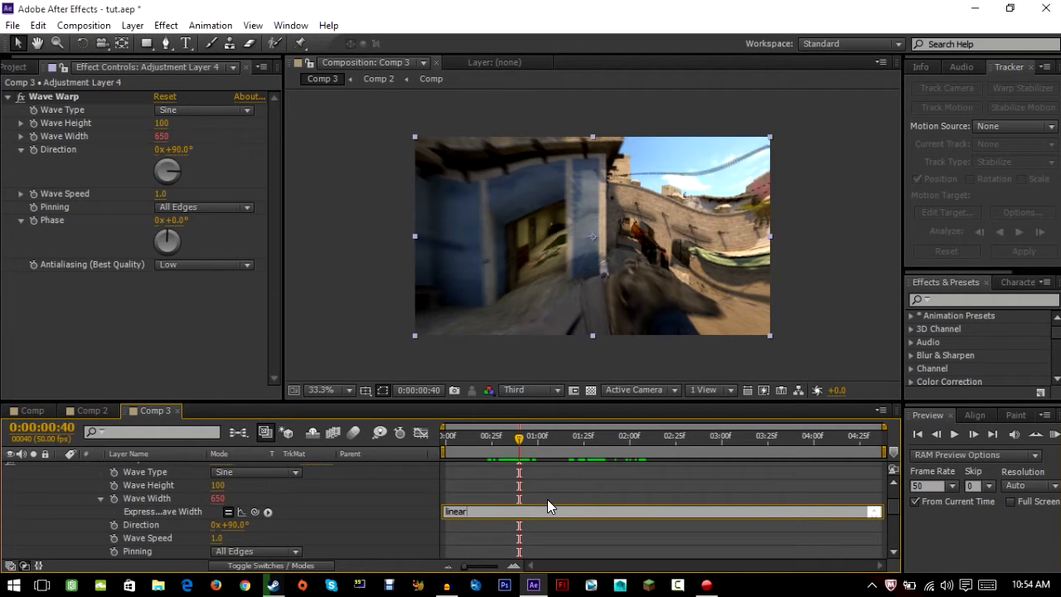
{"action": "type", "text": "("}
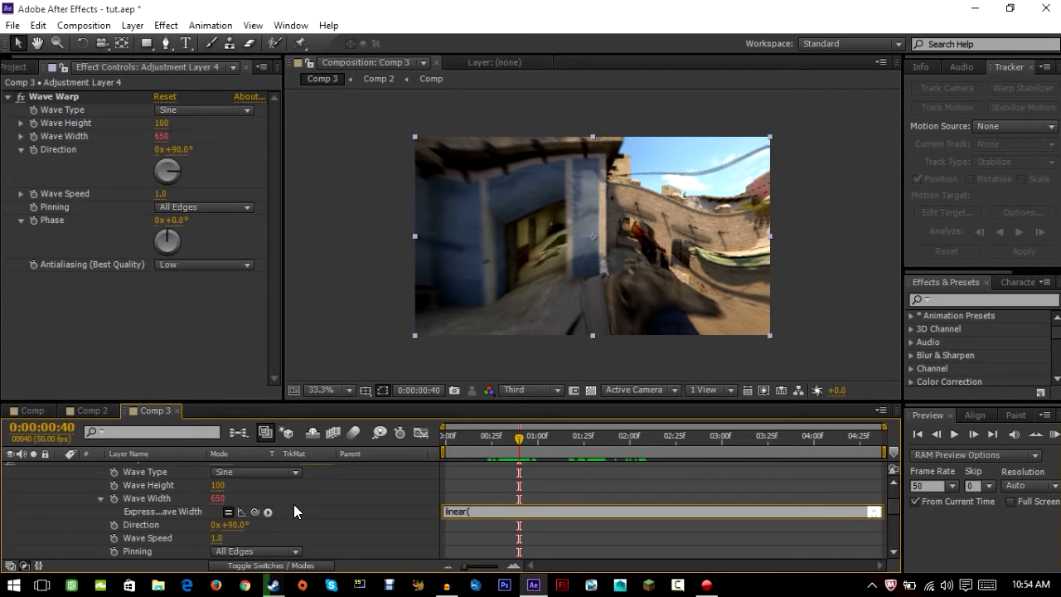
{"action": "mouse_move", "coordinate": [259, 514]}
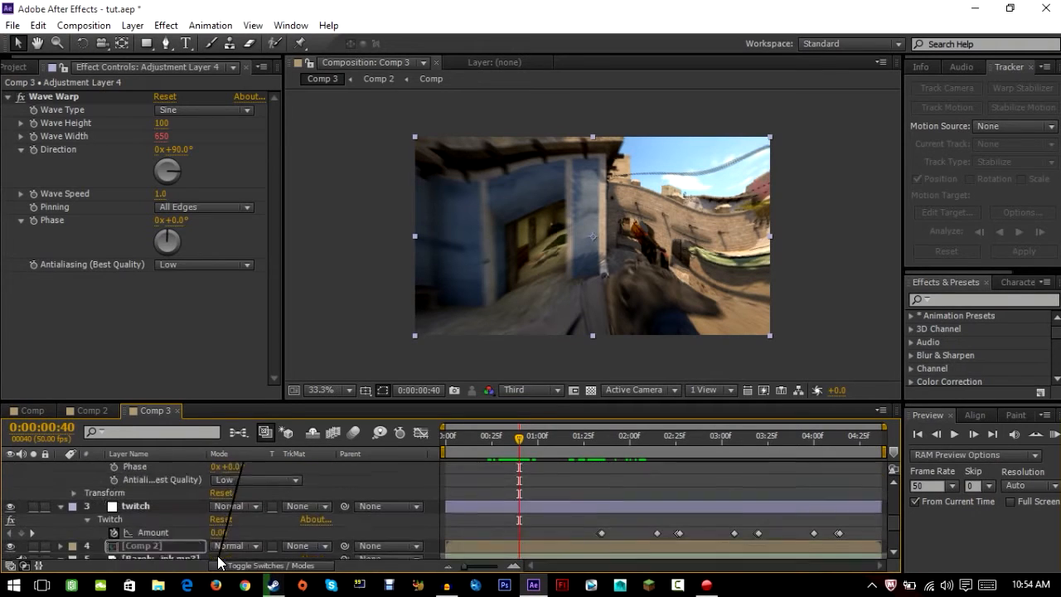
{"action": "scroll", "scroll_direction": "down", "scroll_amount": 3}
{"action": "type", "text": "linear(thisComp.layer(\"twitch\").effect(\"Twitch\")(\"Amount\"),0,100"}
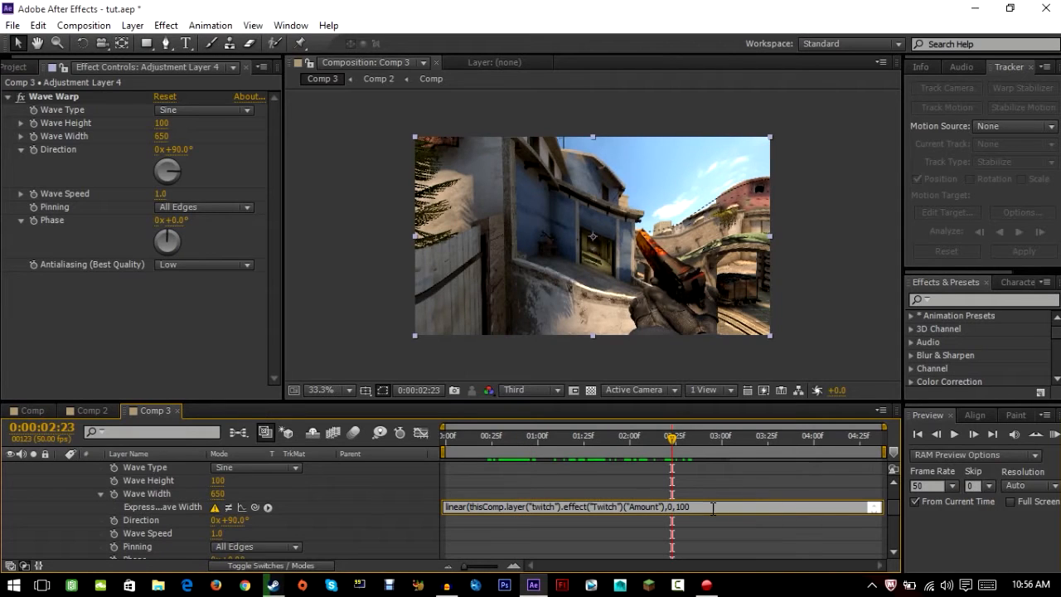
{"action": "double_click", "coordinate": [680, 508]}
{"action": "type", "text": ",1000,"}
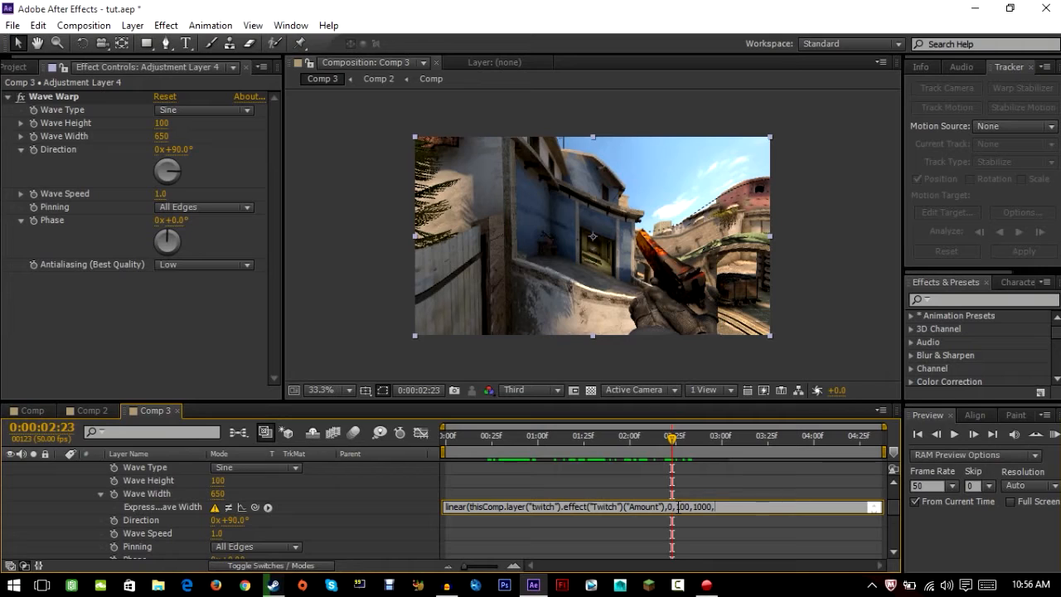
{"action": "double_click", "coordinate": [687, 507]}
{"action": "type", "text": "650)"}
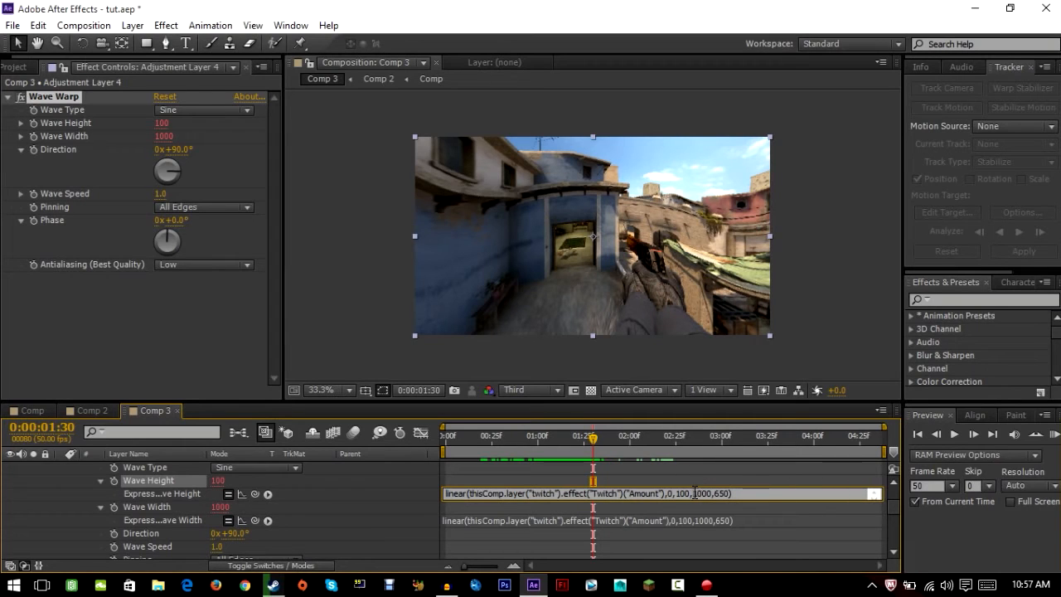
Paste the linear expression on Wave Height, set its outputs to 0,100, and scrub to check
{"action": "double_click", "coordinate": [699, 495]}
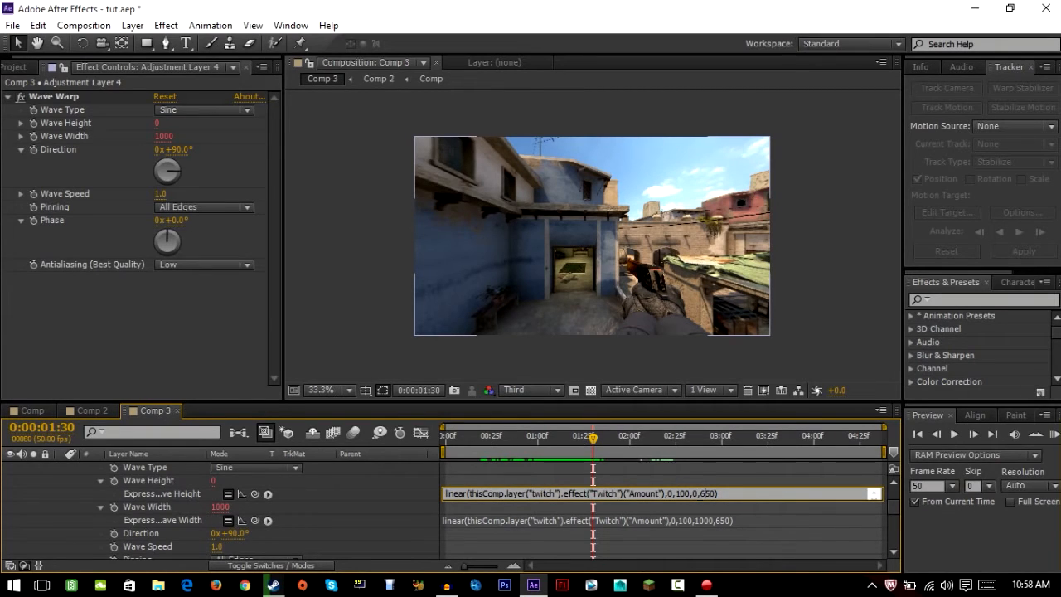
{"action": "double_click", "coordinate": [707, 494]}
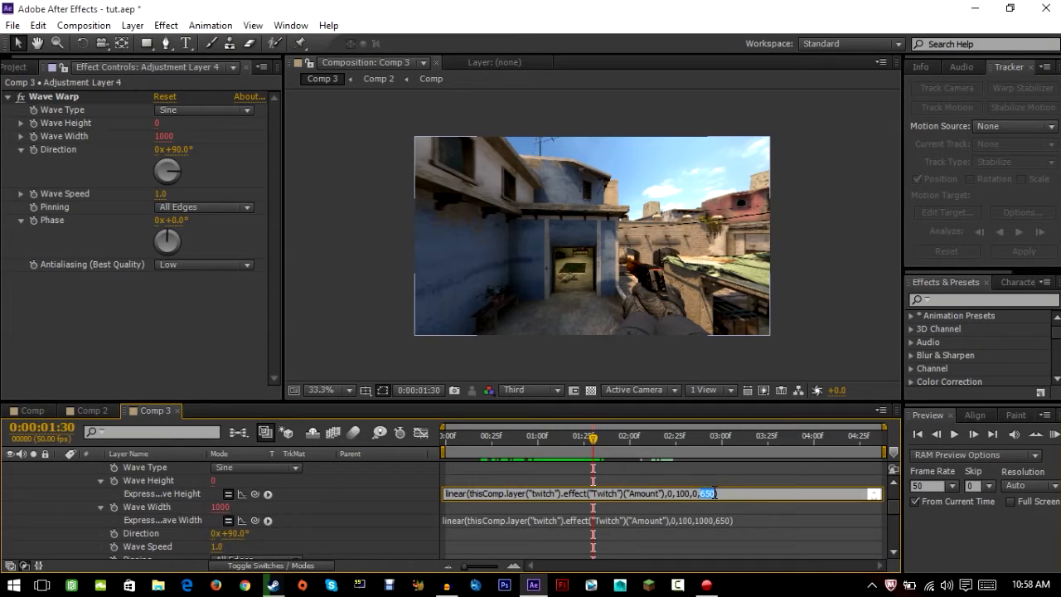
{"action": "mouse_move", "coordinate": [718, 477]}
{"action": "type", "text": "10"}
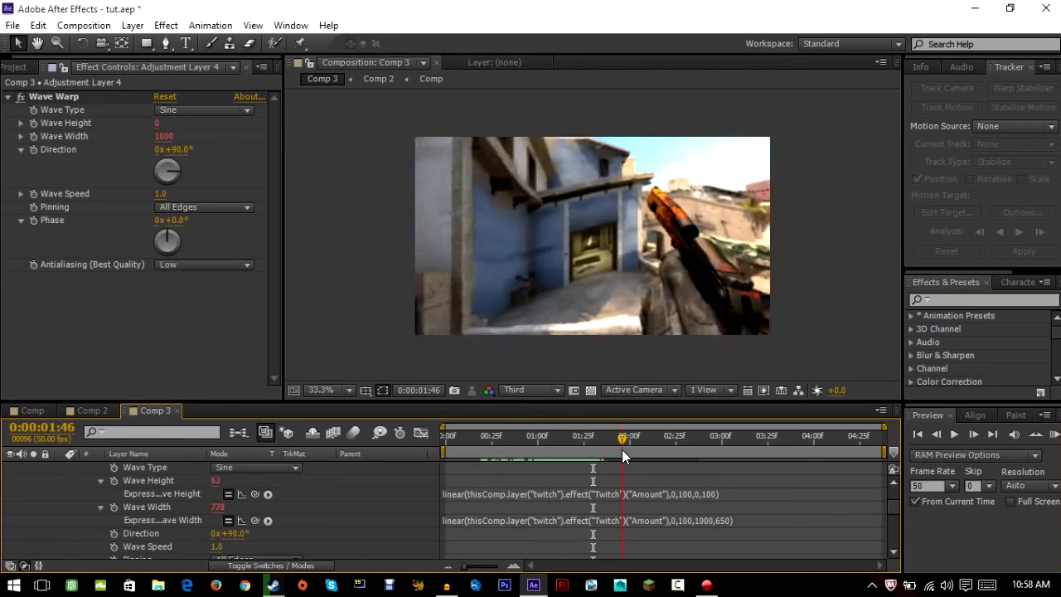
{"action": "left_click_drag", "start_coordinate": [622, 435], "coordinate": [591, 434]}
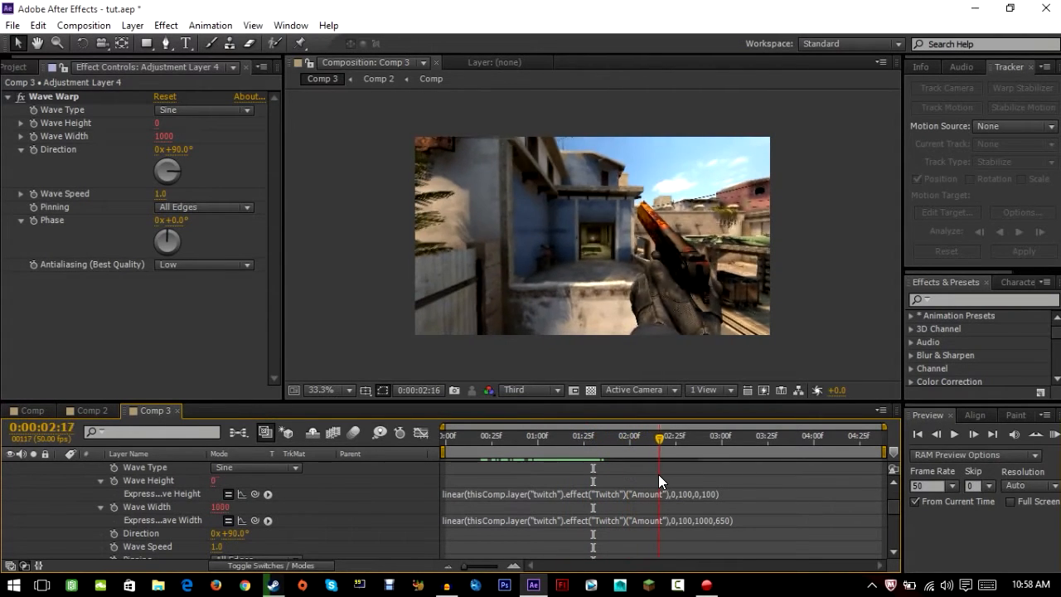
{"action": "left_click_drag", "start_coordinate": [657, 434], "coordinate": [715, 434]}
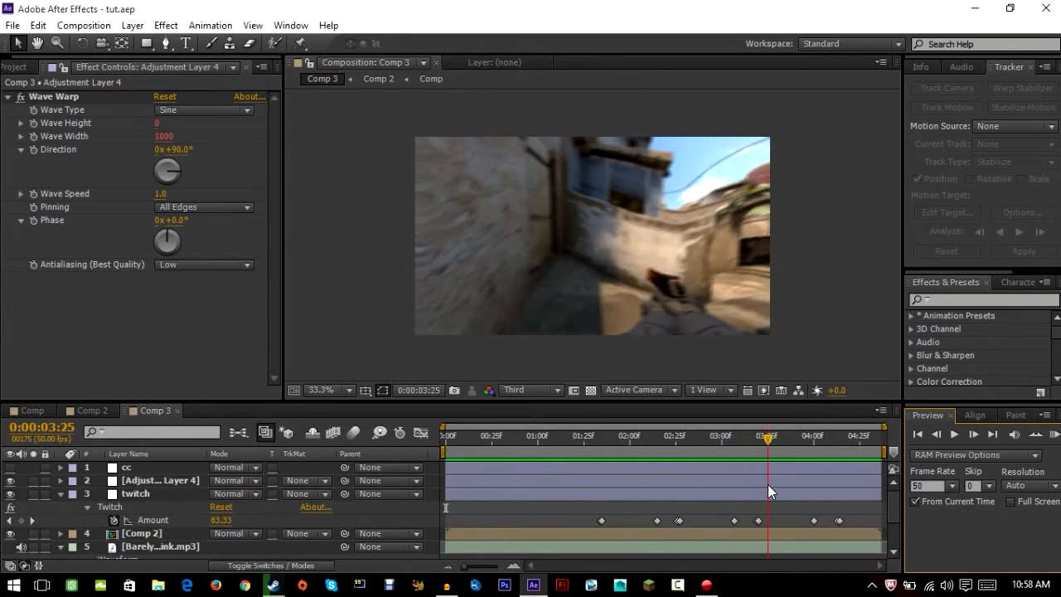
Add a new adjustment layer with CC Lens and review the lens distortion on the clip
{"action": "left_click", "coordinate": [584, 434]}
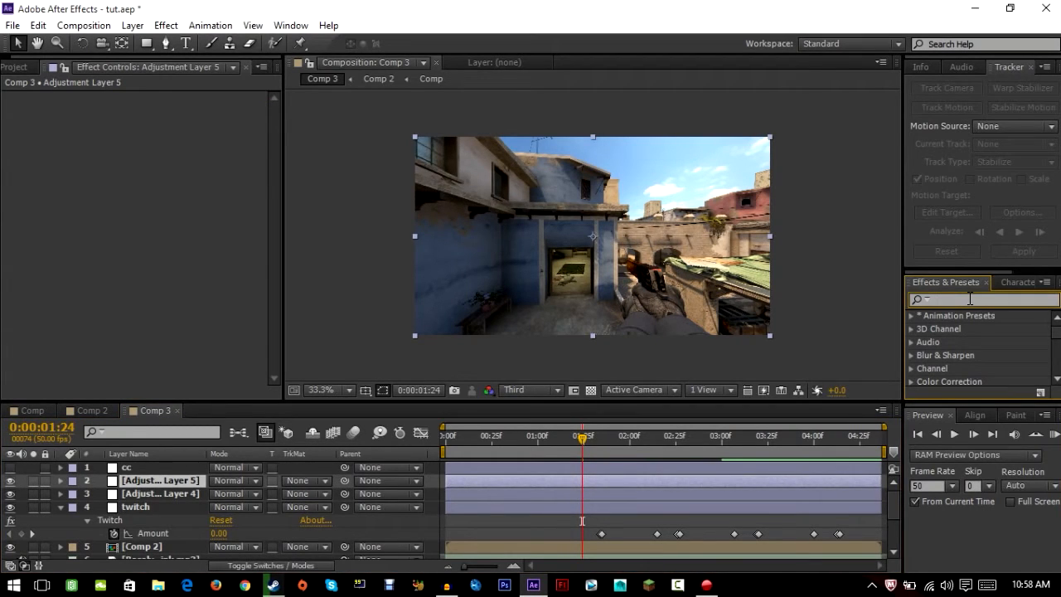
{"action": "type", "text": "cc lens"}
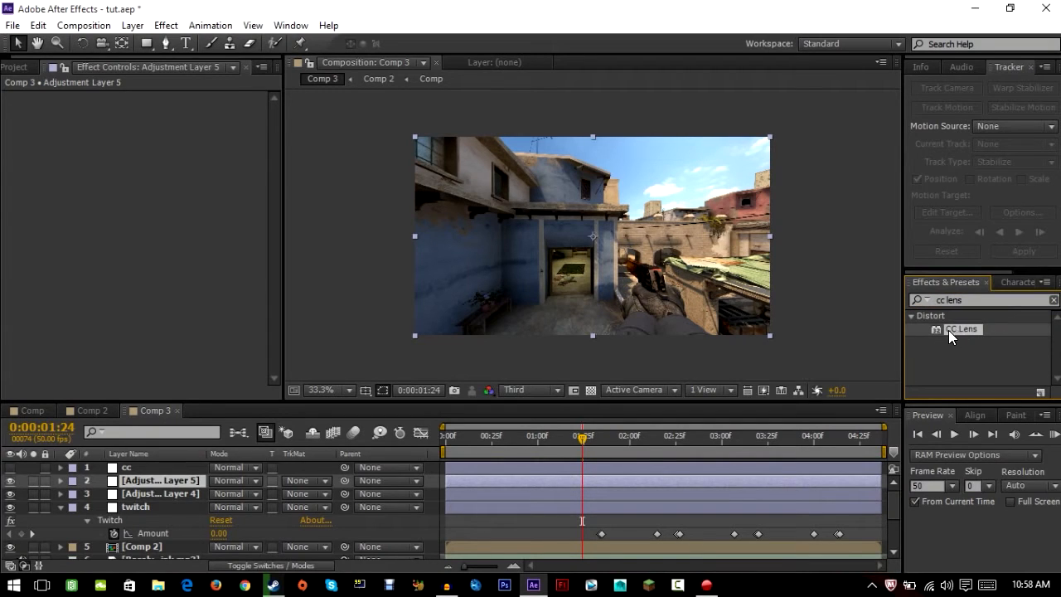
{"action": "double_click", "coordinate": [962, 328]}
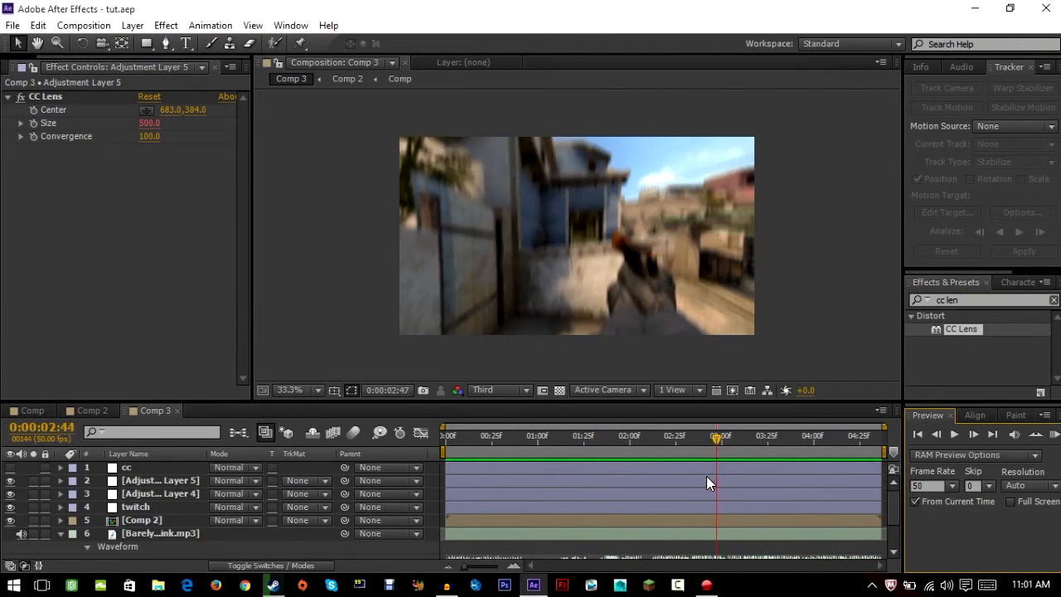
{"action": "left_click", "coordinate": [537, 434]}
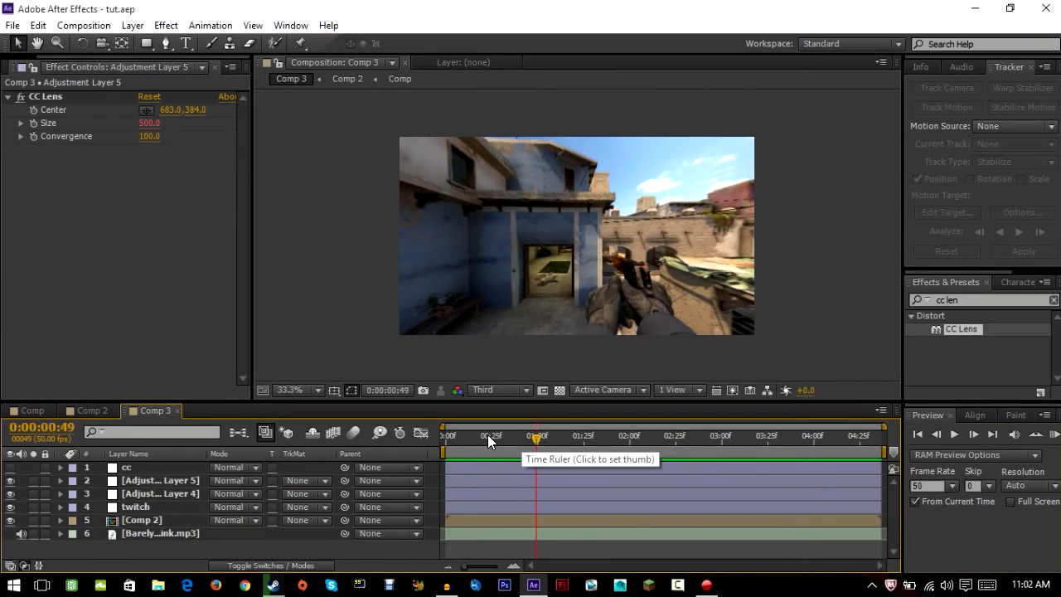
{"action": "left_click", "coordinate": [541, 434]}
{"action": "type", "text": "bass &"}
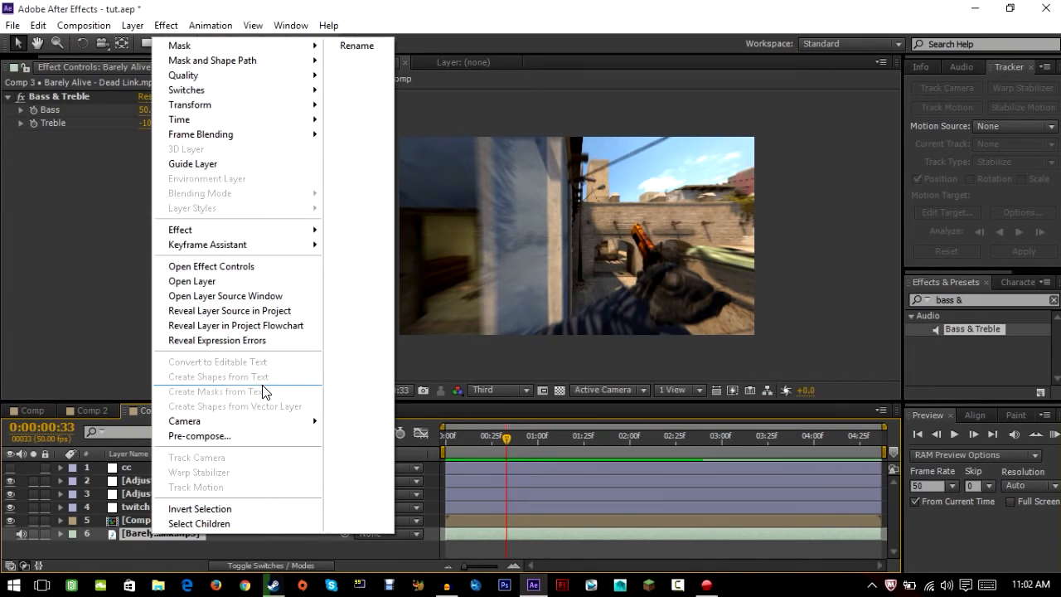
{"action": "mouse_move", "coordinate": [207, 245]}
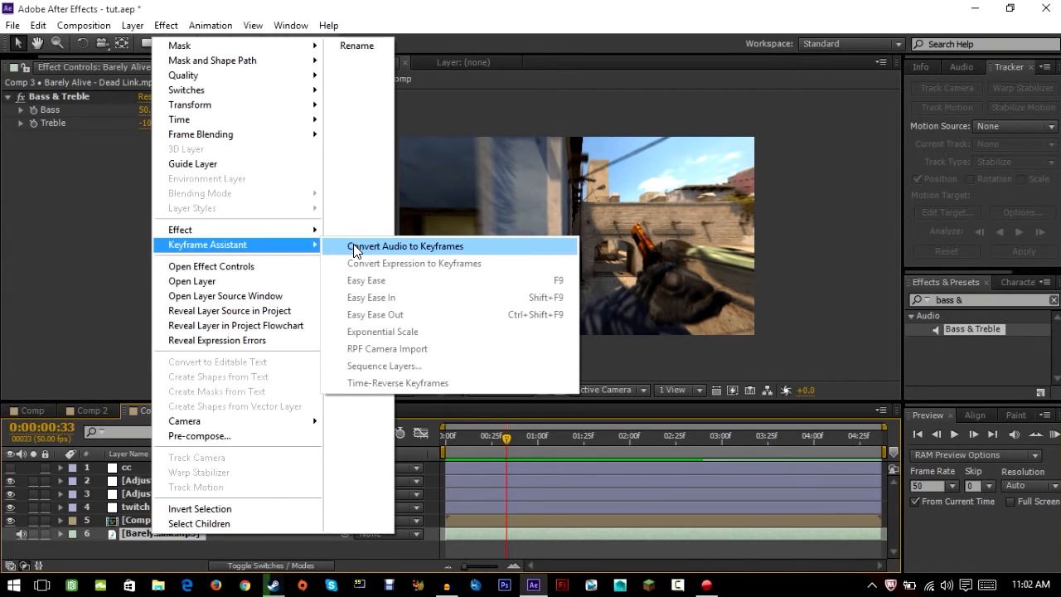
Convert the mp3's audio to keyframes, collapse the Audio Amplitude layer and select the music track
{"action": "left_click", "coordinate": [404, 245]}
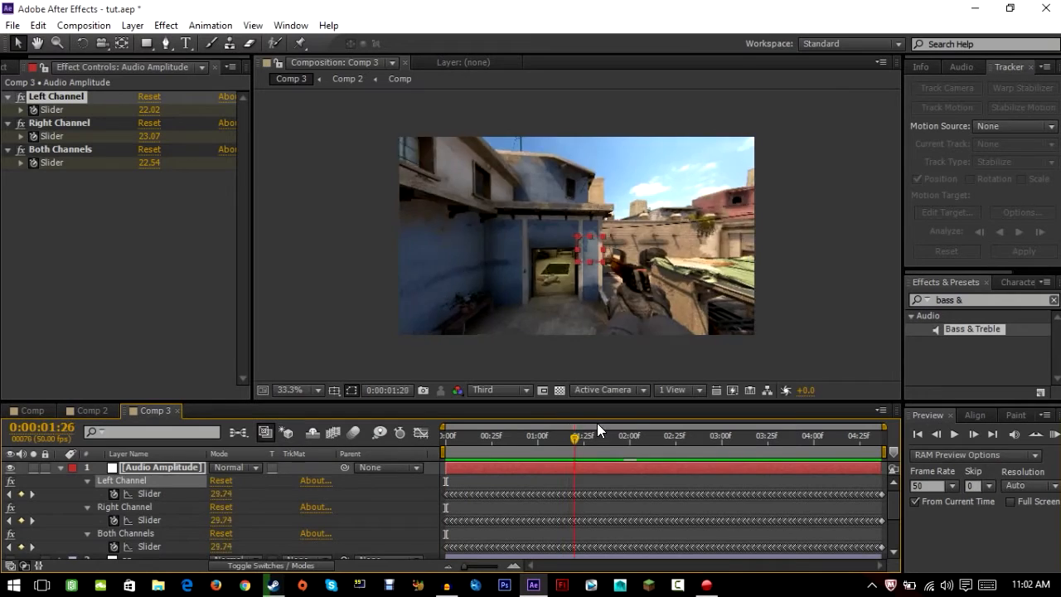
{"action": "left_click", "coordinate": [444, 435]}
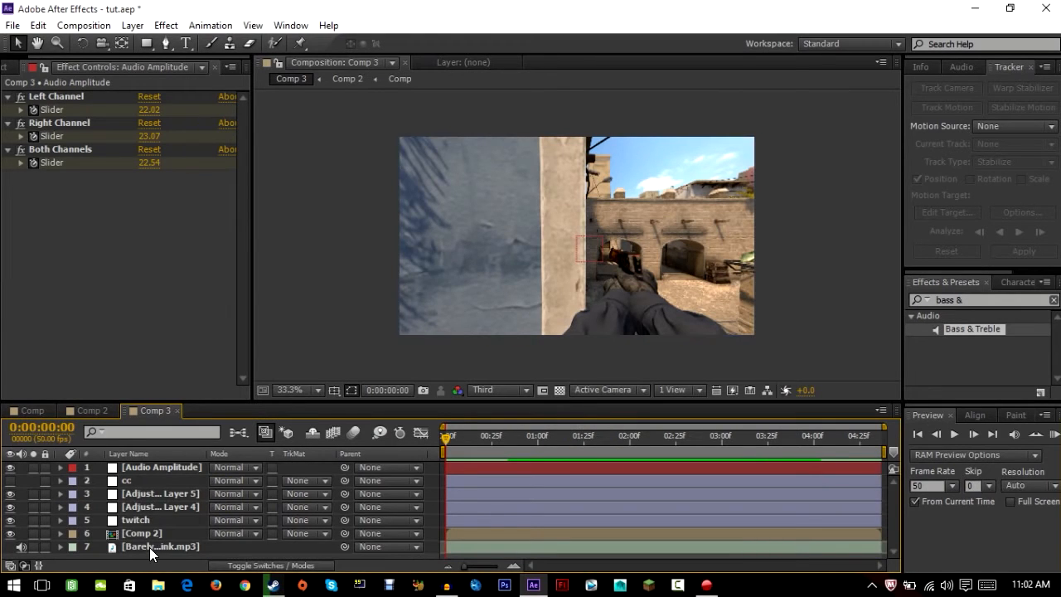
{"action": "left_click", "coordinate": [161, 548]}
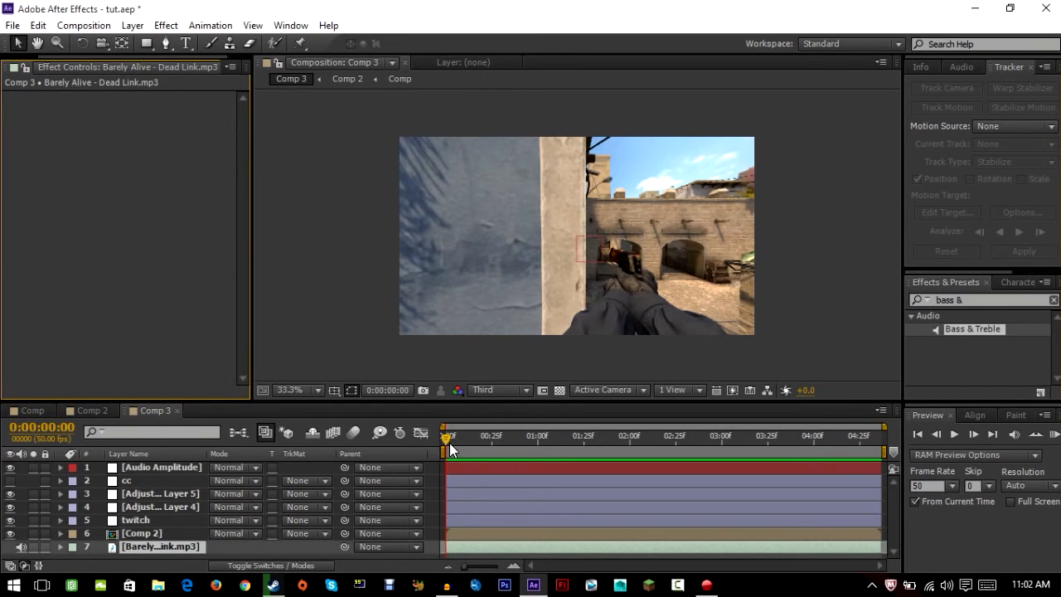
Move Audio Amplitude above the music track, reveal its Both Channels slider, and add another adjustment layer
{"action": "left_click_drag", "start_coordinate": [445, 435], "coordinate": [471, 435]}
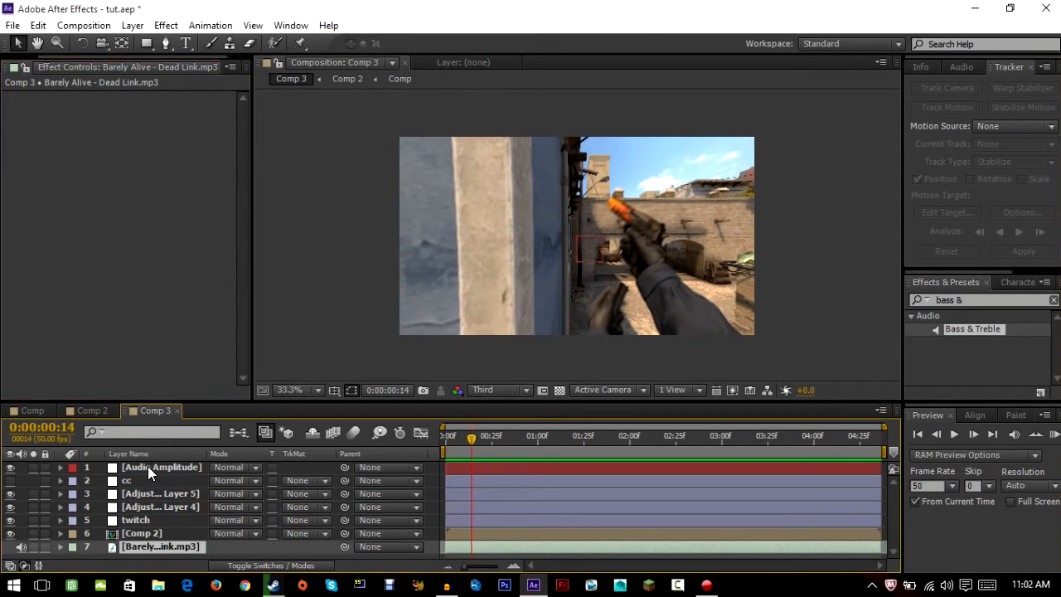
{"action": "left_click", "coordinate": [162, 467]}
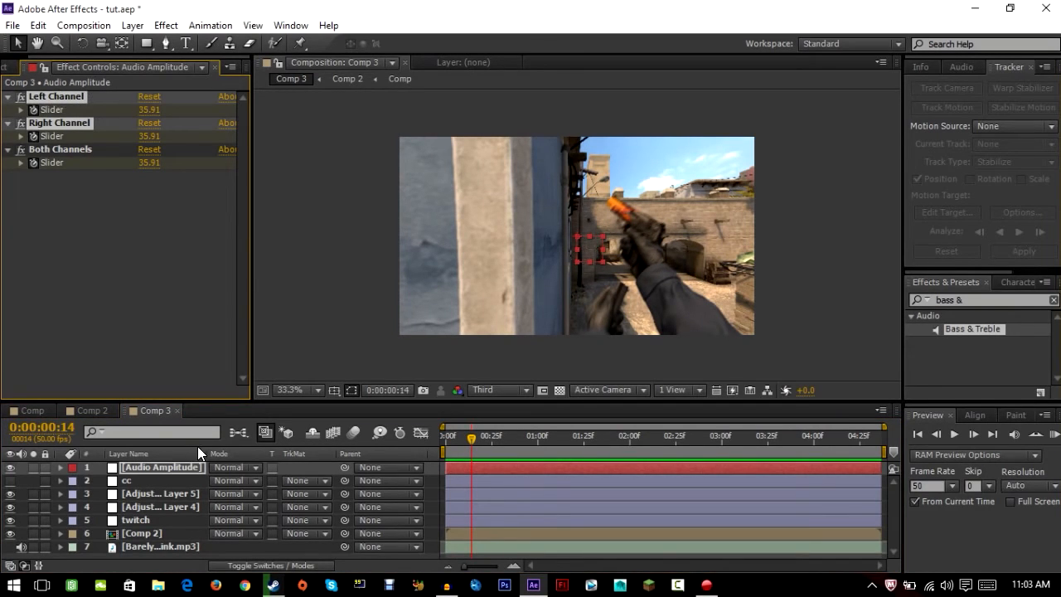
{"action": "mouse_move", "coordinate": [123, 274]}
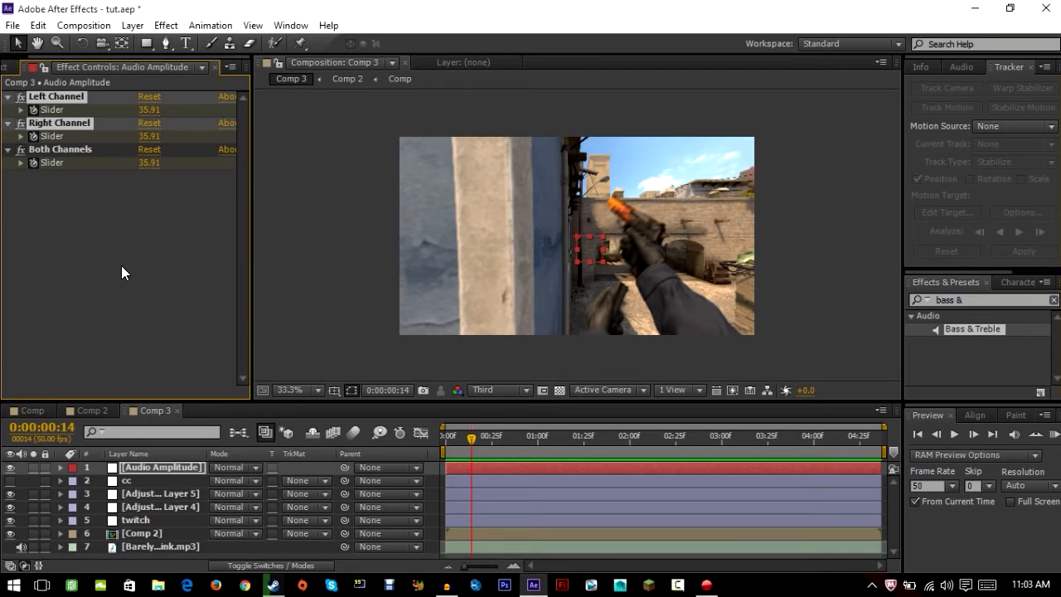
{"action": "left_click", "coordinate": [7, 97]}
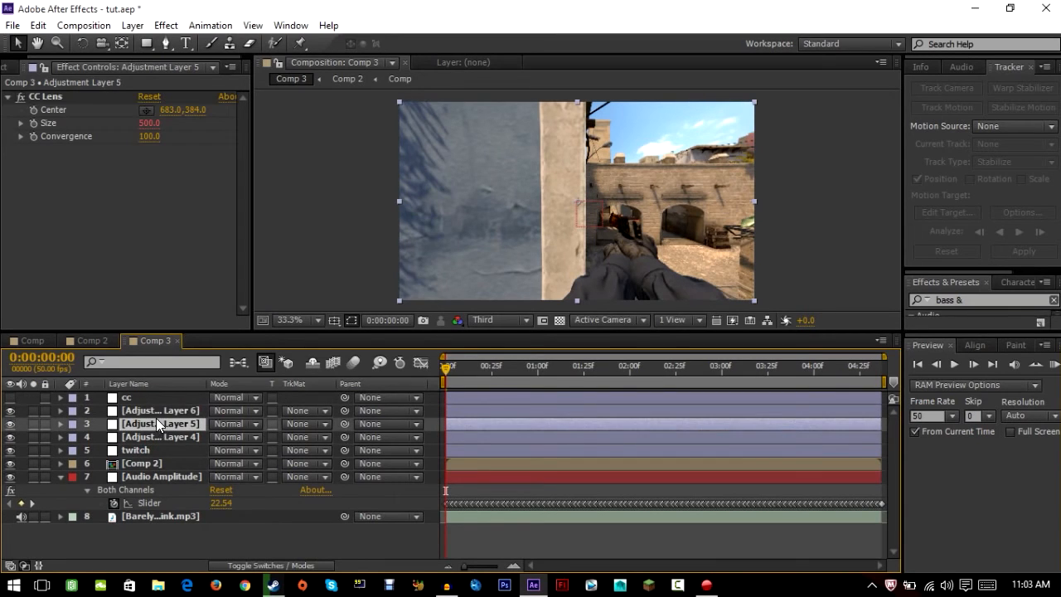
Apply Levels to the newest adjustment layer and pull Input White down to 159
{"action": "left_click", "coordinate": [160, 411]}
{"action": "type", "text": "levels"}
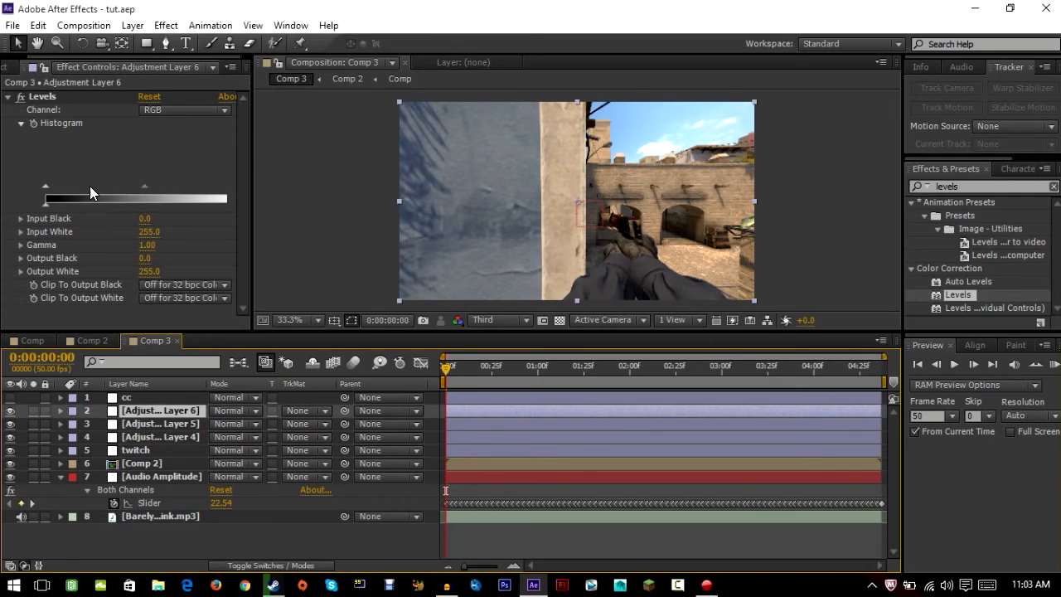
{"action": "left_click_drag", "start_coordinate": [142, 186], "coordinate": [179, 185]}
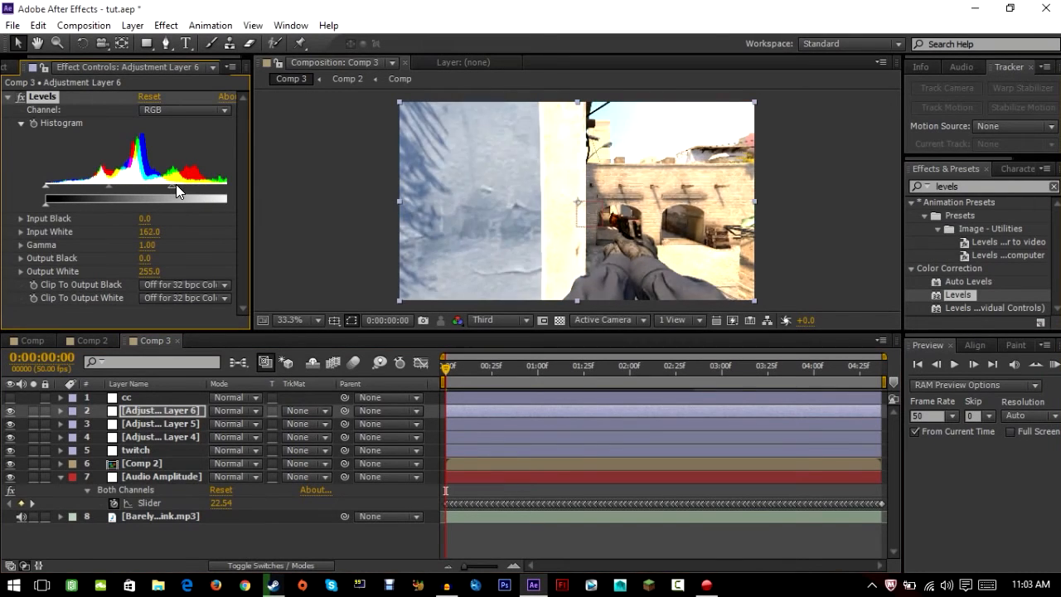
{"action": "left_click_drag", "start_coordinate": [191, 197], "coordinate": [225, 197]}
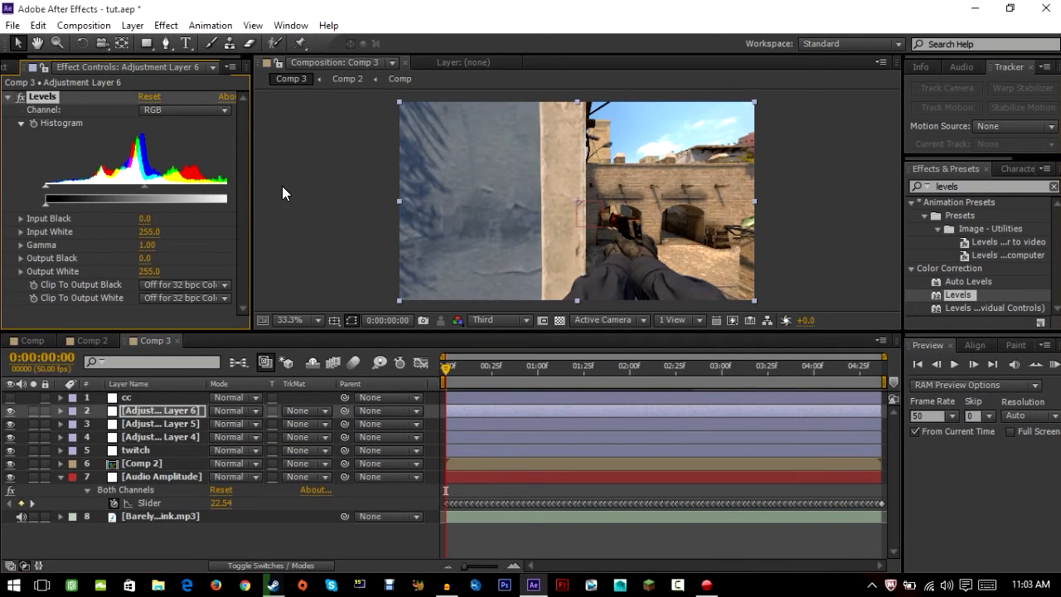
{"action": "left_click_drag", "start_coordinate": [224, 197], "coordinate": [213, 197]}
{"action": "type", "text": "levels"}
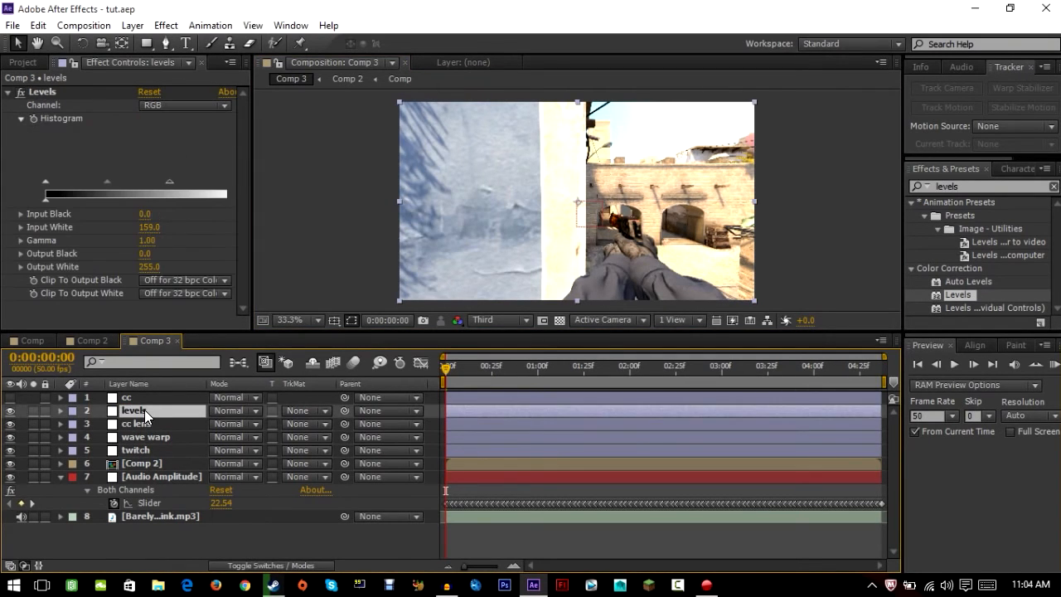
Expose the levels layer's Opacity and select the Audio Amplitude Both Channels slider keyframes
{"action": "left_click", "coordinate": [60, 411]}
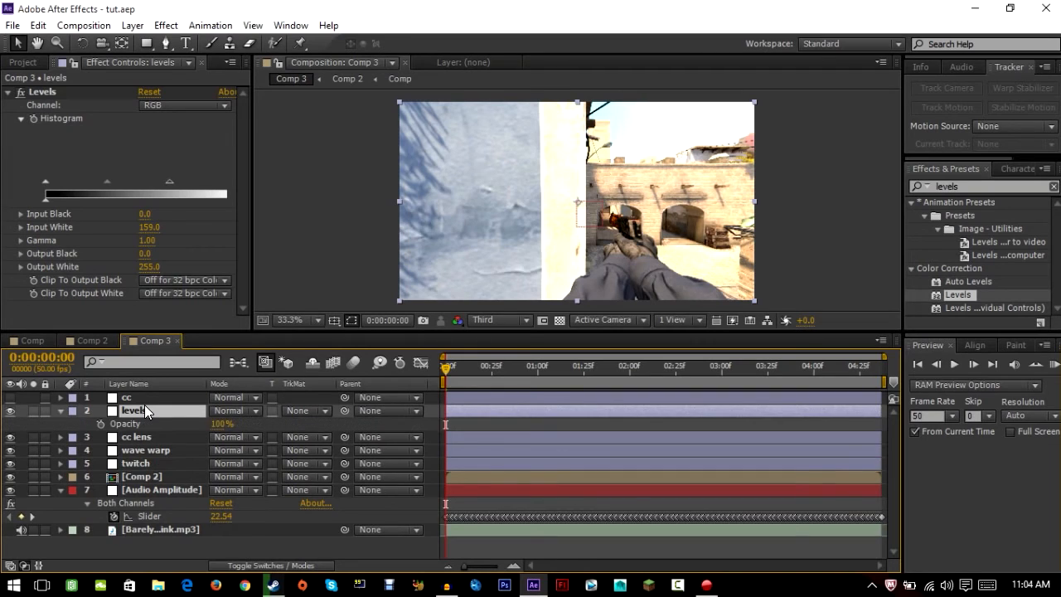
{"action": "mouse_move", "coordinate": [232, 427]}
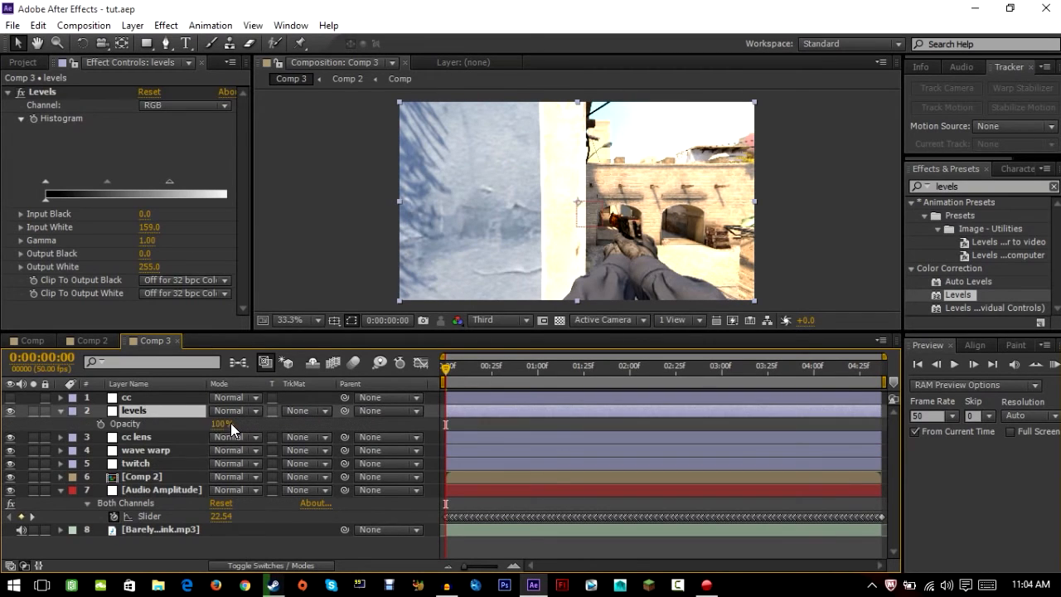
{"action": "left_click_drag", "start_coordinate": [232, 425], "coordinate": [163, 424]}
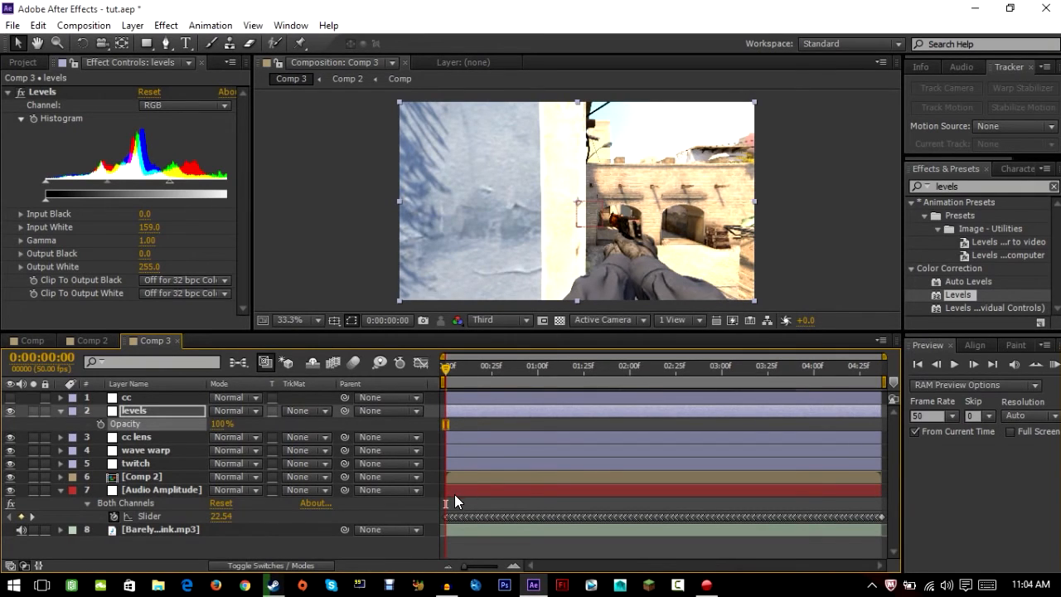
{"action": "left_click", "coordinate": [162, 489]}
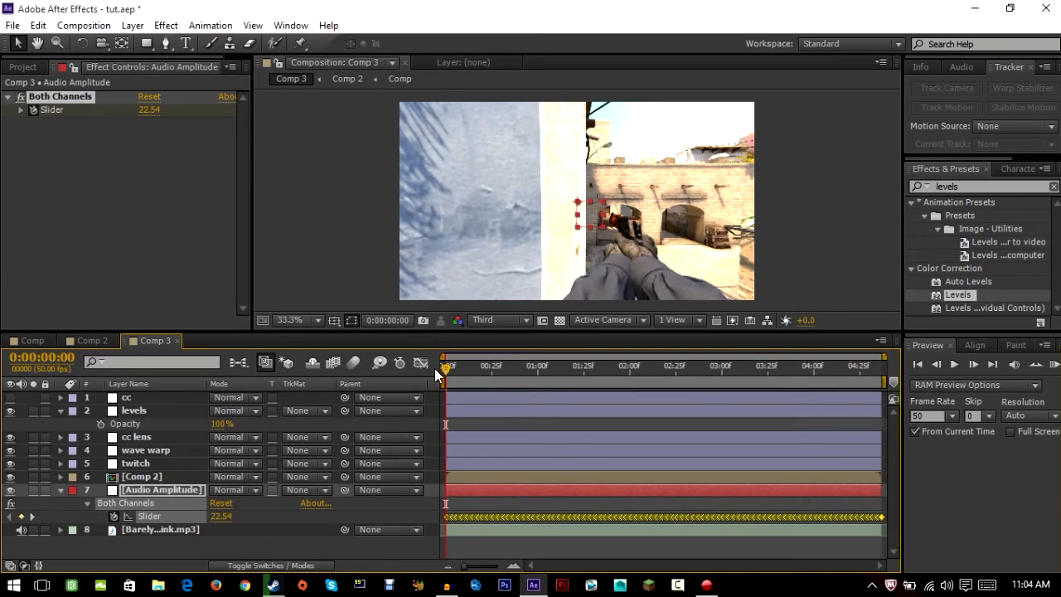
{"action": "left_click", "coordinate": [422, 363]}
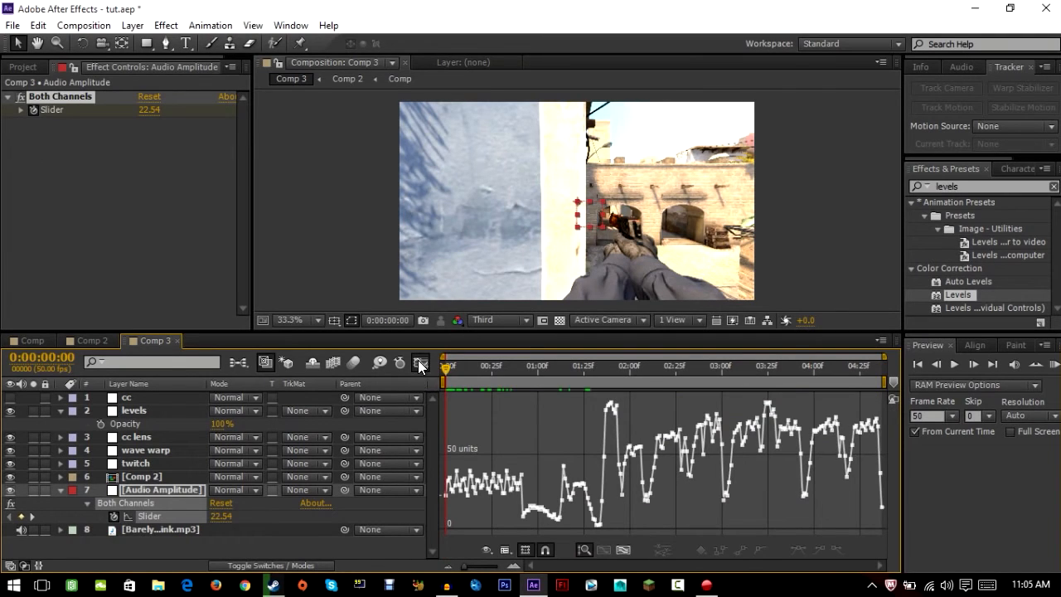
{"action": "mouse_move", "coordinate": [582, 380]}
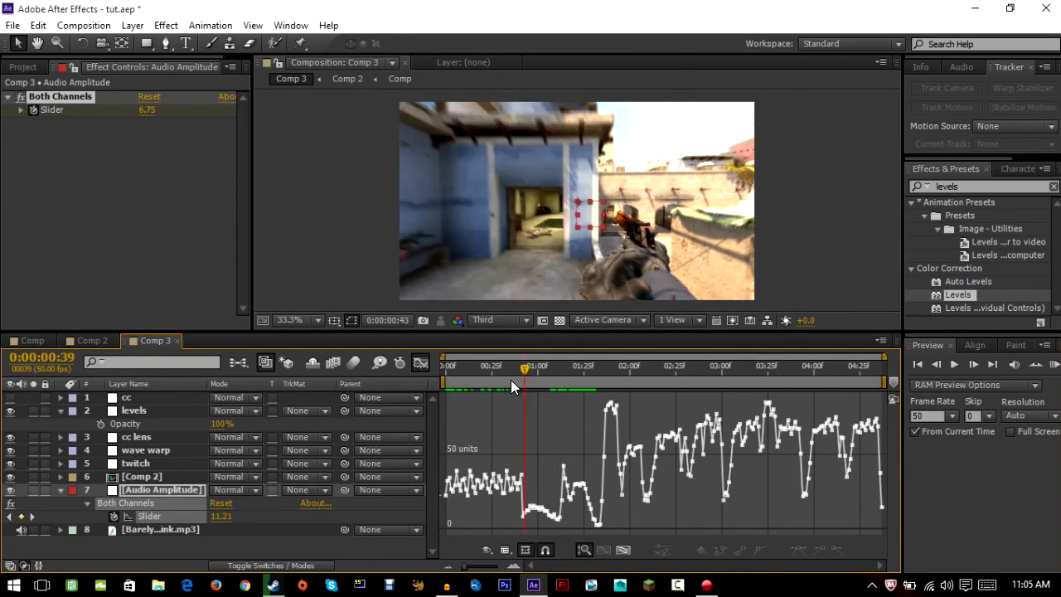
{"action": "left_click", "coordinate": [600, 366]}
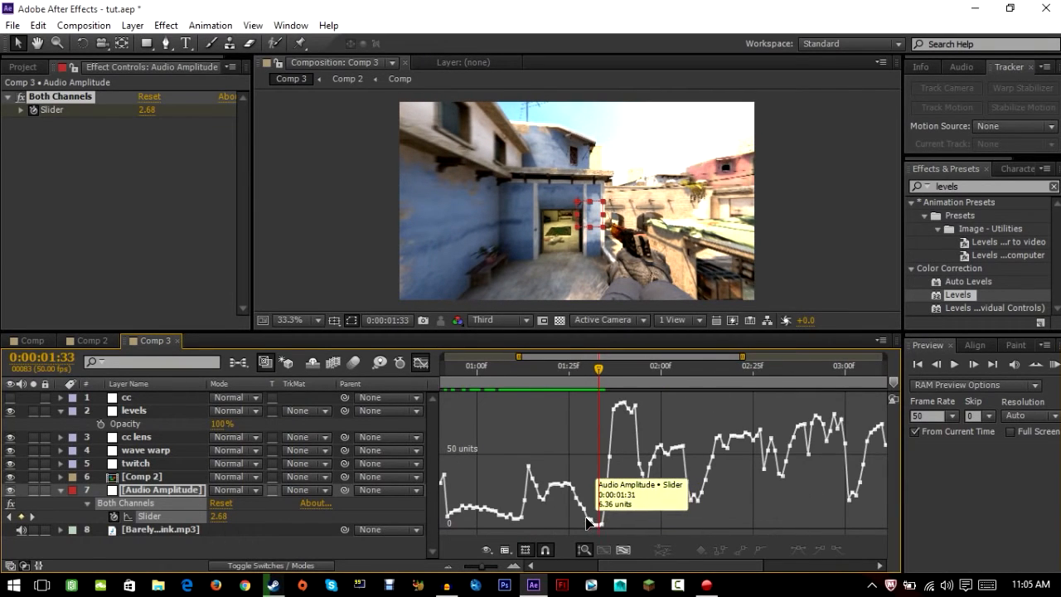
{"action": "left_click", "coordinate": [589, 368]}
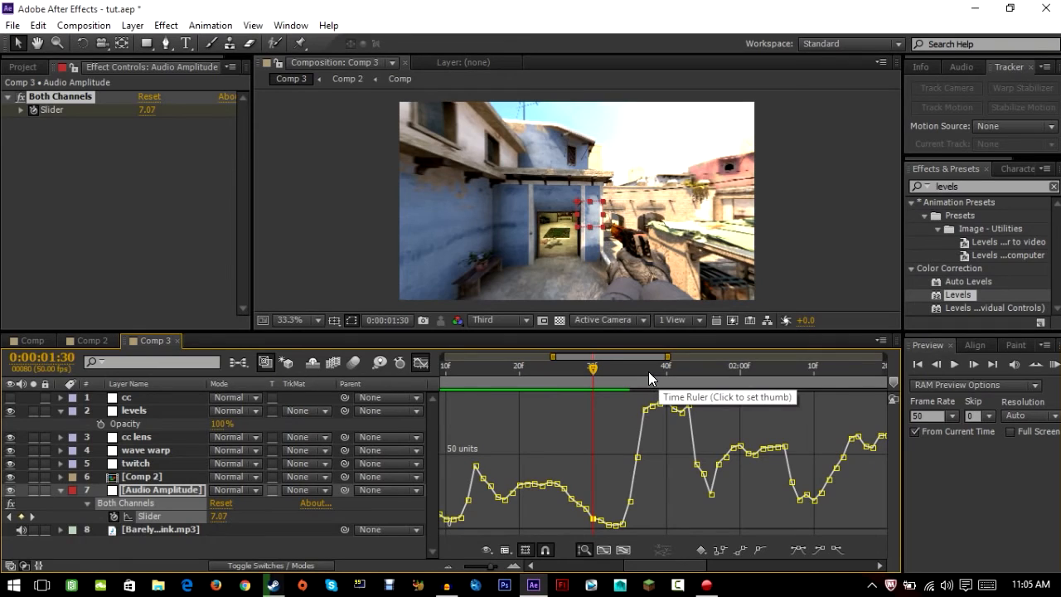
{"action": "left_click", "coordinate": [667, 368]}
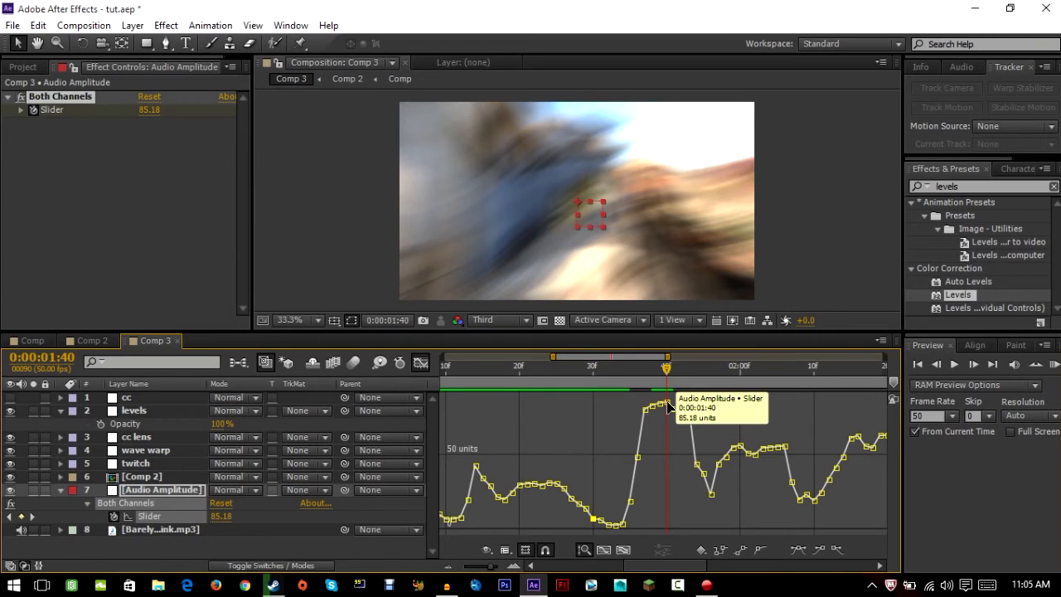
{"action": "left_click_drag", "start_coordinate": [667, 366], "coordinate": [594, 366]}
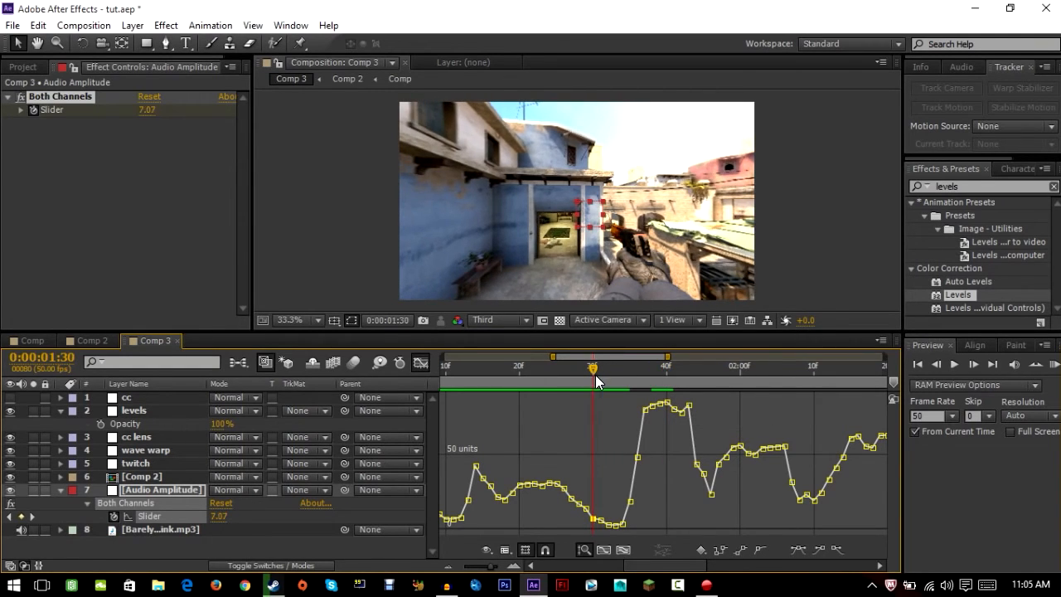
{"action": "mouse_move", "coordinate": [639, 384]}
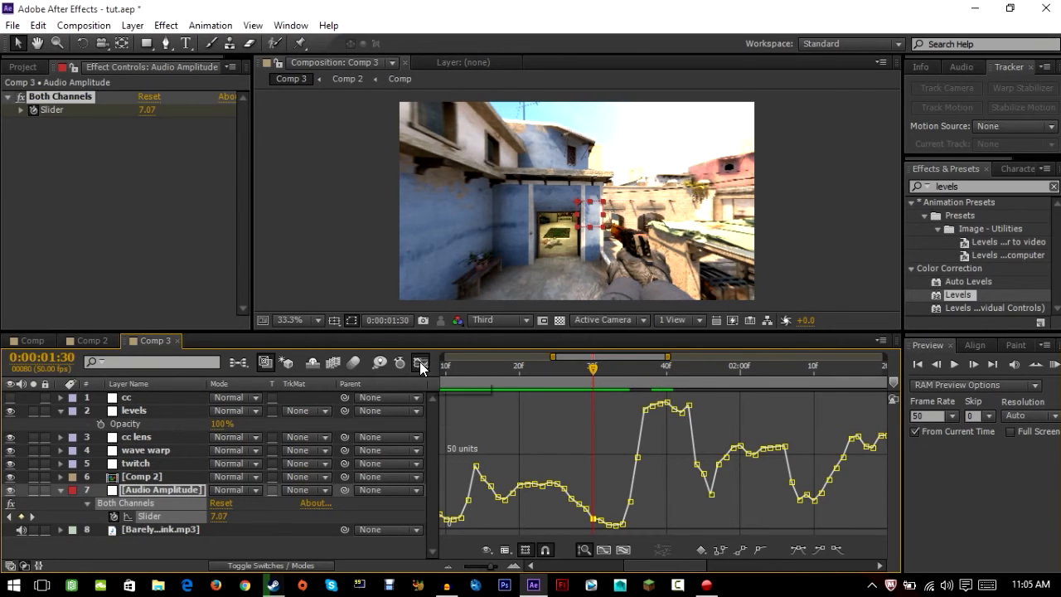
{"action": "left_click", "coordinate": [422, 362]}
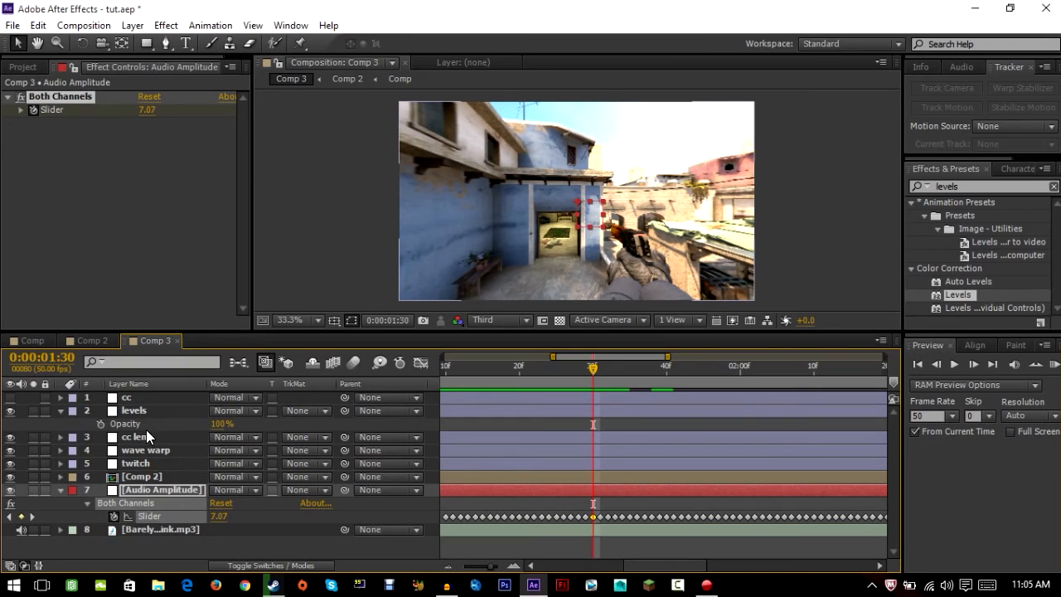
Drive levels Opacity with linear(Both Channels Slider,7,85,0,100) from the Audio Amplitude layer
{"action": "left_click", "coordinate": [133, 411]}
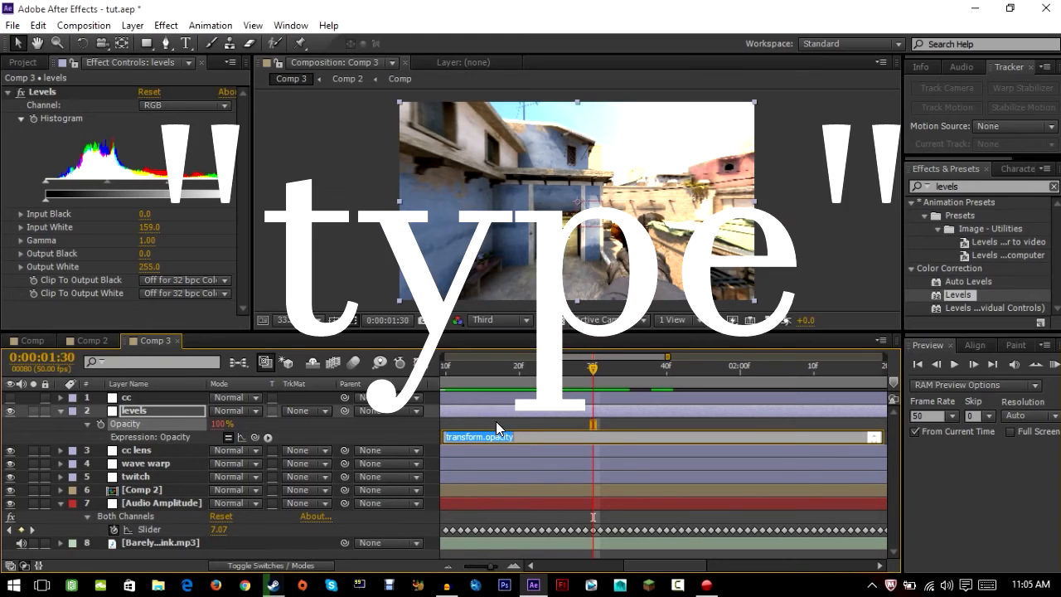
{"action": "type", "text": "linear(thisComp.layer(\"Audio Amplitude\").effect(\"Both Channels\")(\"Slider"}
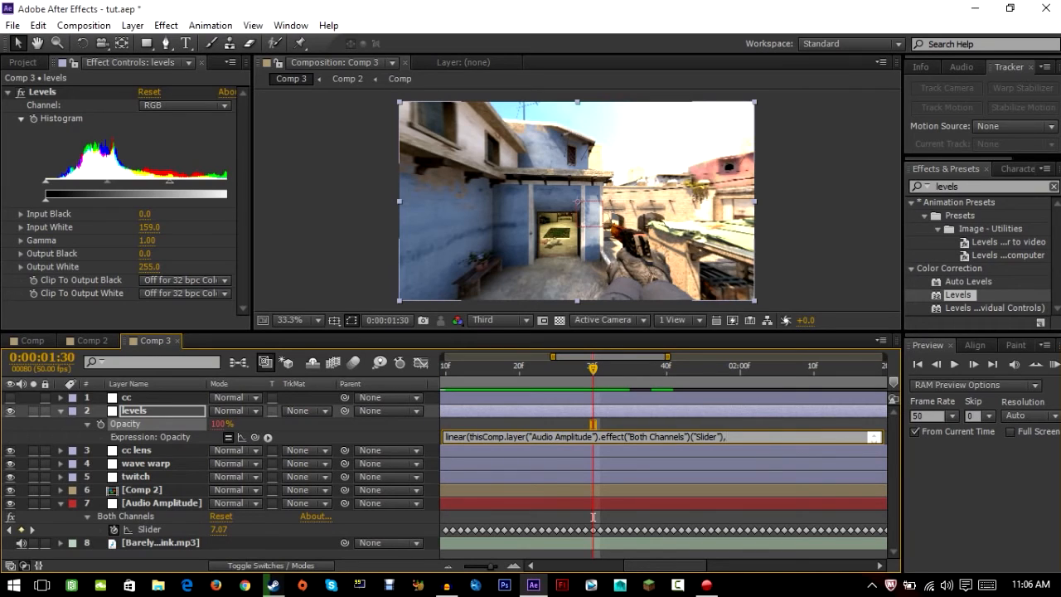
{"action": "type", "text": ",7,8"}
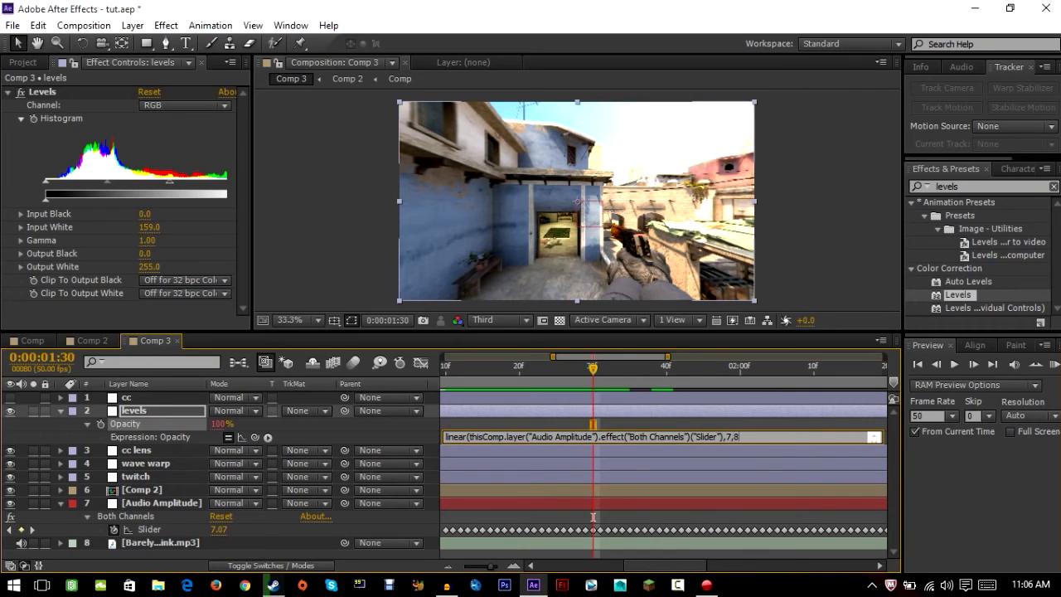
{"action": "type", "text": "5,"}
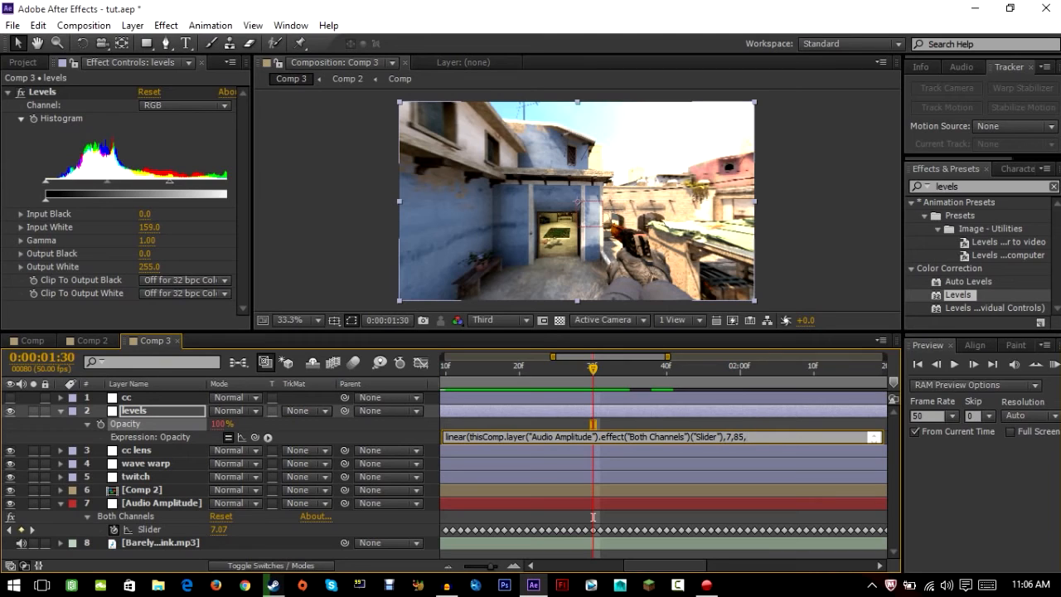
{"action": "type", "text": "0,"}
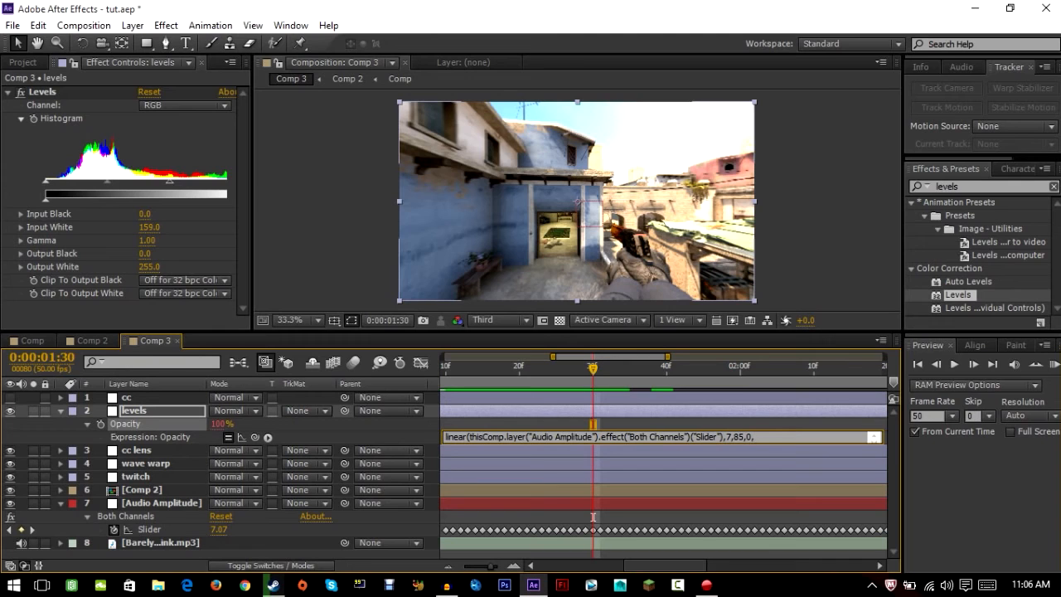
{"action": "type", "text": "100)"}
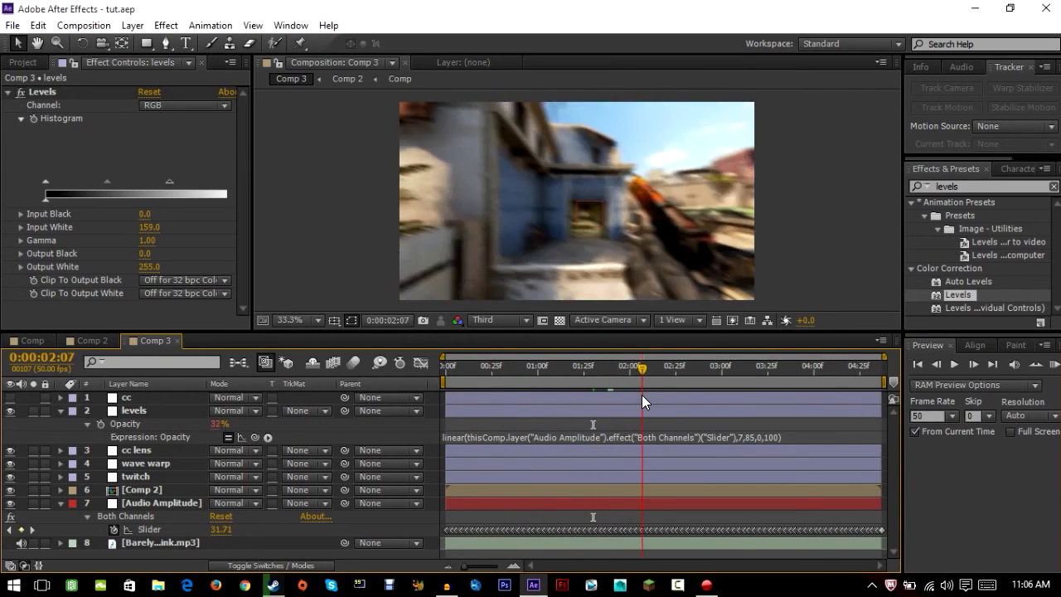
Lower the Levels Input White to 130 for a brighter flash
{"action": "left_click", "coordinate": [582, 367]}
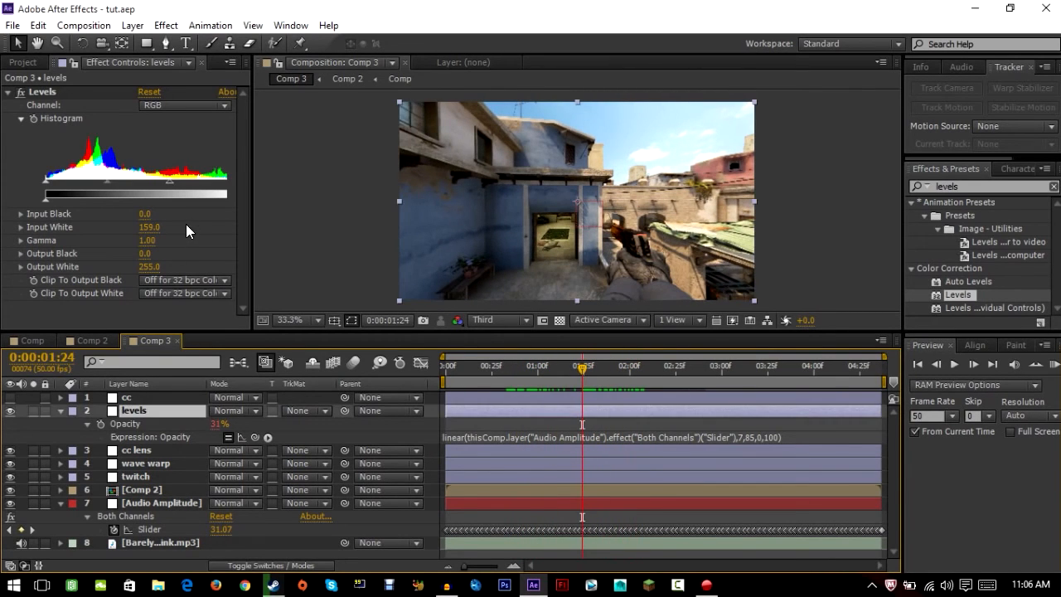
{"action": "left_click_drag", "start_coordinate": [189, 194], "coordinate": [124, 194]}
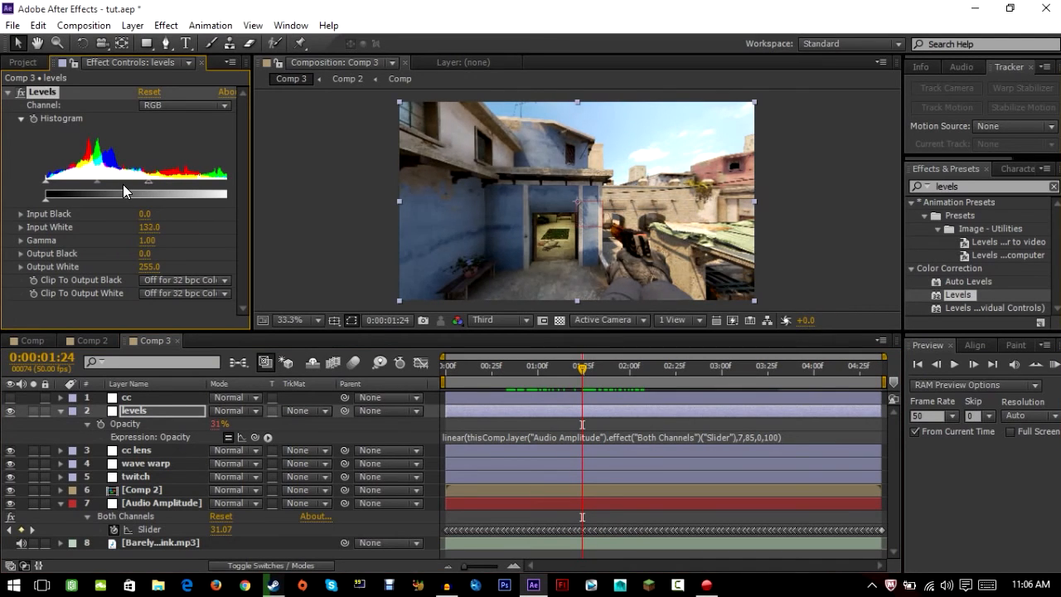
{"action": "left_click_drag", "start_coordinate": [146, 179], "coordinate": [136, 194]}
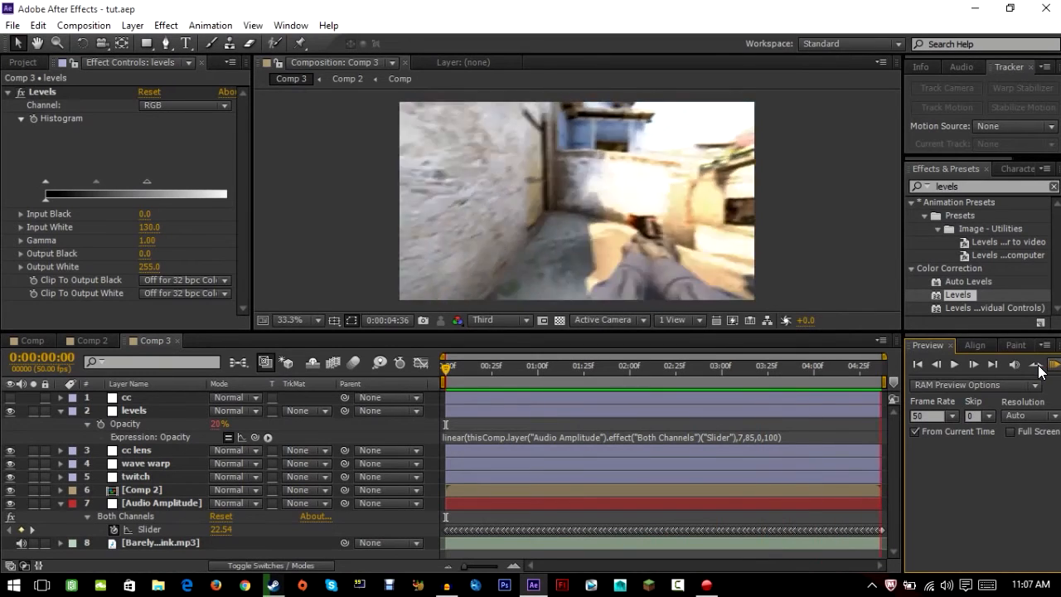
Play the preview, inspect a few beat frames and collapse the levels layer
{"action": "left_click", "coordinate": [614, 367]}
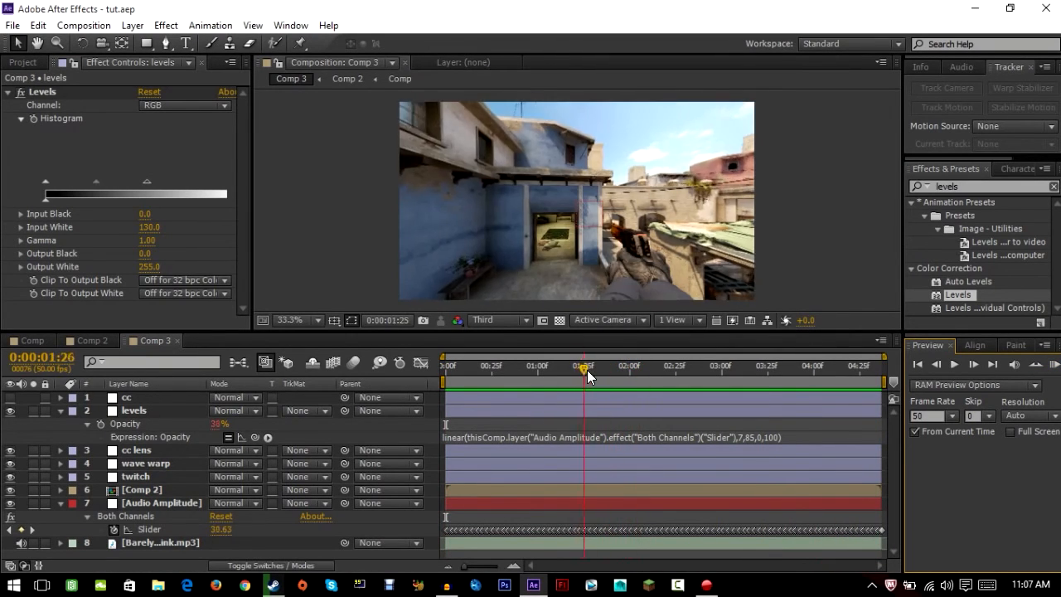
{"action": "left_click", "coordinate": [733, 367]}
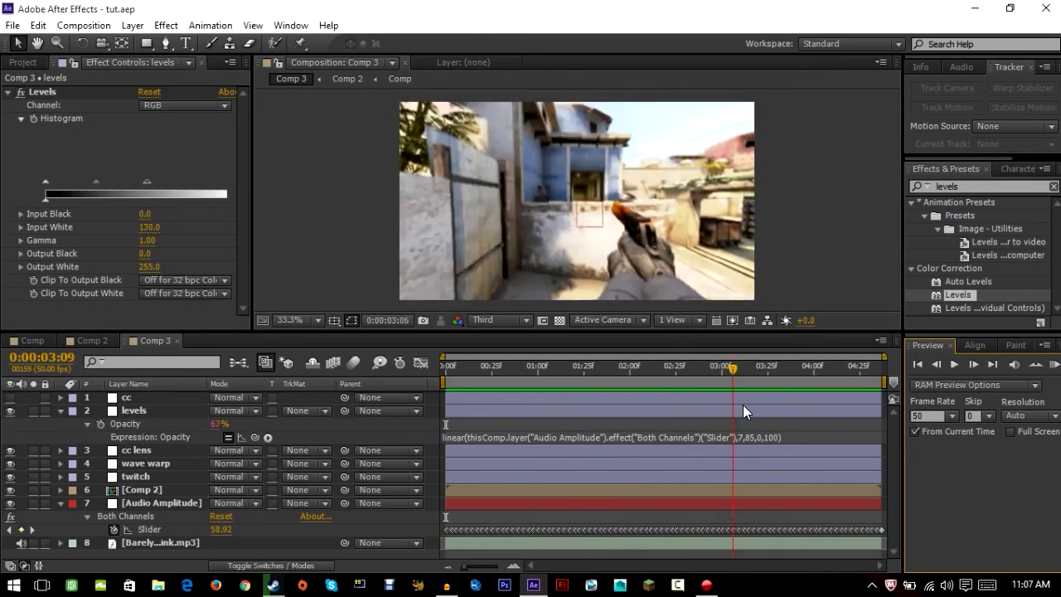
{"action": "left_click", "coordinate": [627, 365]}
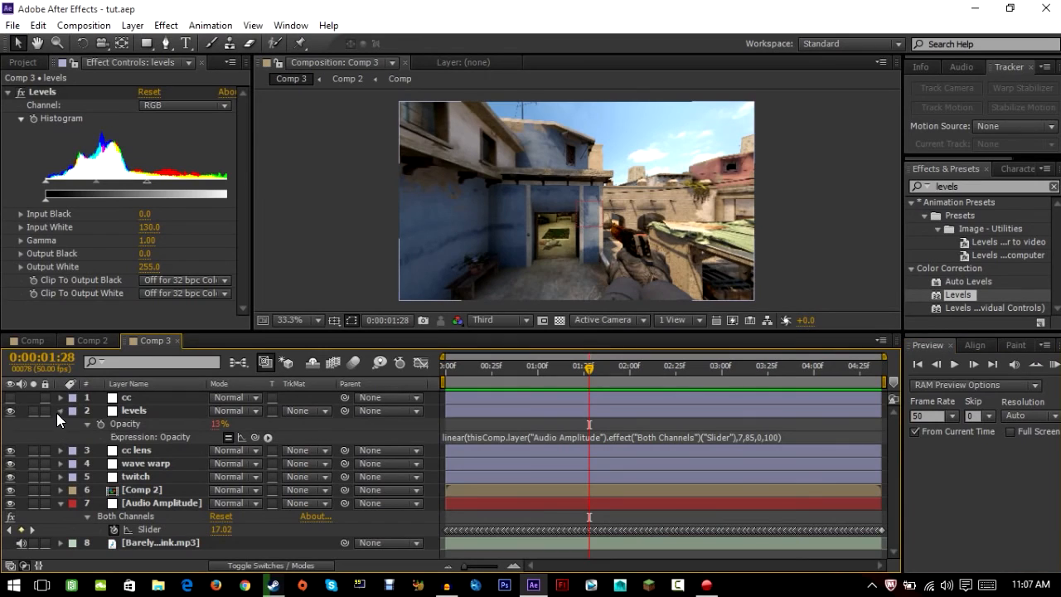
{"action": "left_click", "coordinate": [60, 411]}
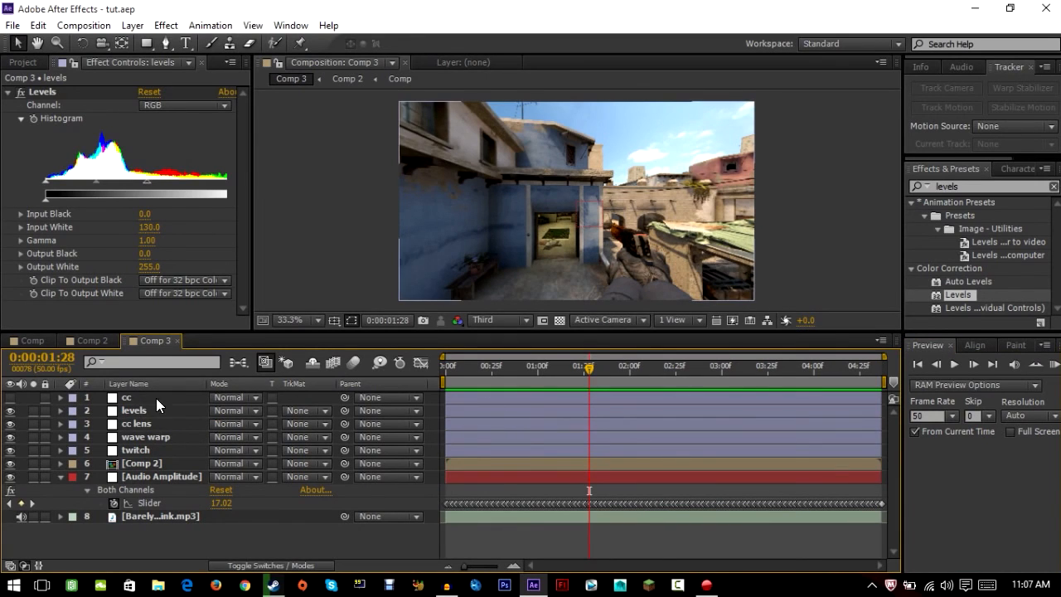
Return to the Project panel and scrub Comp 3's time ruler to review the finished beat-synced clip
{"action": "left_click", "coordinate": [126, 398]}
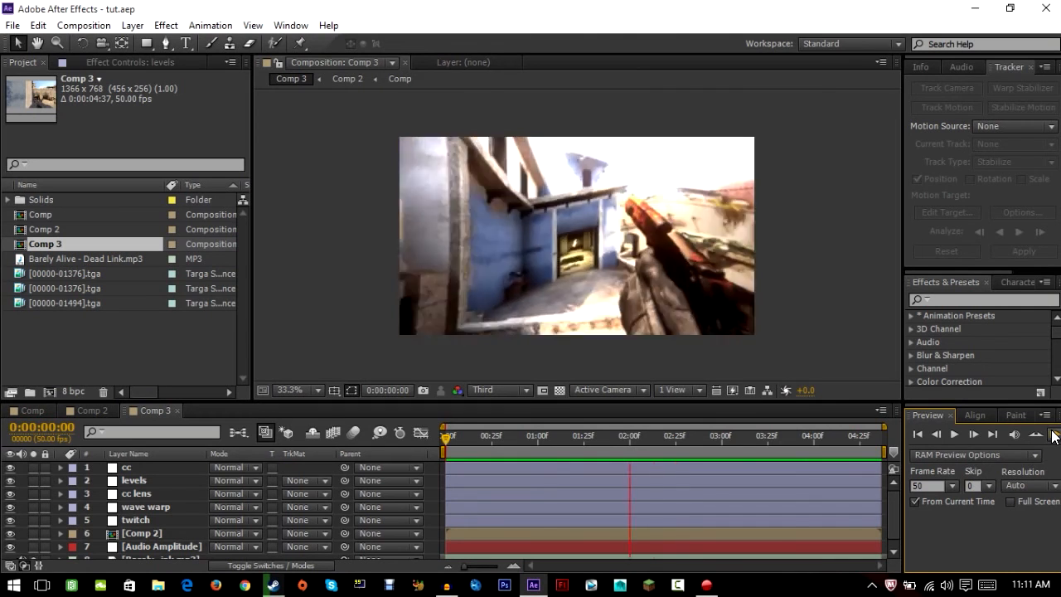
{"action": "left_click", "coordinate": [516, 434]}
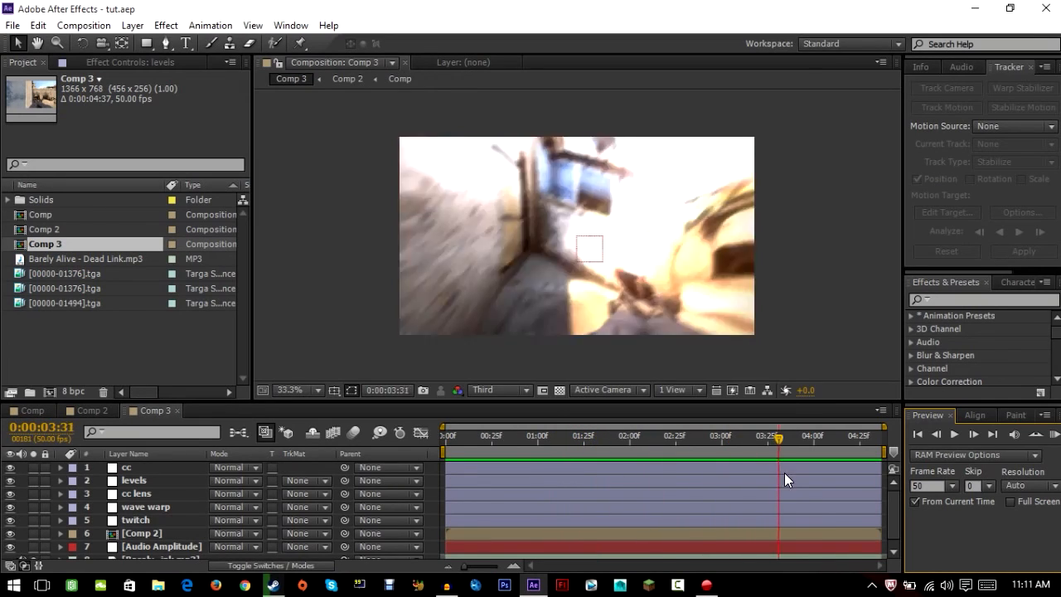
{"action": "left_click", "coordinate": [474, 434]}
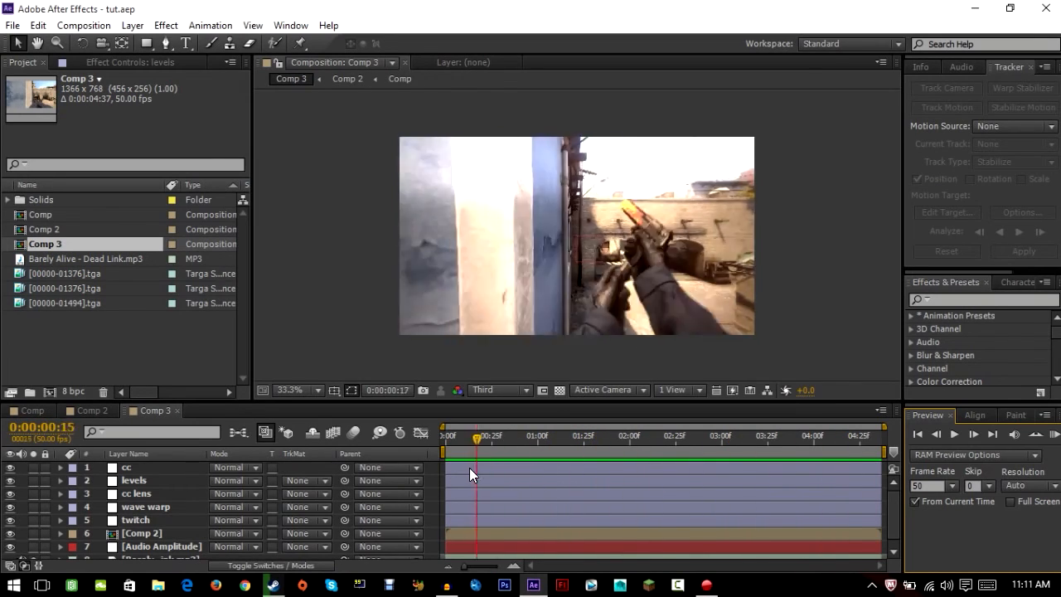